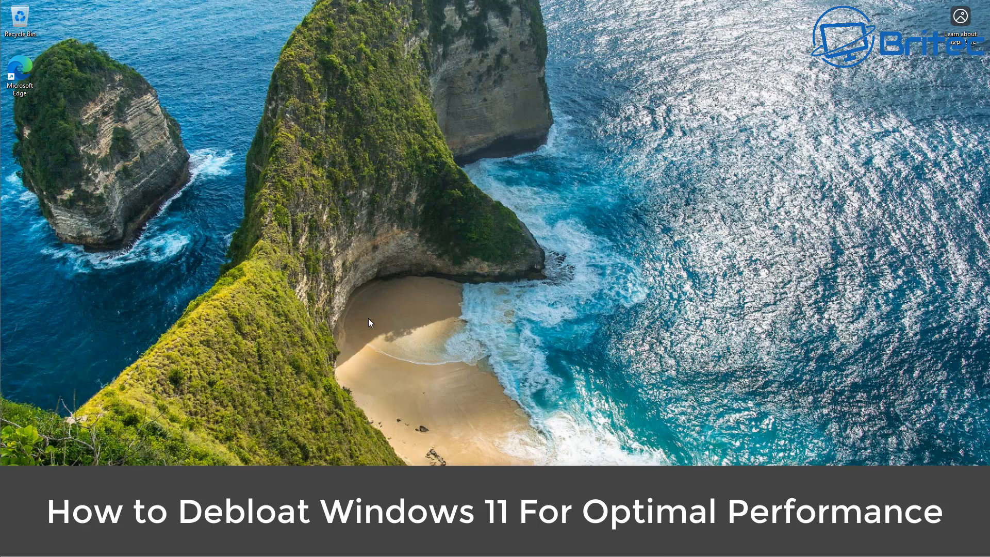
{"action": "mouse_move", "coordinate": [373, 349]}
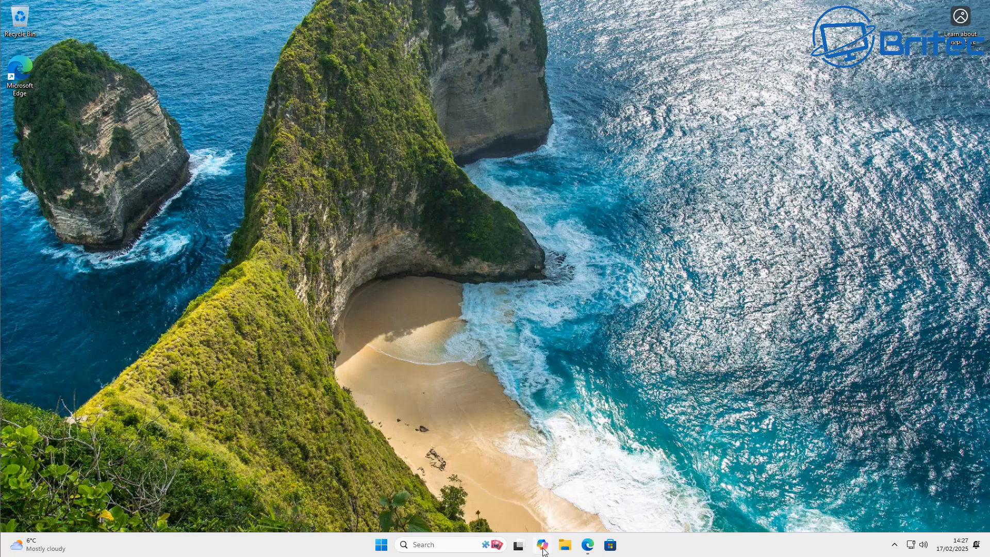
{"action": "mouse_move", "coordinate": [542, 544]}
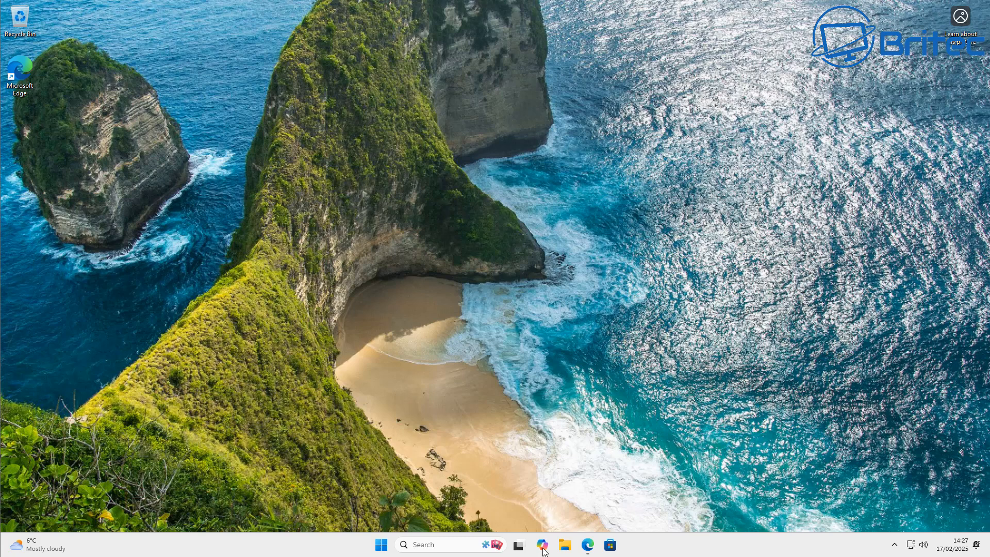
Briefly check Copilot, browse the Start menu's full app list, and look through Windows Settings
{"action": "left_click", "coordinate": [541, 544]}
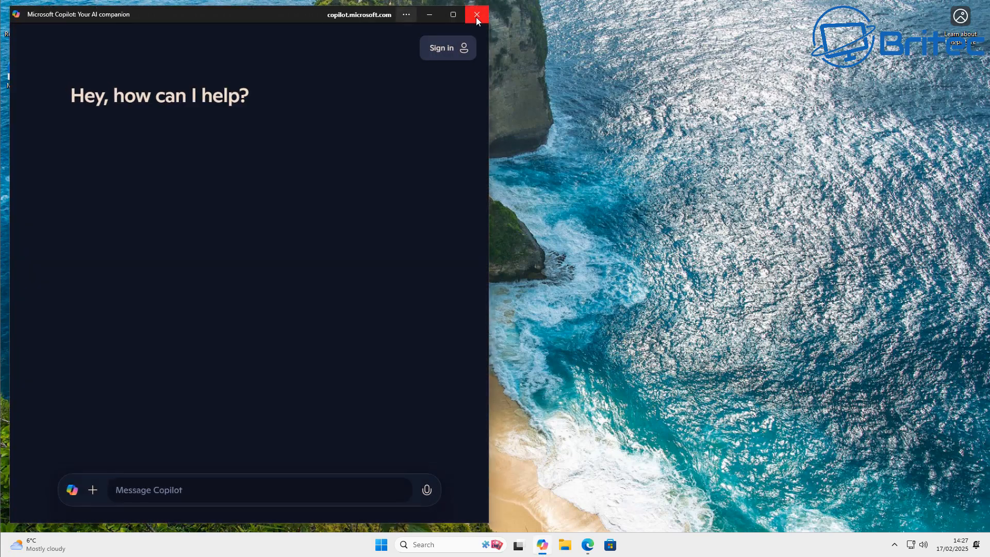
{"action": "left_click", "coordinate": [476, 14]}
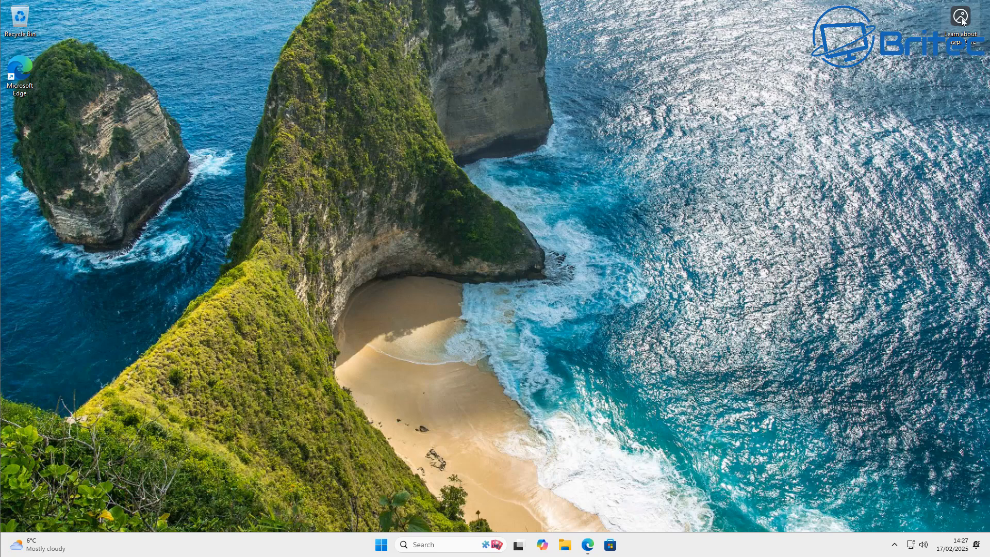
{"action": "mouse_move", "coordinate": [42, 114]}
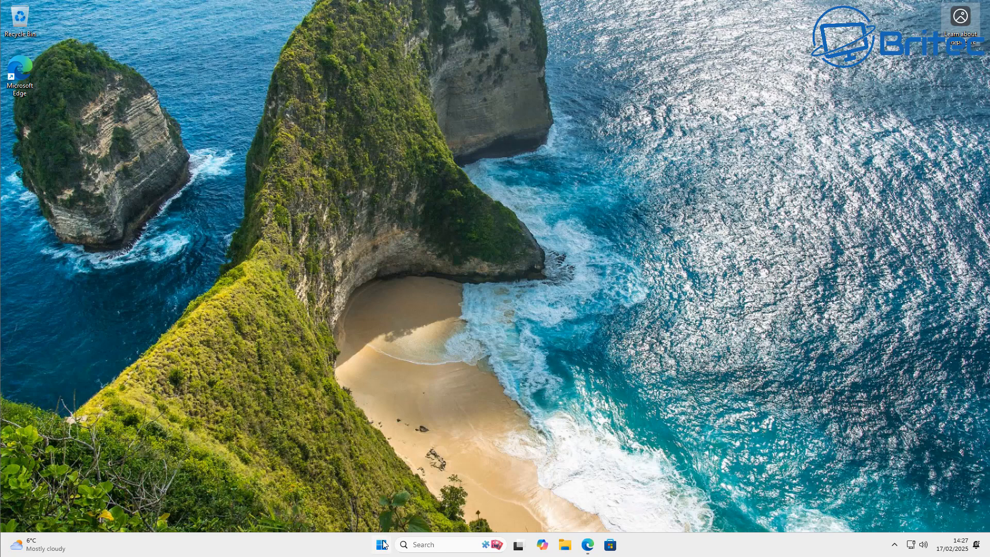
{"action": "left_click", "coordinate": [384, 545]}
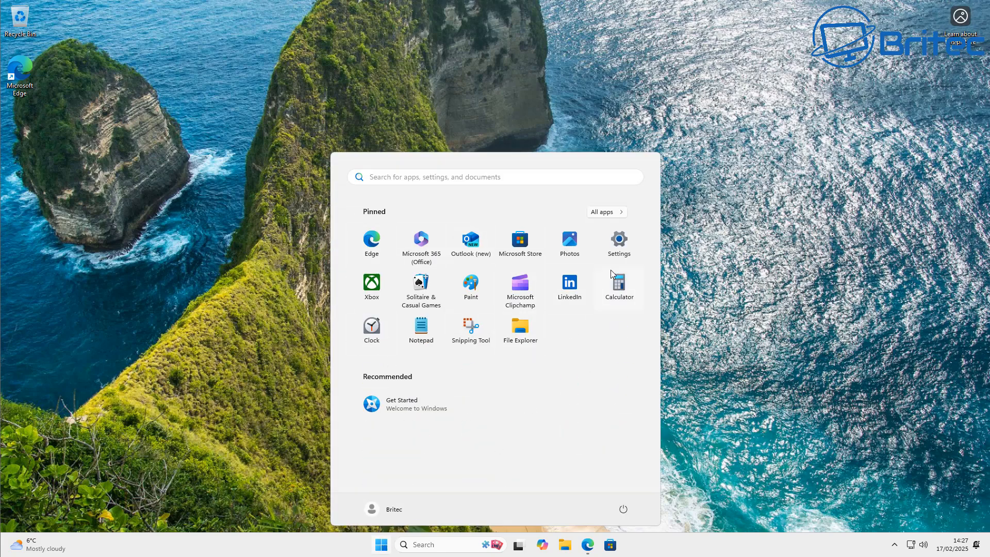
{"action": "left_click", "coordinate": [606, 211]}
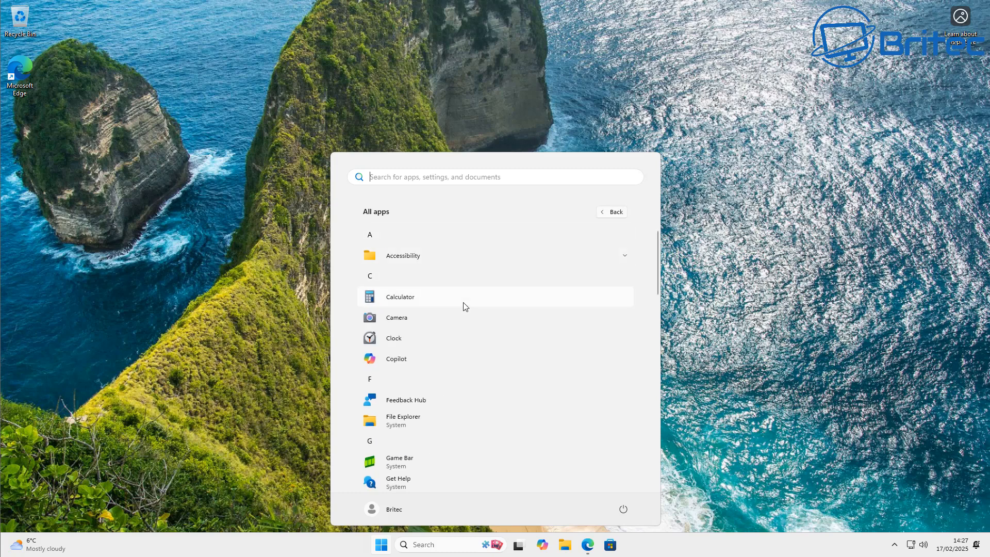
{"action": "scroll", "scroll_direction": "down", "scroll_amount": 3}
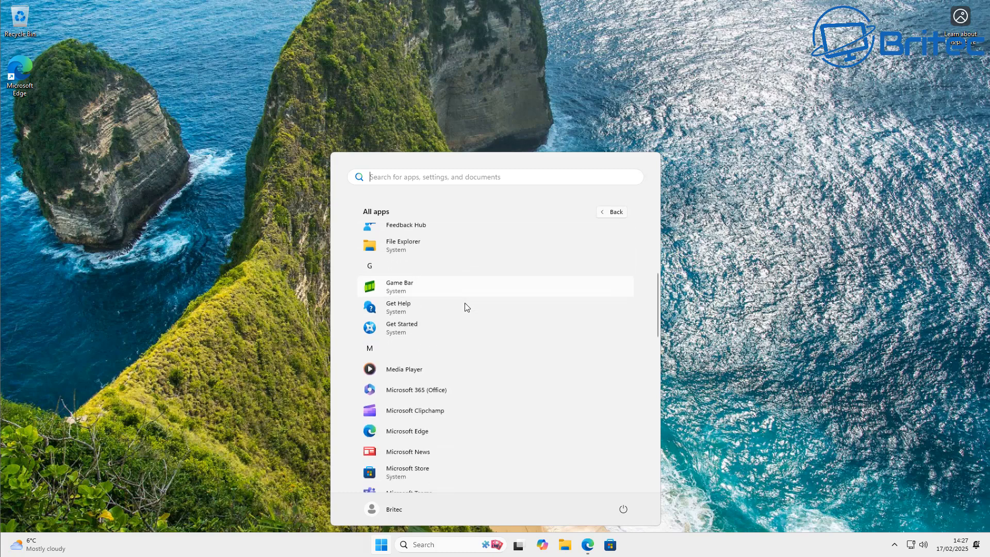
{"action": "scroll", "scroll_direction": "down", "scroll_amount": 3}
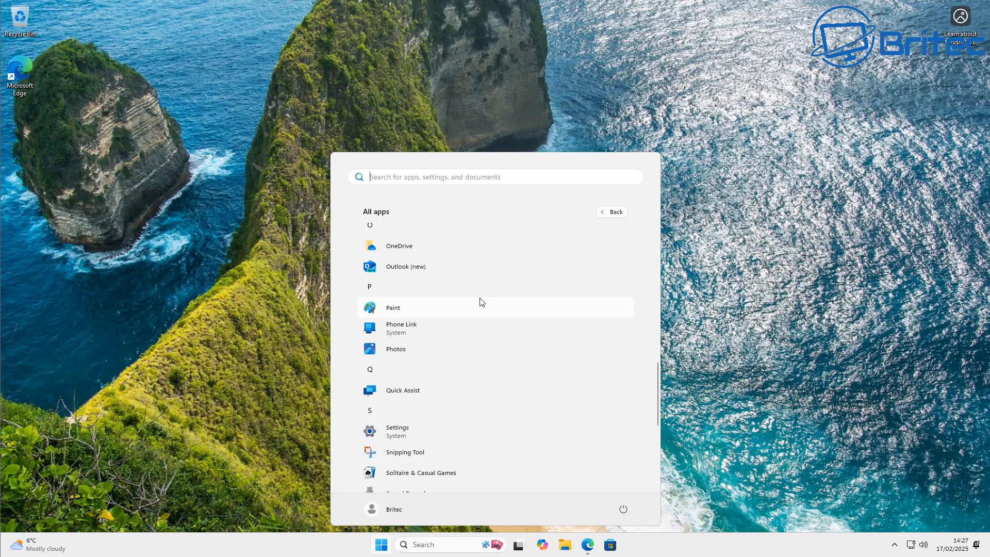
{"action": "left_click", "coordinate": [612, 211]}
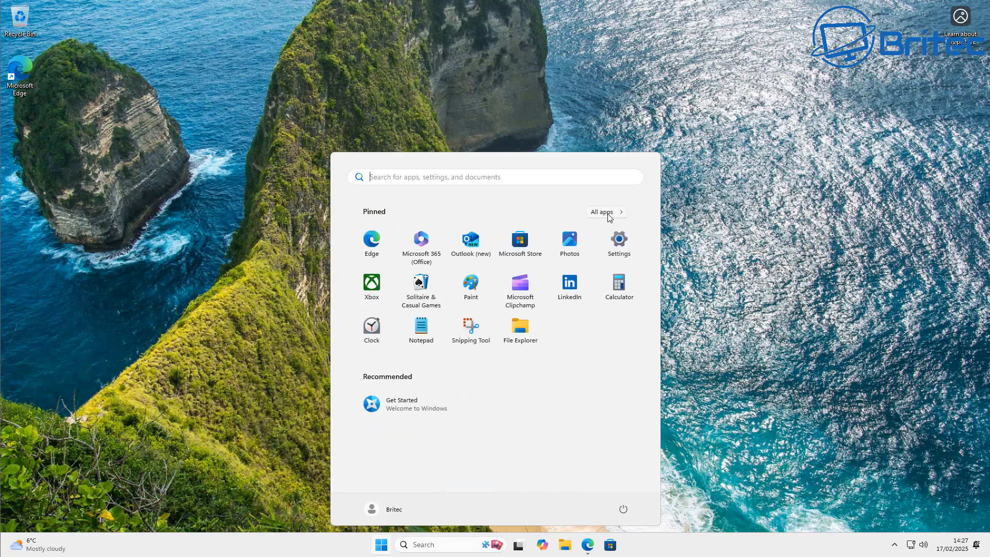
{"action": "left_click", "coordinate": [619, 239]}
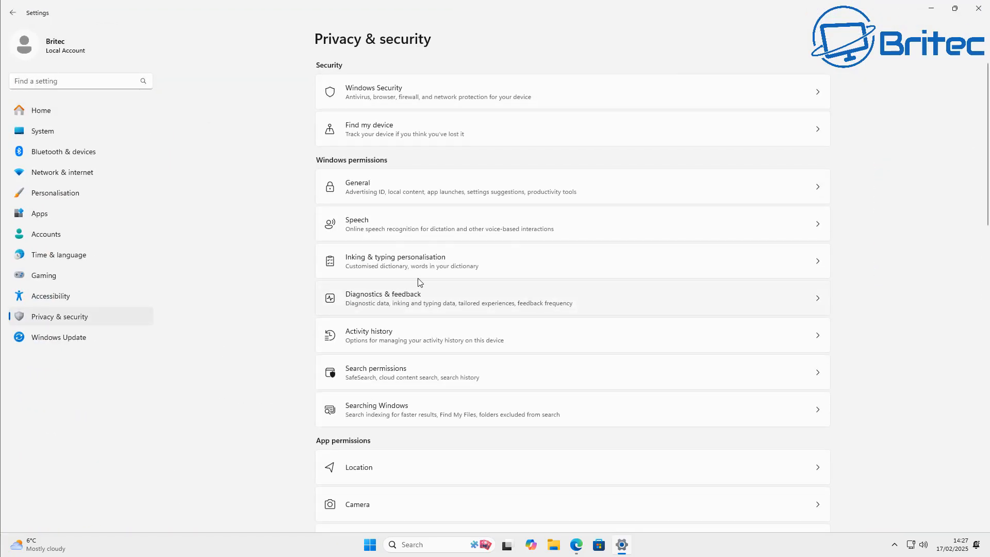
{"action": "scroll", "scroll_direction": "down", "scroll_amount": 3}
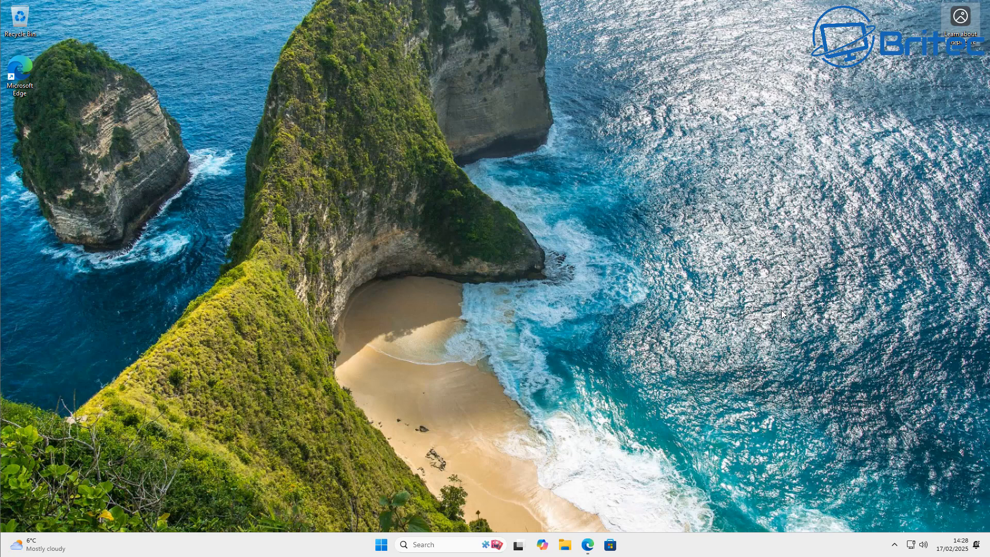
{"action": "mouse_move", "coordinate": [588, 544]}
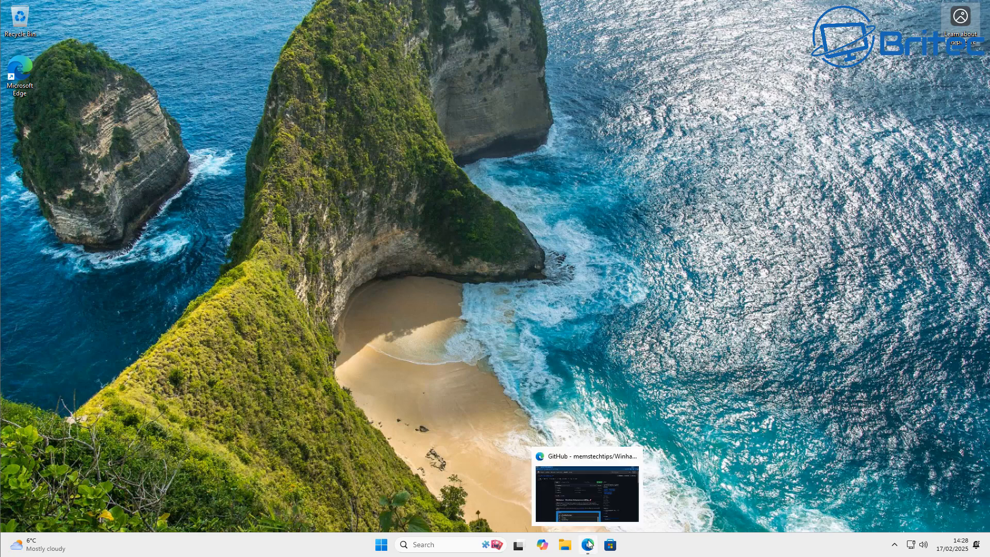
Bring the Winhance GitHub page back up and read the README down to the usage instructions
{"action": "left_click", "coordinate": [587, 544]}
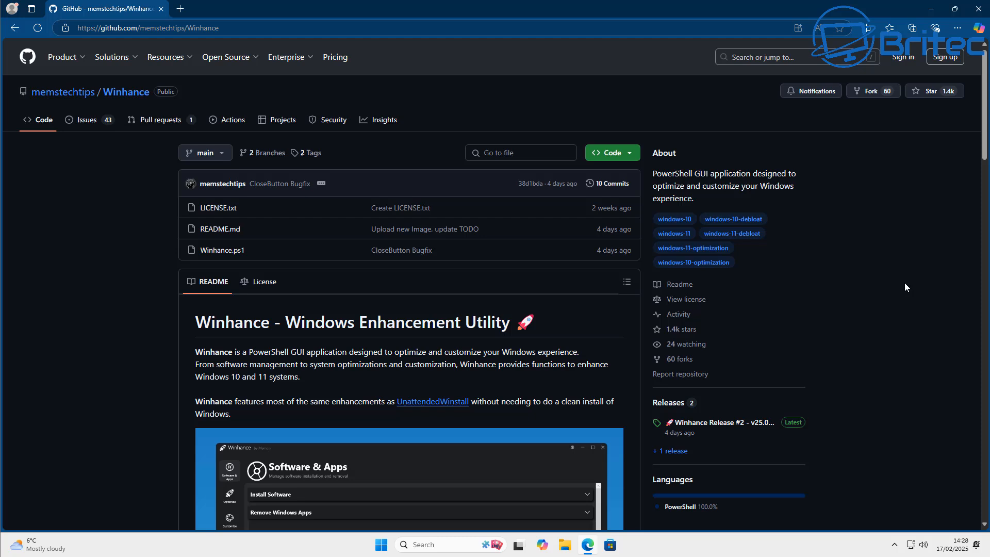
{"action": "mouse_move", "coordinate": [899, 282]}
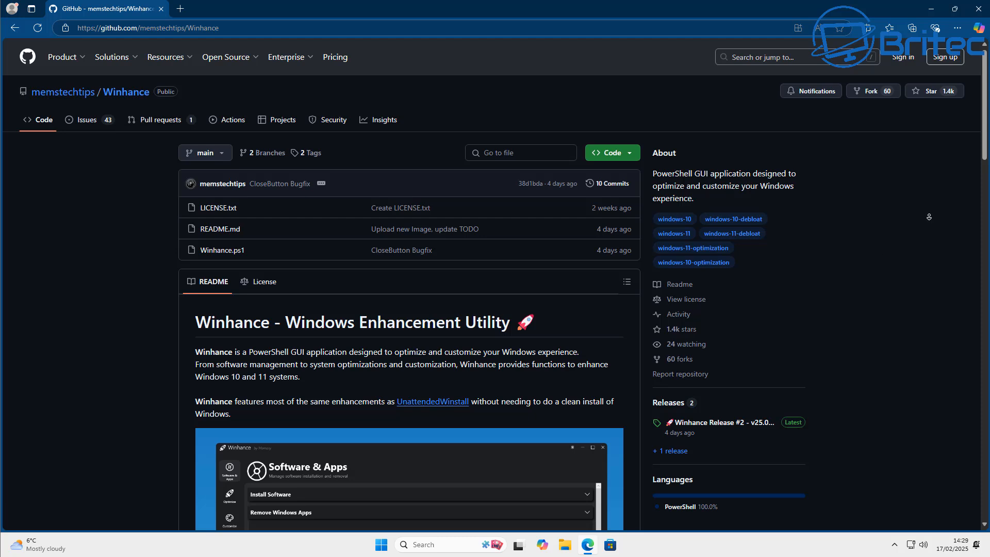
{"action": "scroll", "scroll_direction": "down", "scroll_amount": 3}
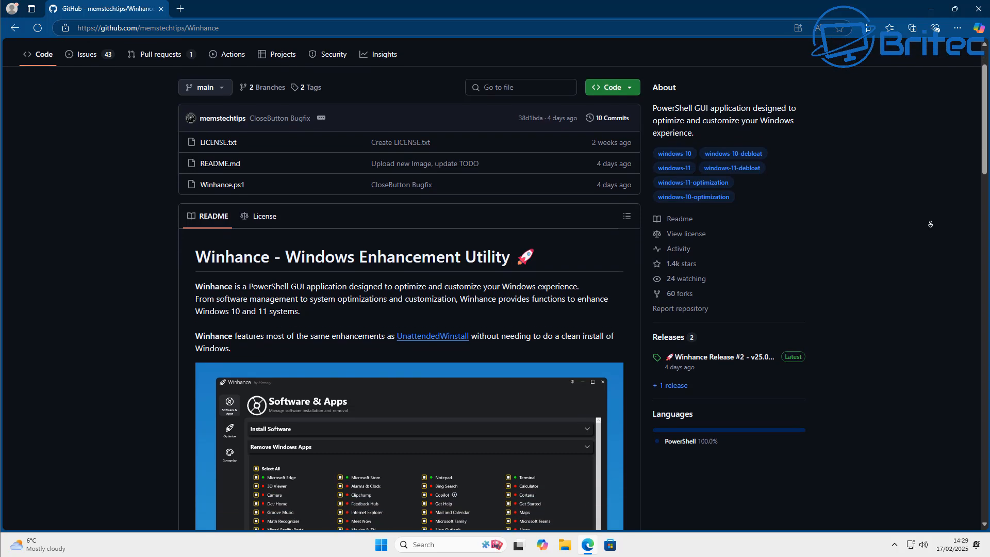
{"action": "scroll", "scroll_direction": "down", "scroll_amount": 3}
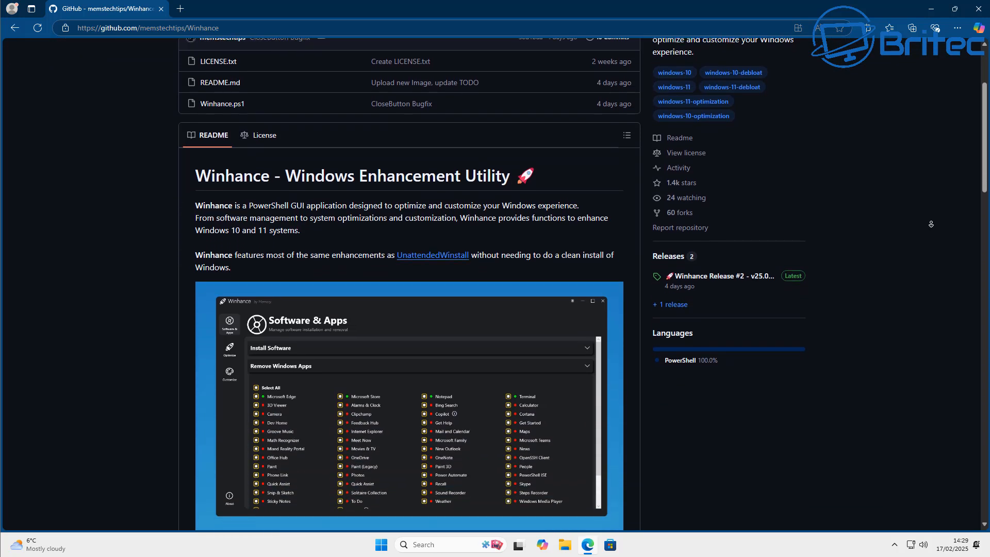
{"action": "scroll", "scroll_direction": "down", "scroll_amount": 3}
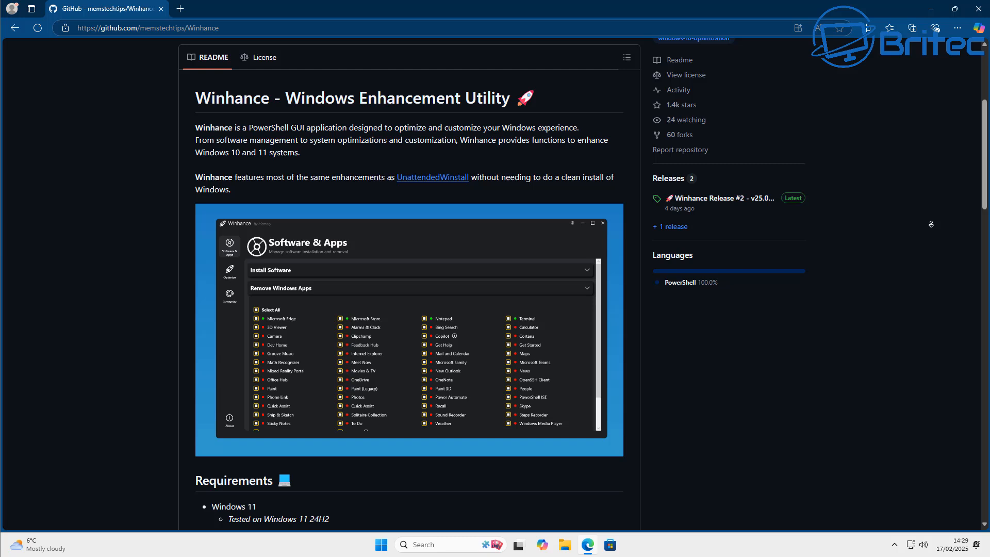
{"action": "scroll", "scroll_direction": "down", "scroll_amount": 3}
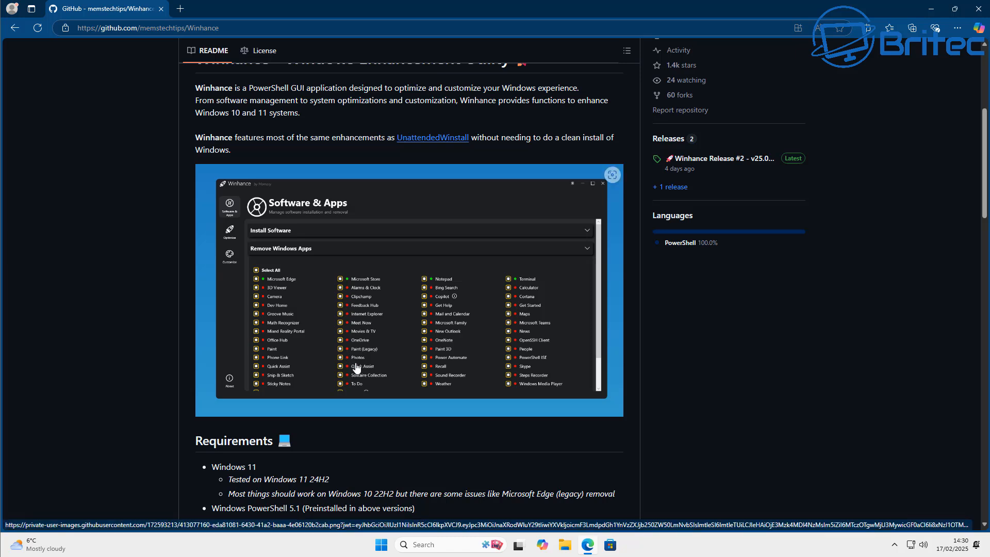
{"action": "scroll", "scroll_direction": "down", "scroll_amount": 3}
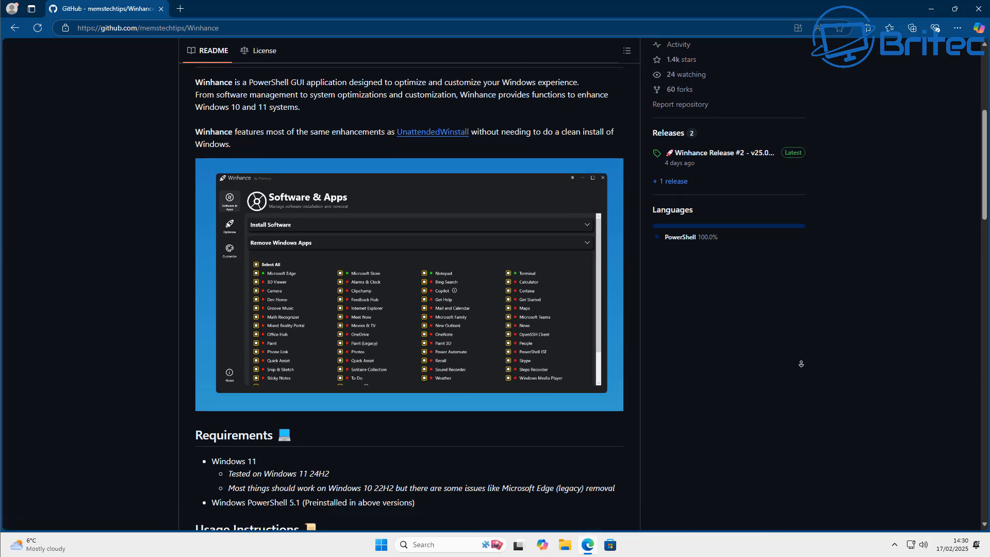
{"action": "scroll", "scroll_direction": "down", "scroll_amount": 3}
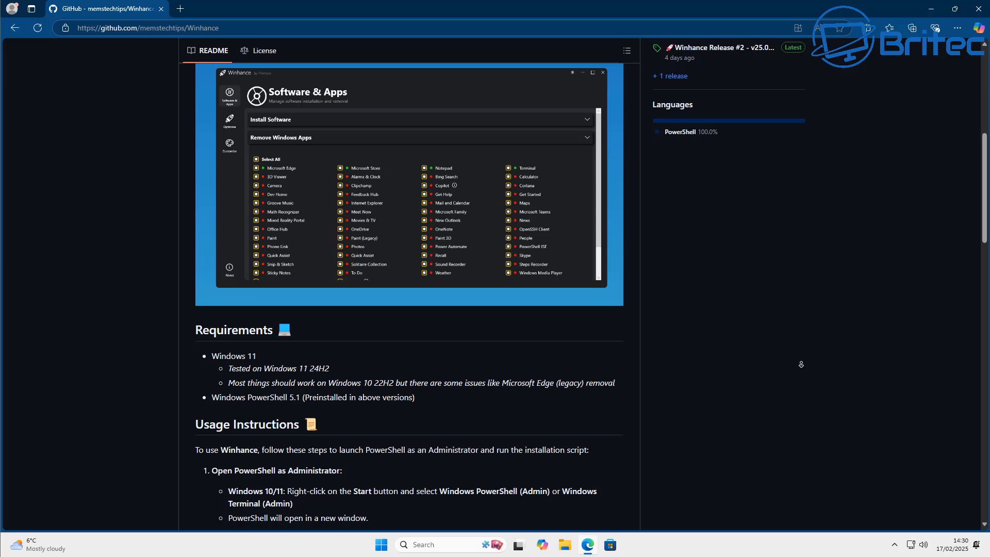
{"action": "scroll", "scroll_direction": "down", "scroll_amount": 3}
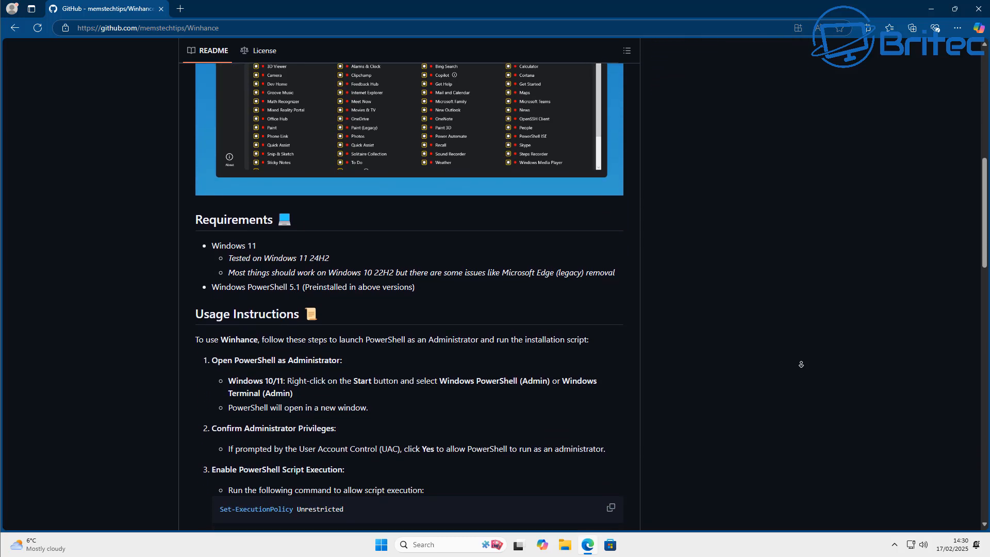
{"action": "scroll", "scroll_direction": "down", "scroll_amount": 3}
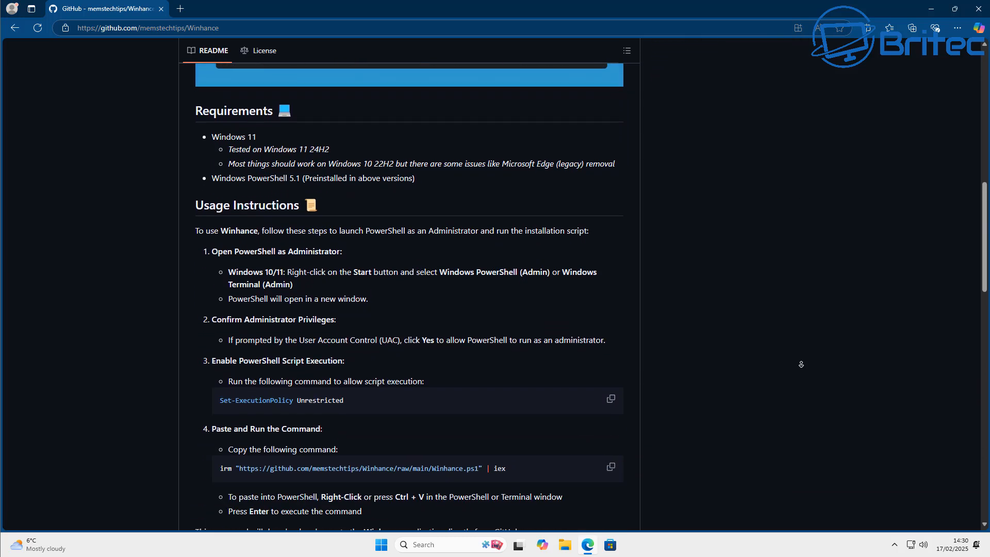
{"action": "scroll", "scroll_direction": "down", "scroll_amount": 3}
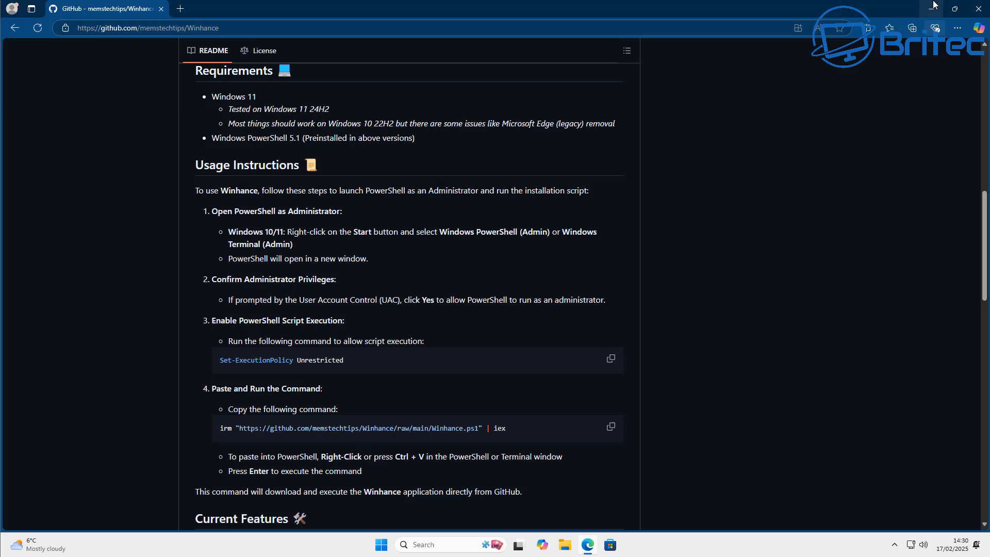
{"action": "mouse_move", "coordinate": [397, 349]}
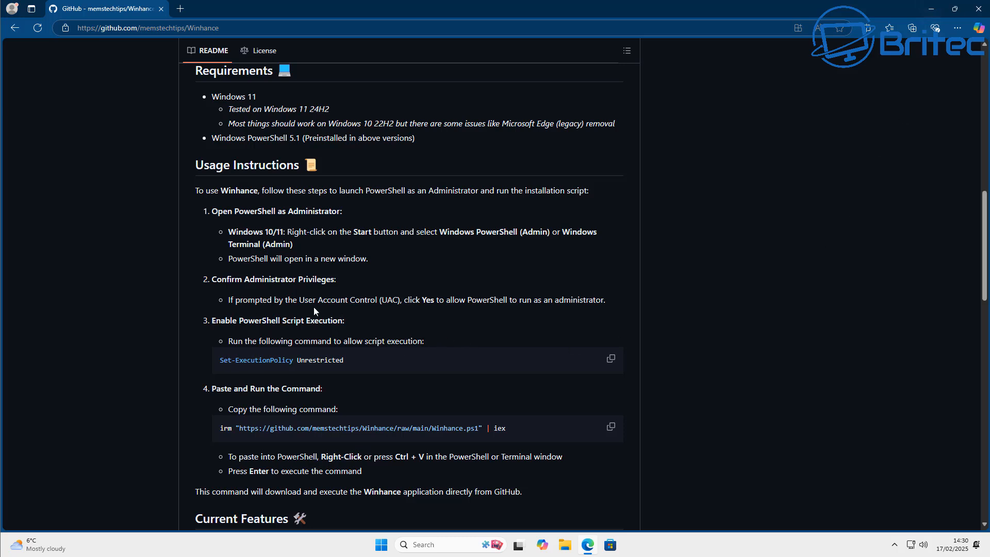
{"action": "mouse_move", "coordinate": [382, 550]}
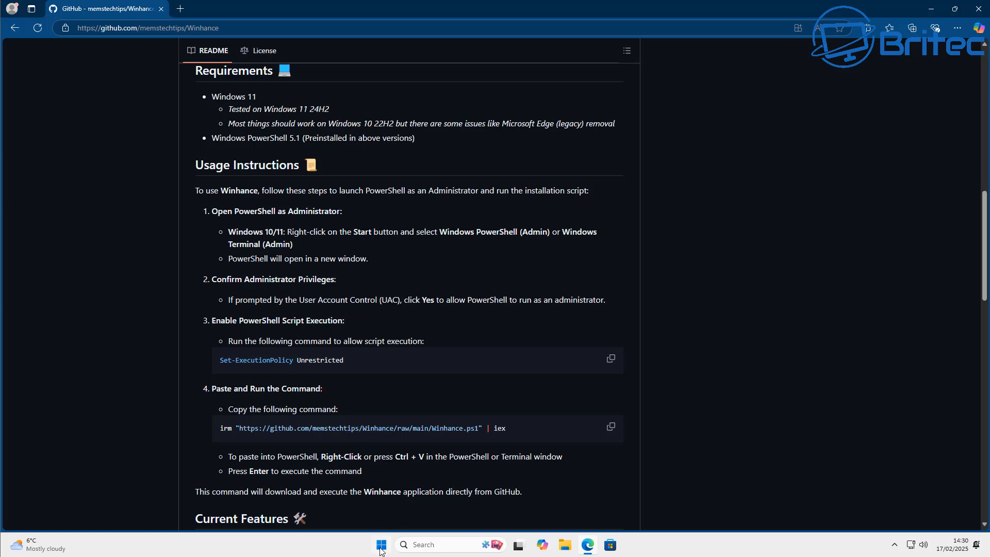
Launch an administrator Windows Terminal and copy the Winhance download-and-run command from GitHub
{"action": "right_click", "coordinate": [381, 545]}
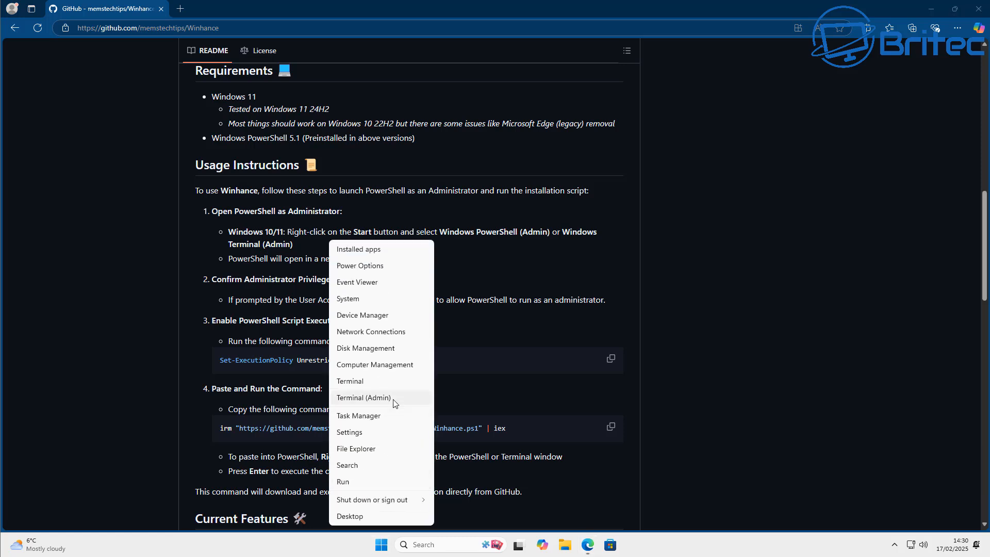
{"action": "left_click", "coordinate": [363, 398]}
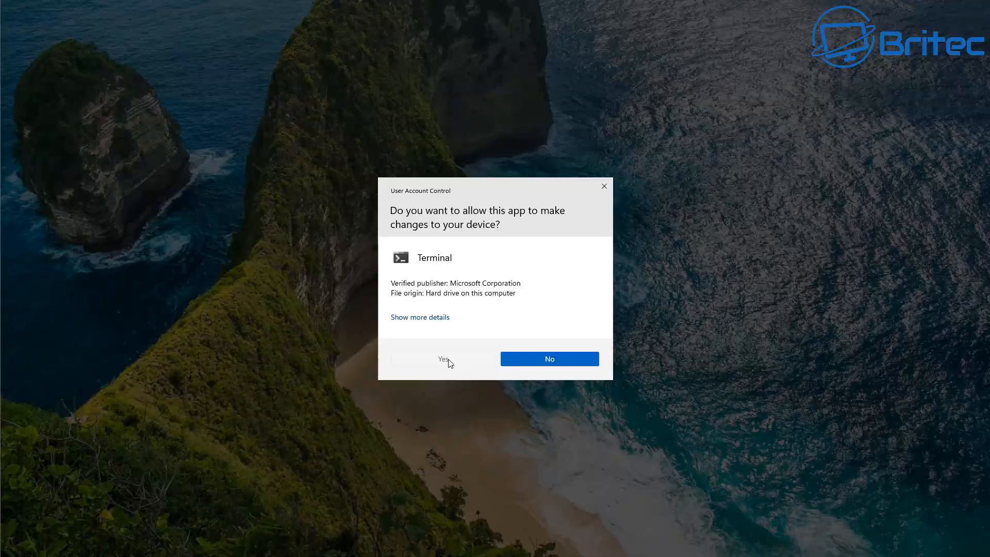
{"action": "left_click", "coordinate": [442, 359]}
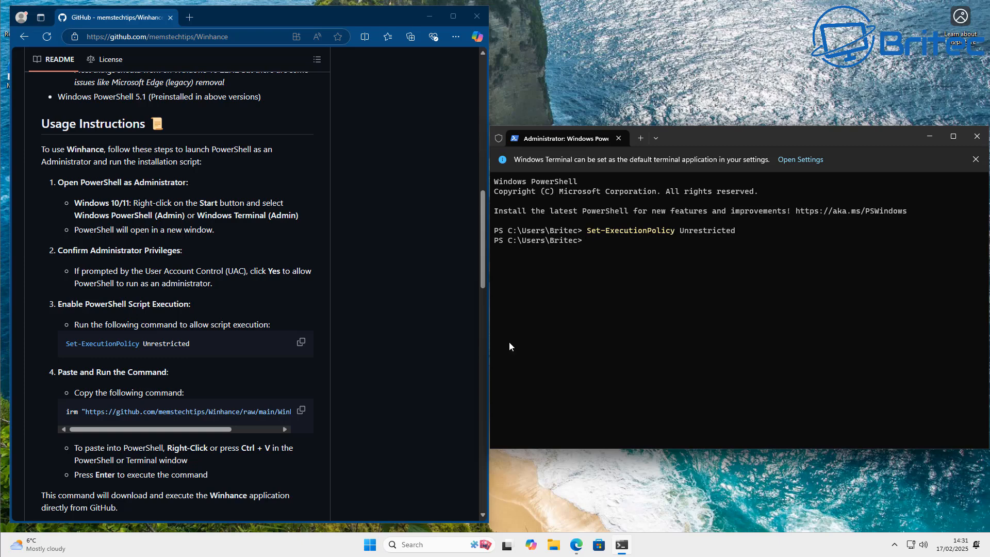
{"action": "mouse_move", "coordinate": [652, 287]}
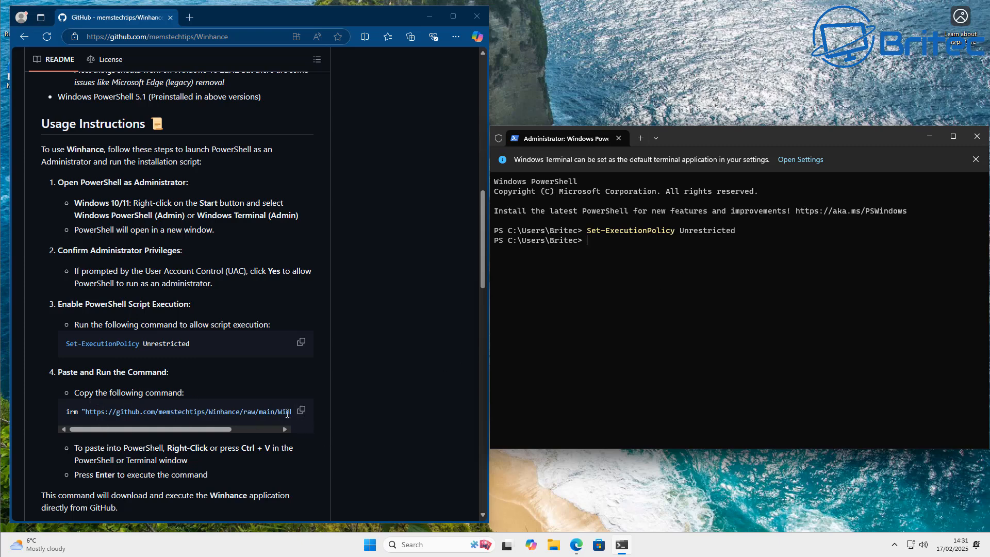
{"action": "left_click", "coordinate": [301, 411]}
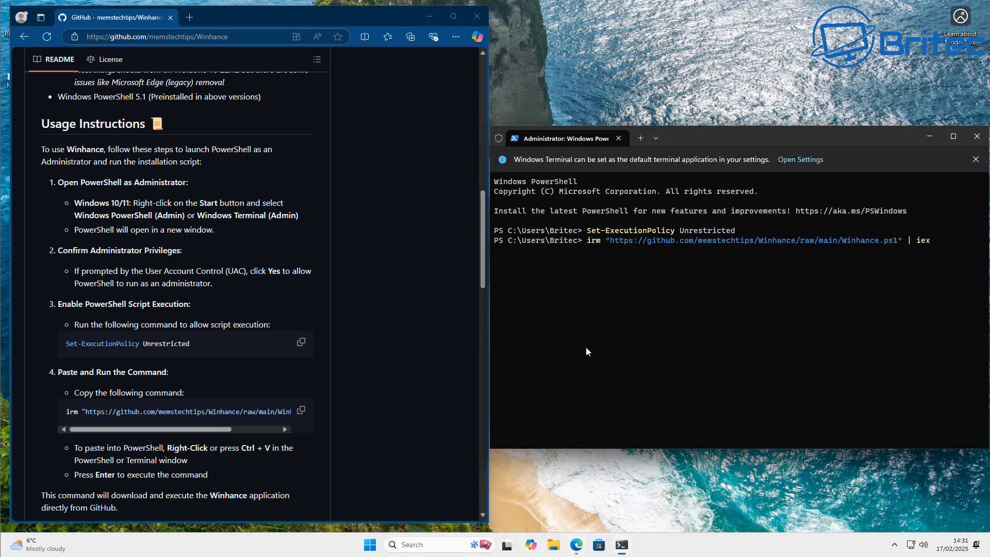
{"action": "mouse_move", "coordinate": [583, 356]}
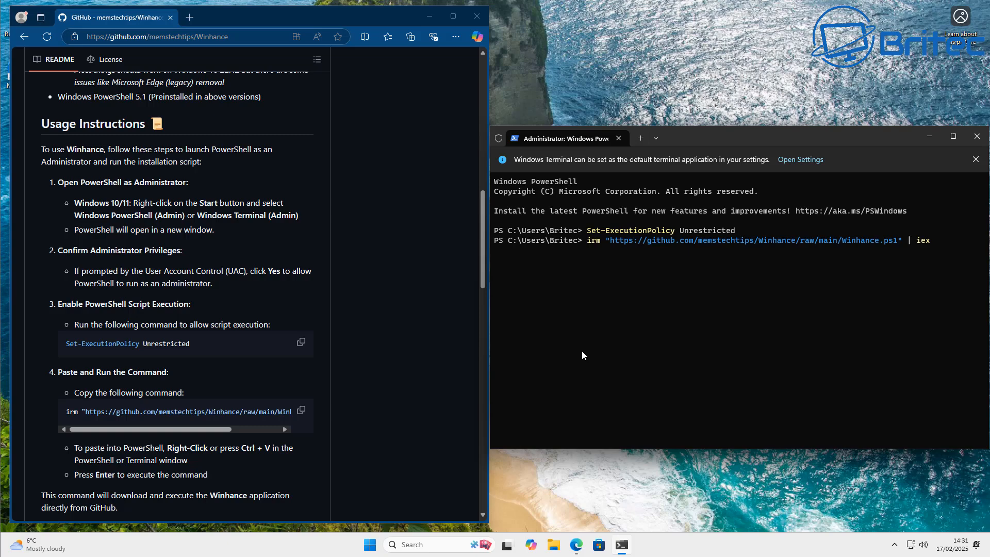
{"action": "mouse_move", "coordinate": [414, 27]}
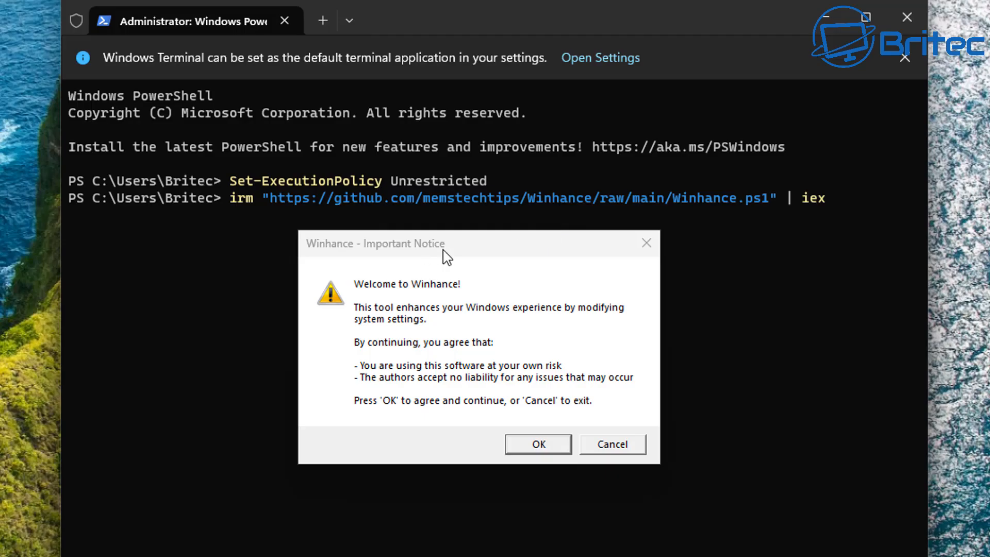
{"action": "mouse_move", "coordinate": [362, 346]}
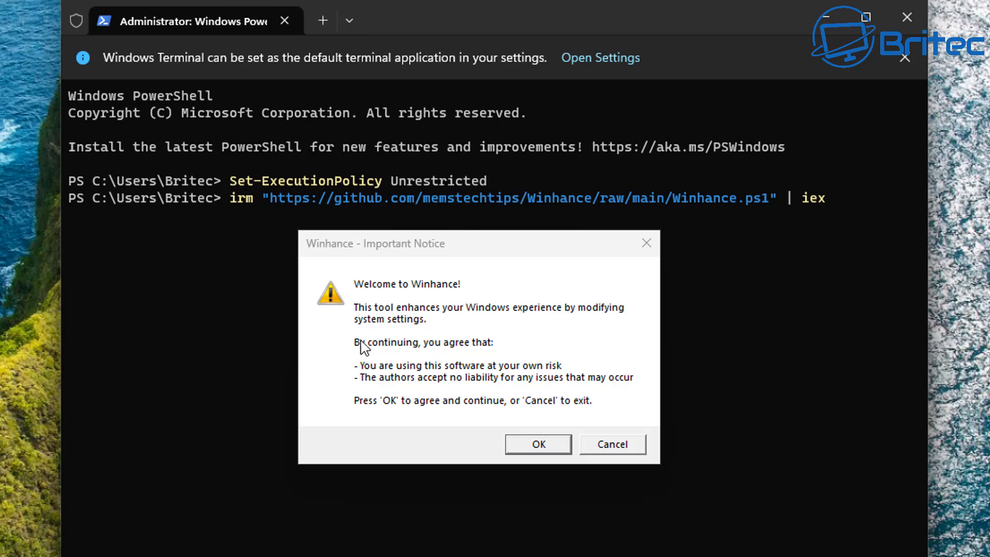
{"action": "mouse_move", "coordinate": [607, 326]}
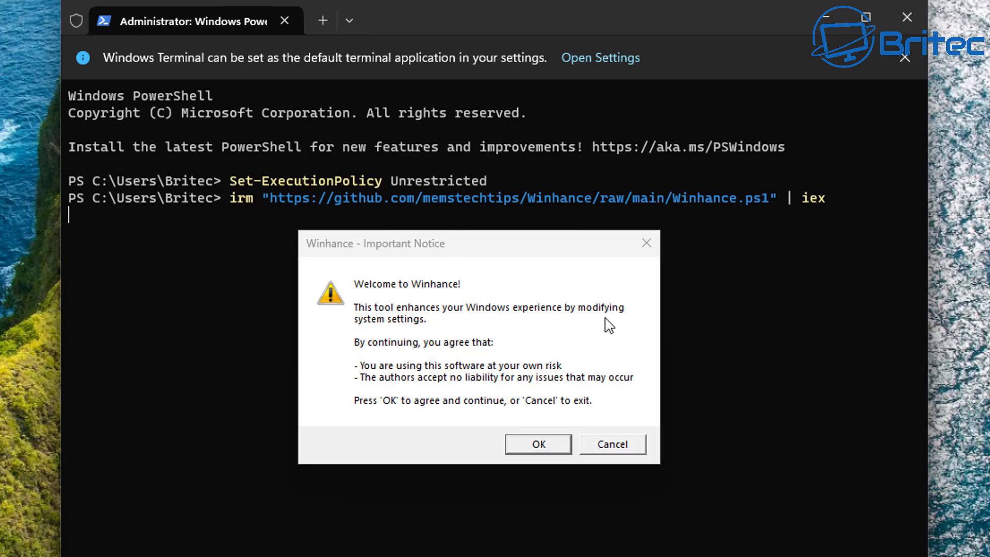
{"action": "mouse_move", "coordinate": [391, 333]}
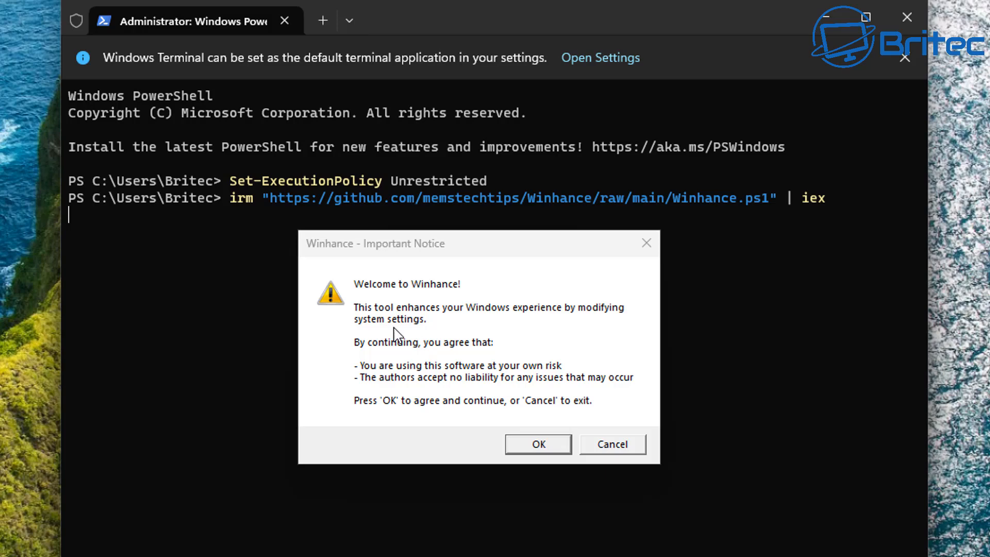
{"action": "mouse_move", "coordinate": [493, 361]}
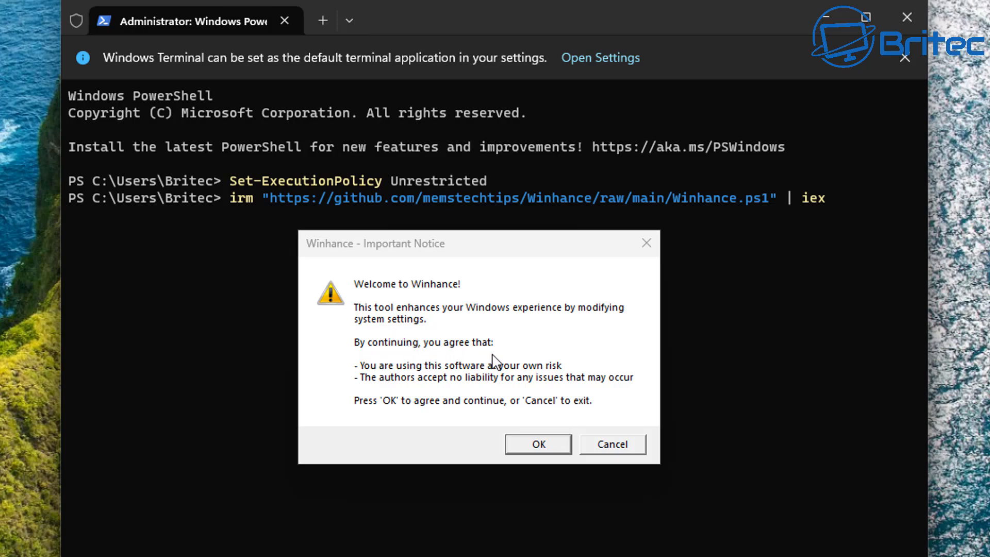
{"action": "mouse_move", "coordinate": [500, 384]}
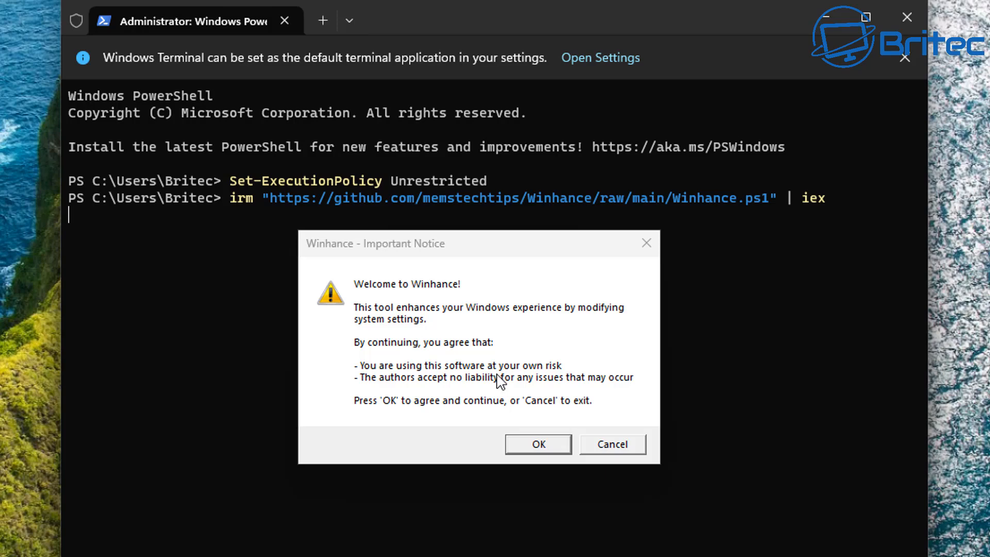
{"action": "mouse_move", "coordinate": [561, 385]}
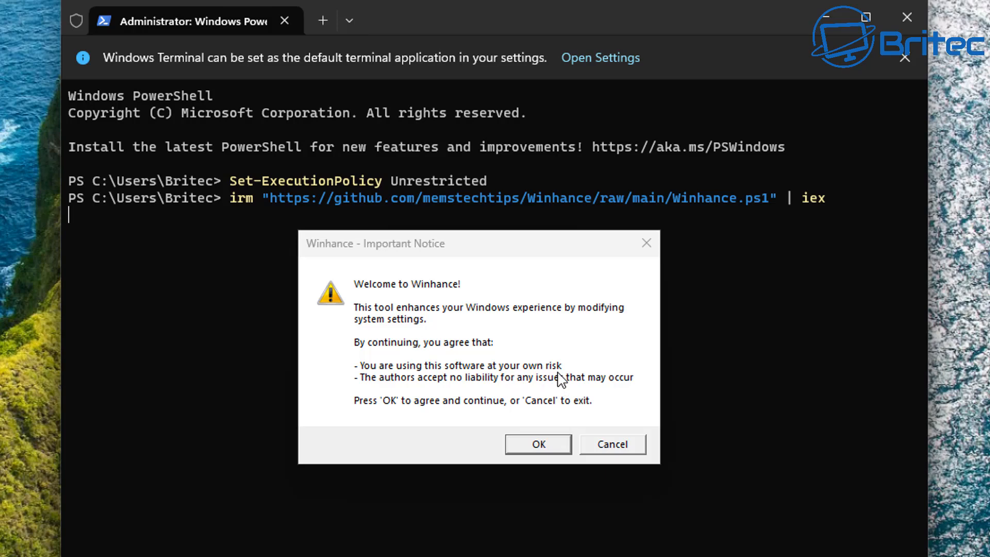
{"action": "mouse_move", "coordinate": [527, 398]}
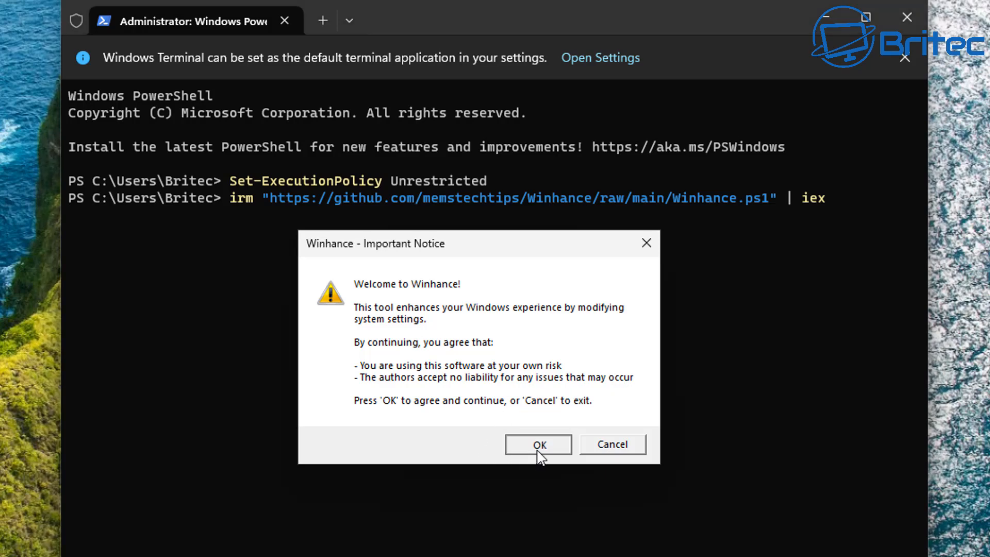
{"action": "mouse_move", "coordinate": [499, 462]}
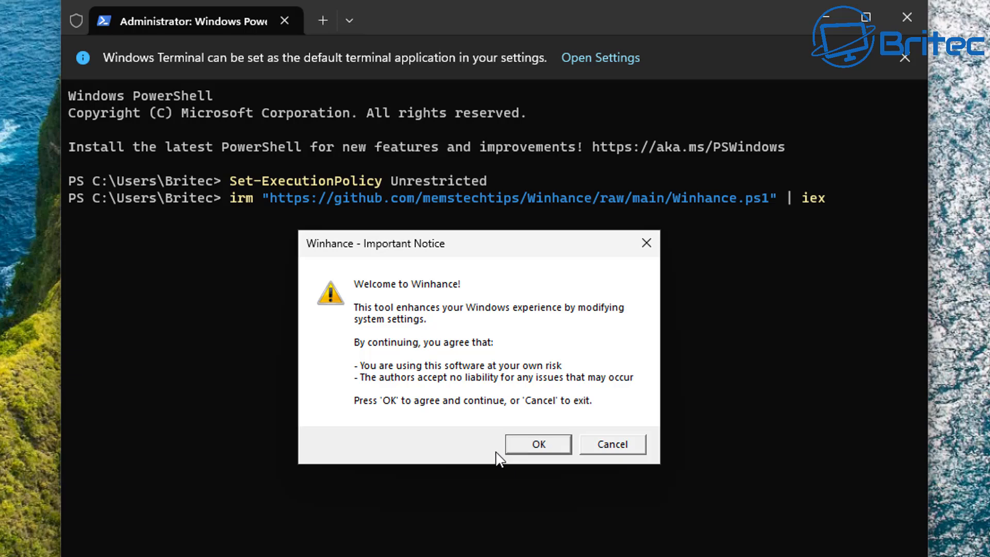
Accept the Winhance Important Notice to continue launching
{"action": "left_click", "coordinate": [538, 443]}
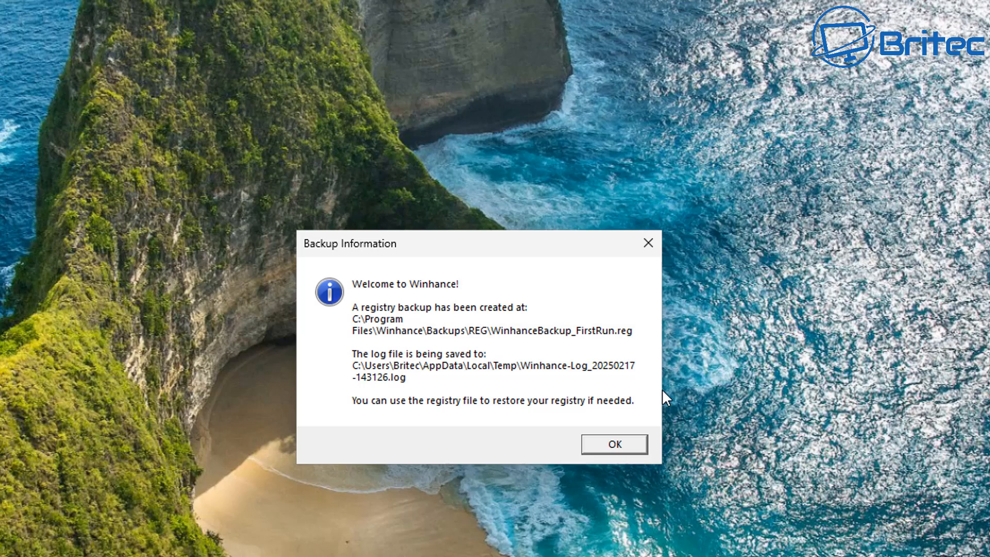
{"action": "mouse_move", "coordinate": [565, 379]}
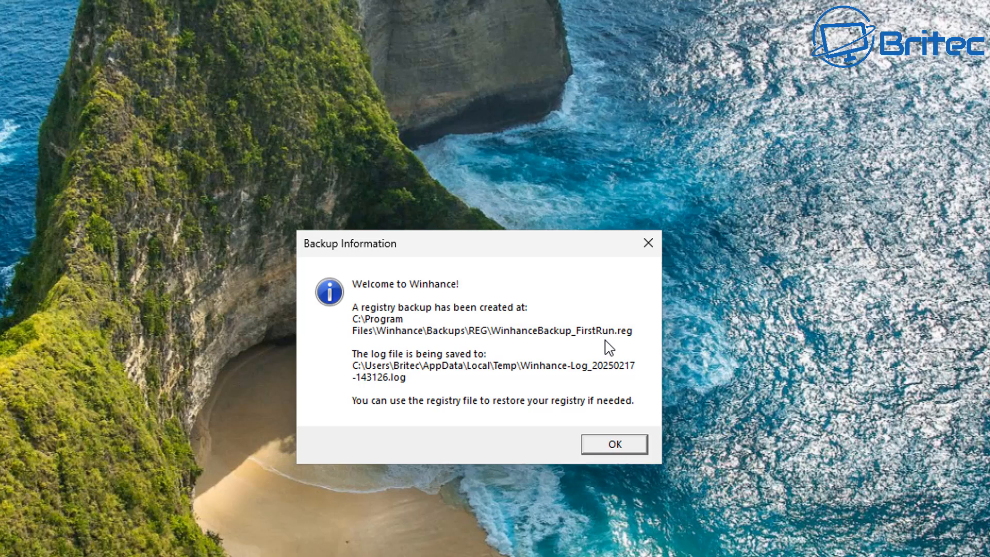
{"action": "mouse_move", "coordinate": [547, 347]}
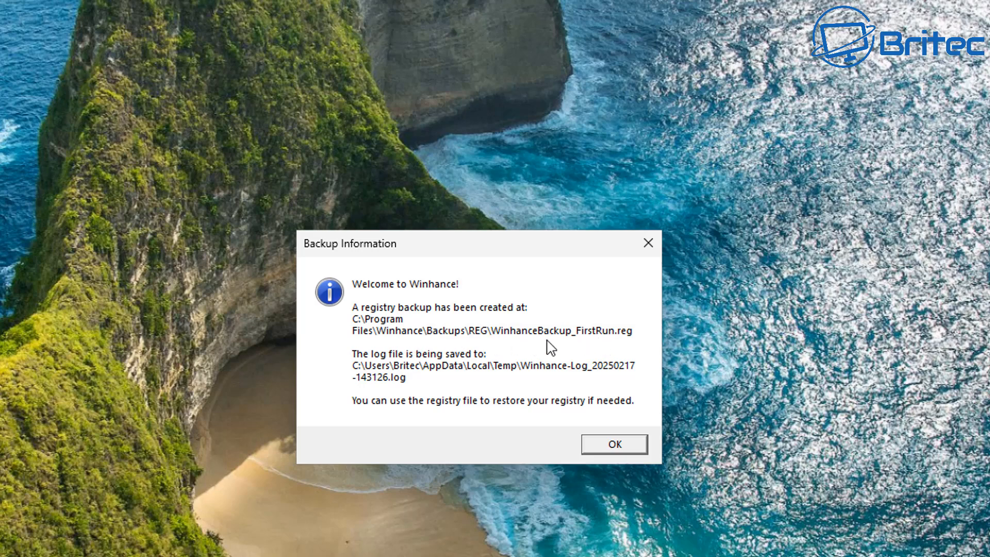
{"action": "mouse_move", "coordinate": [502, 373]}
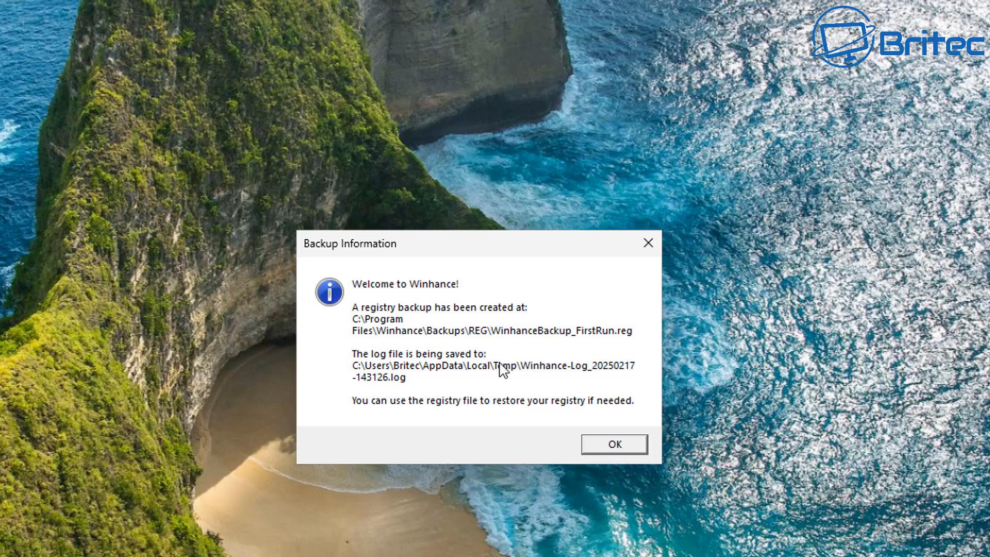
{"action": "mouse_move", "coordinate": [448, 387]}
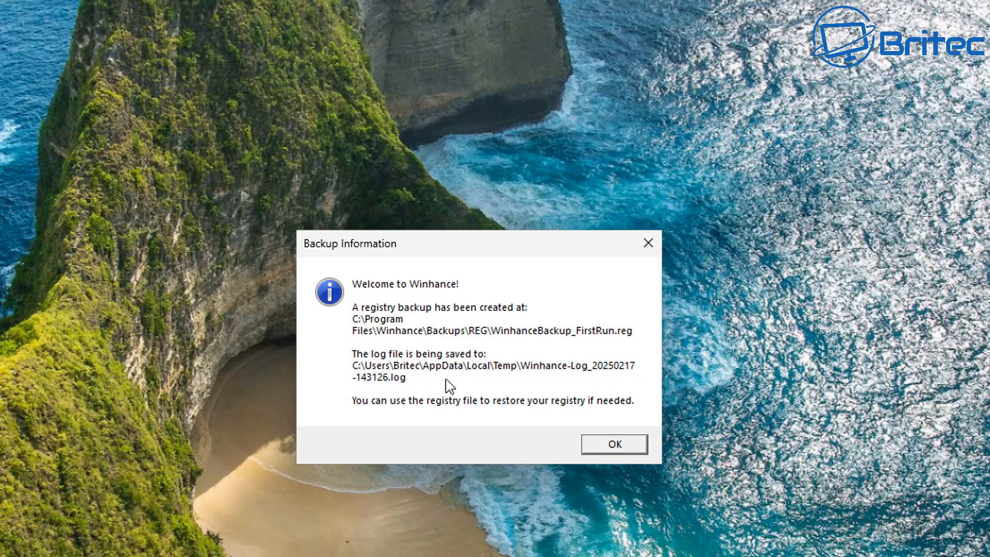
{"action": "mouse_move", "coordinate": [523, 417]}
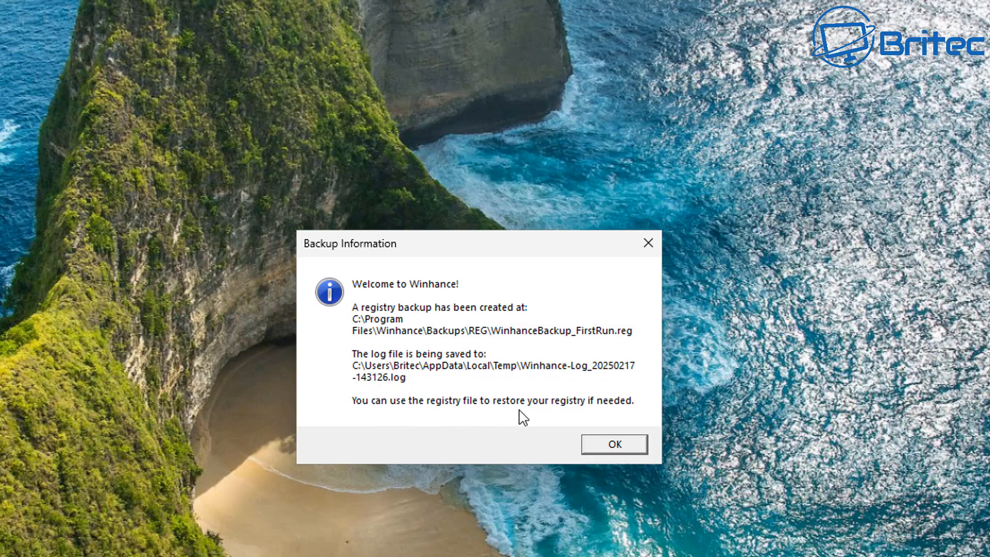
{"action": "mouse_move", "coordinate": [609, 416]}
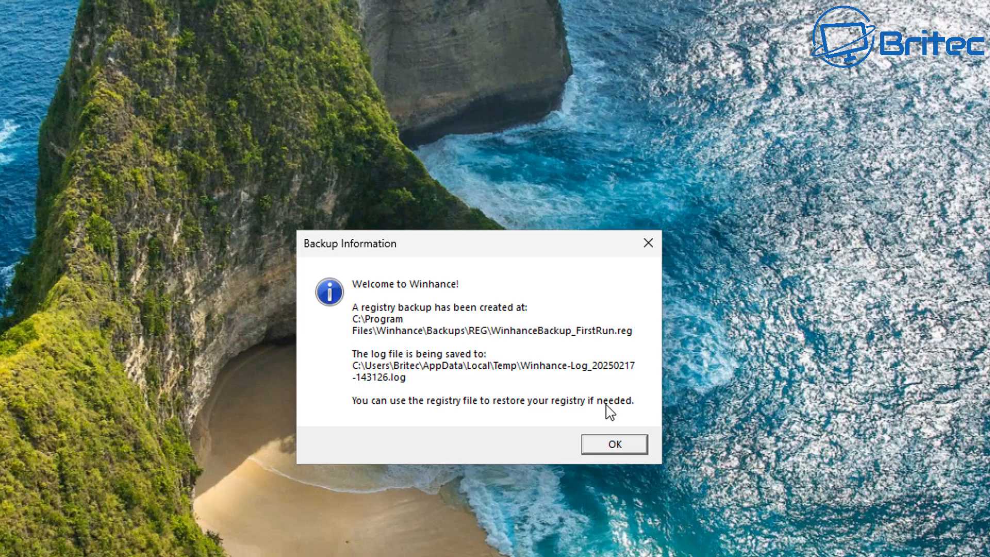
{"action": "mouse_move", "coordinate": [436, 305]}
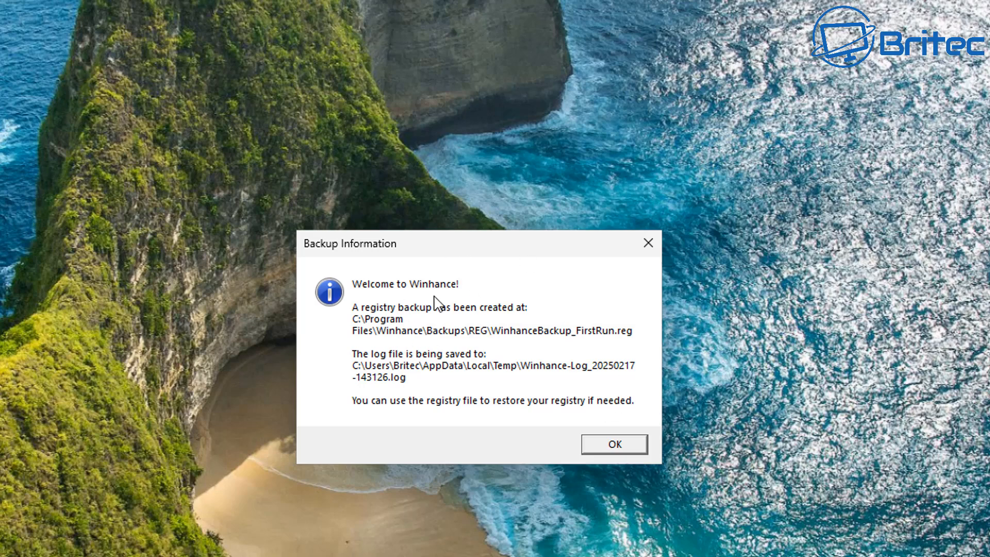
{"action": "mouse_move", "coordinate": [422, 349]}
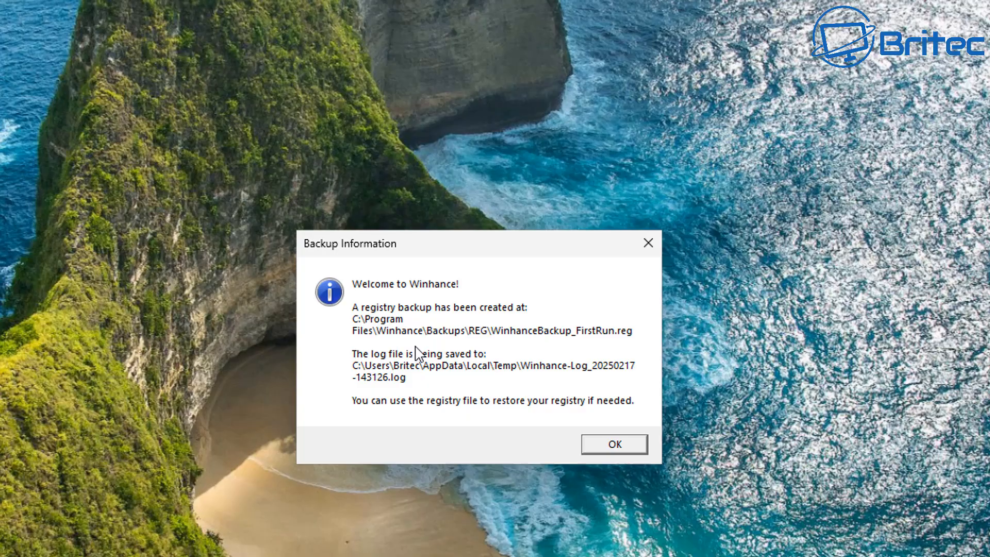
{"action": "left_click", "coordinate": [614, 443]}
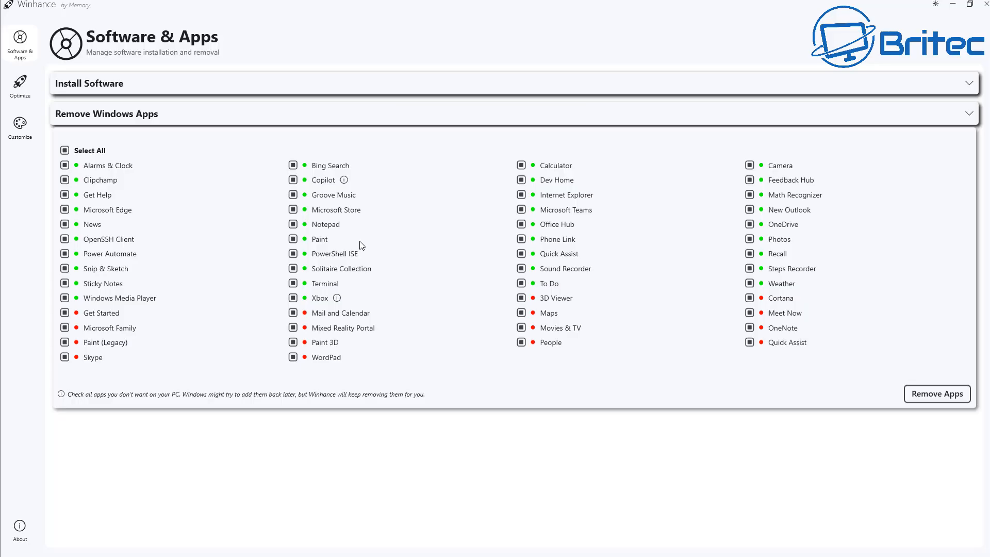
{"action": "mouse_move", "coordinate": [197, 154]}
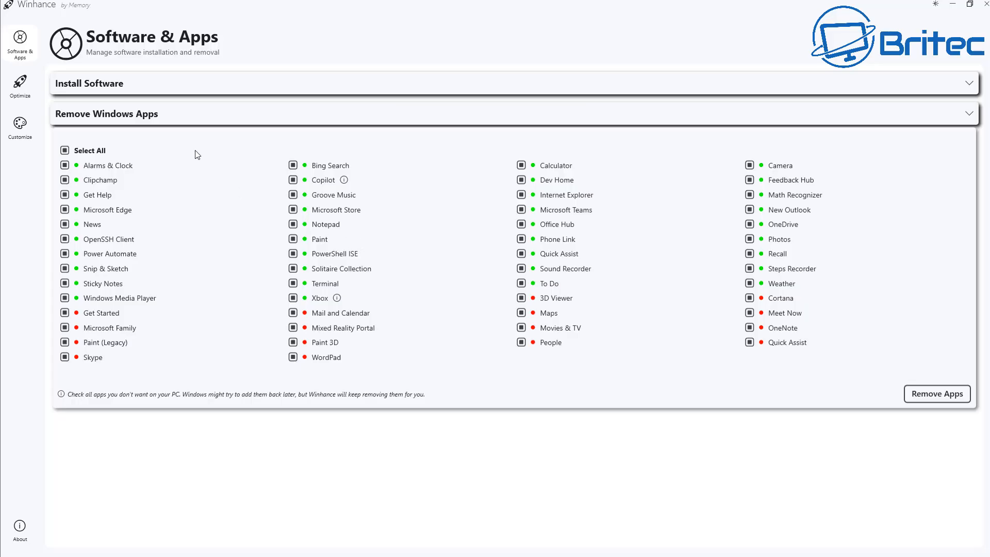
{"action": "mouse_move", "coordinate": [19, 46]}
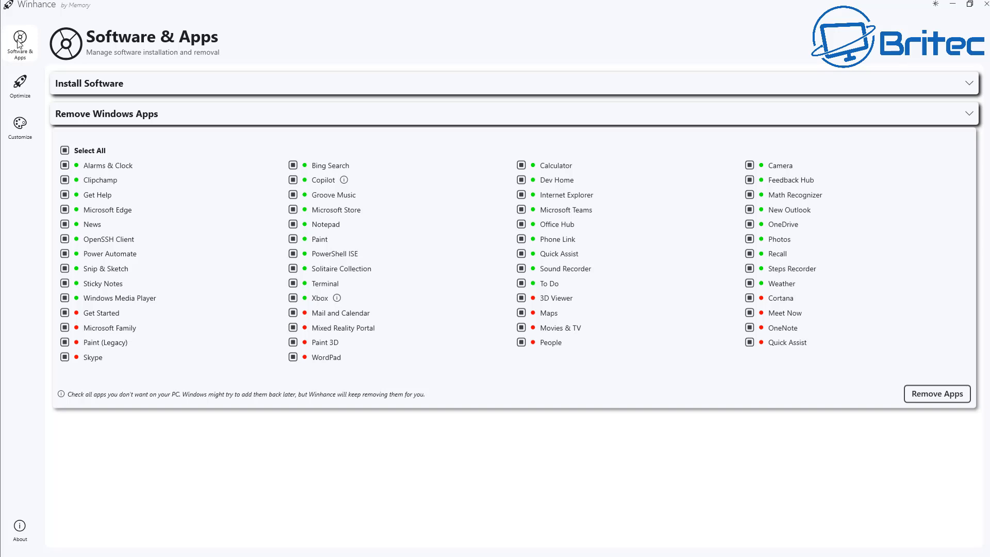
{"action": "mouse_move", "coordinate": [896, 109]}
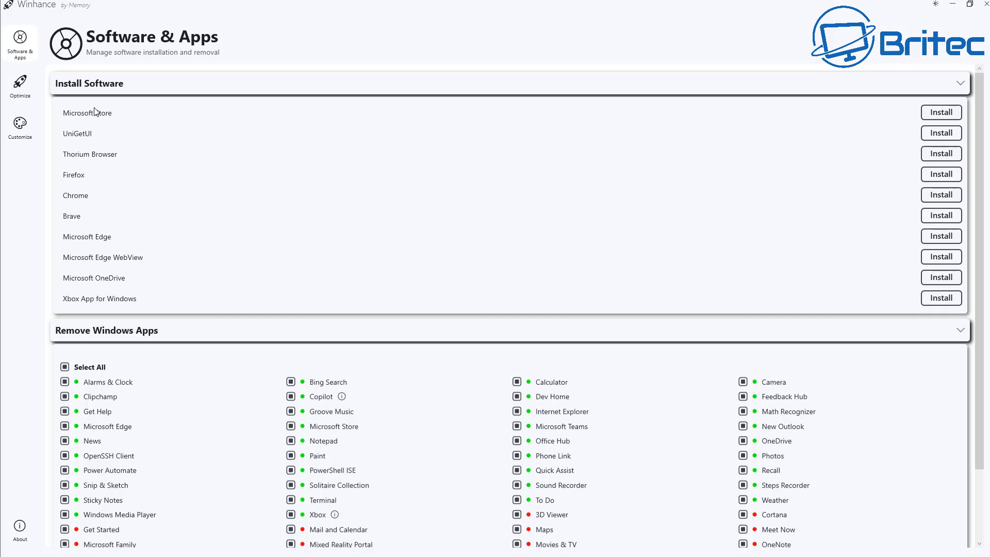
{"action": "mouse_move", "coordinate": [83, 145]}
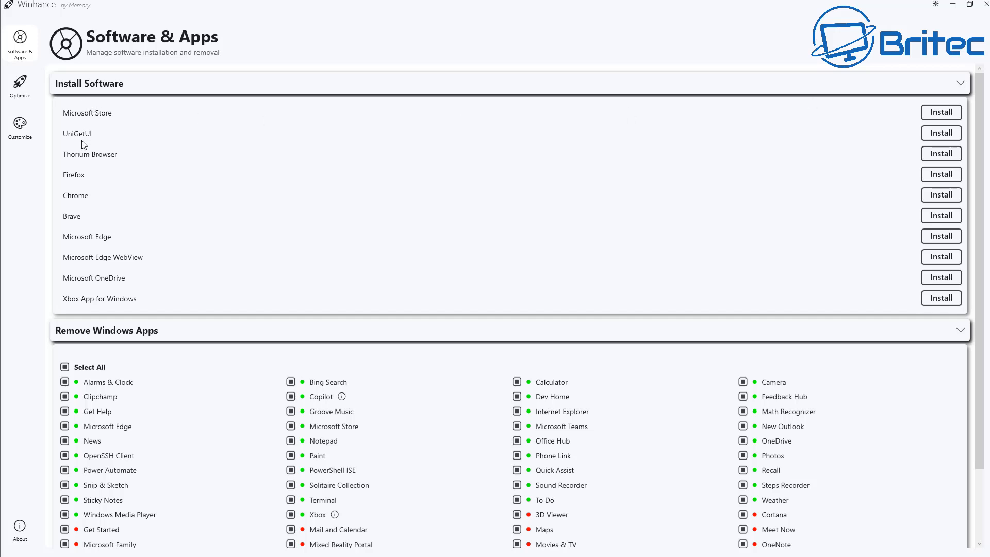
{"action": "mouse_move", "coordinate": [87, 305]}
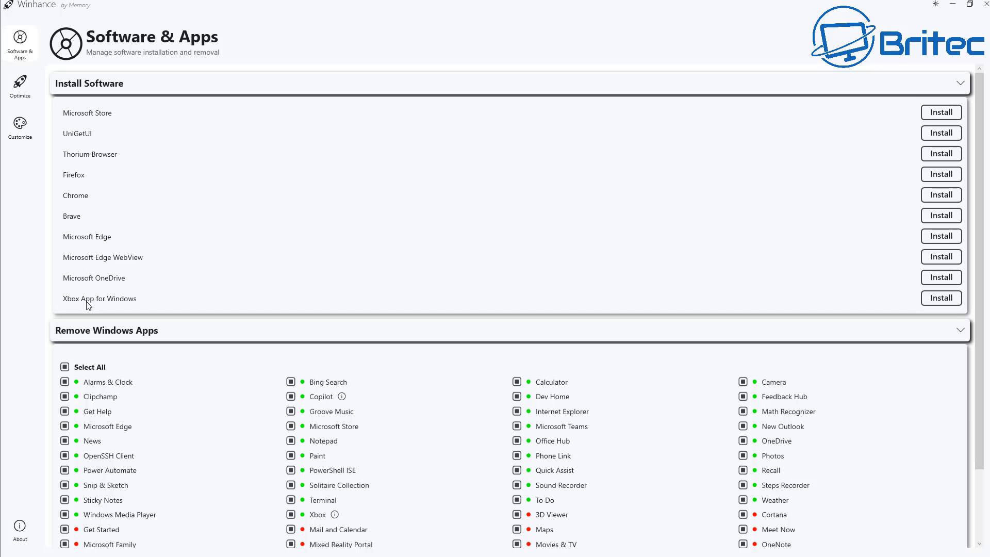
{"action": "mouse_move", "coordinate": [88, 310]}
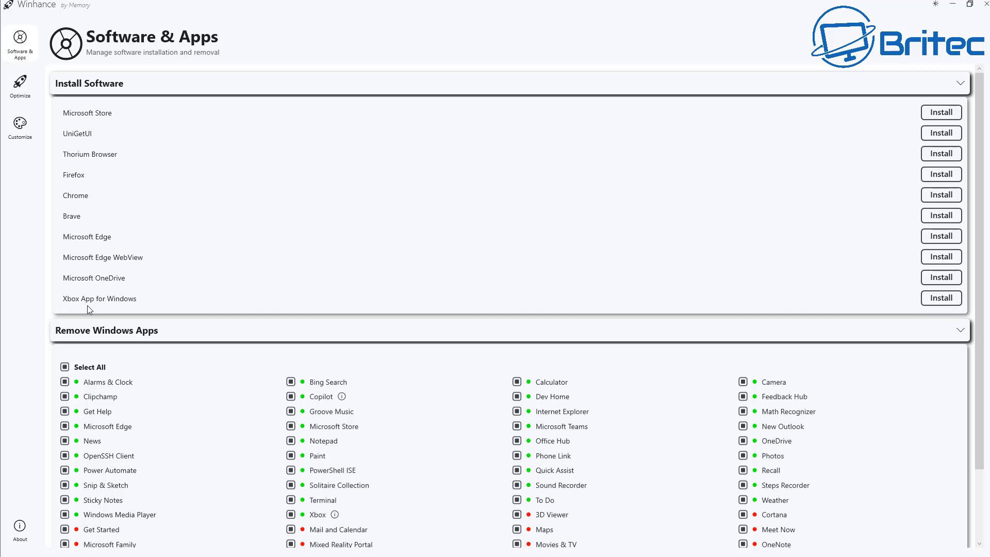
{"action": "mouse_move", "coordinate": [334, 199]}
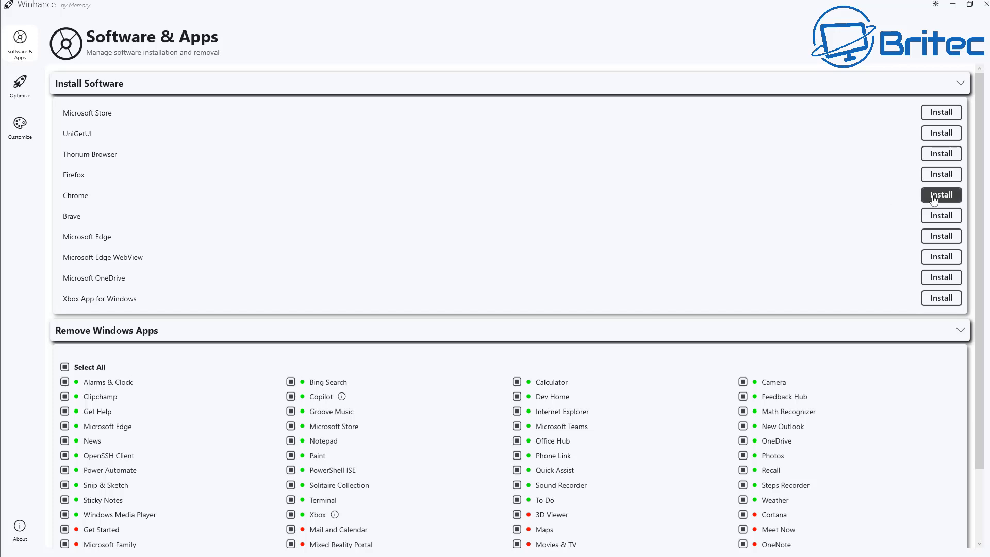
Start the Google Chrome installation through Winhance
{"action": "left_click", "coordinate": [941, 195]}
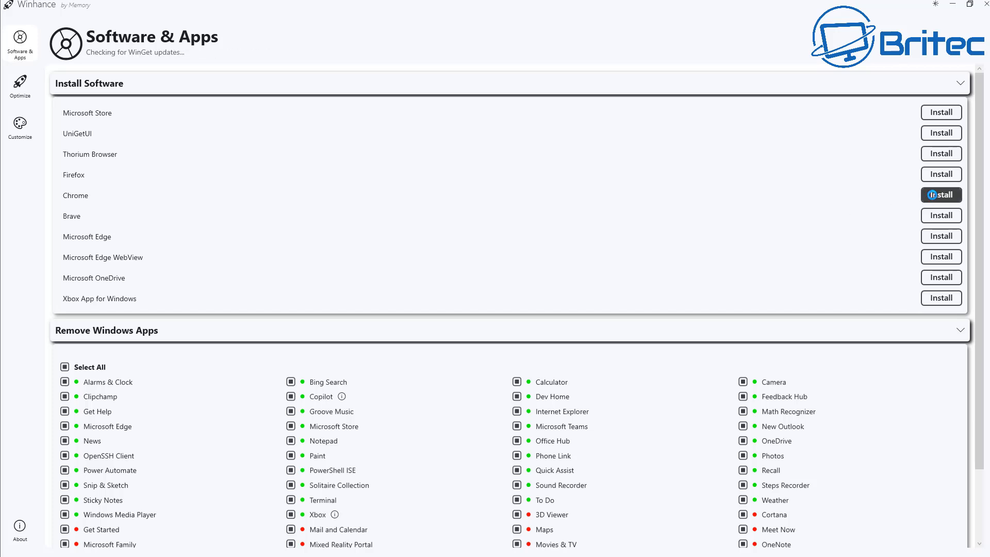
{"action": "left_click", "coordinate": [940, 195]}
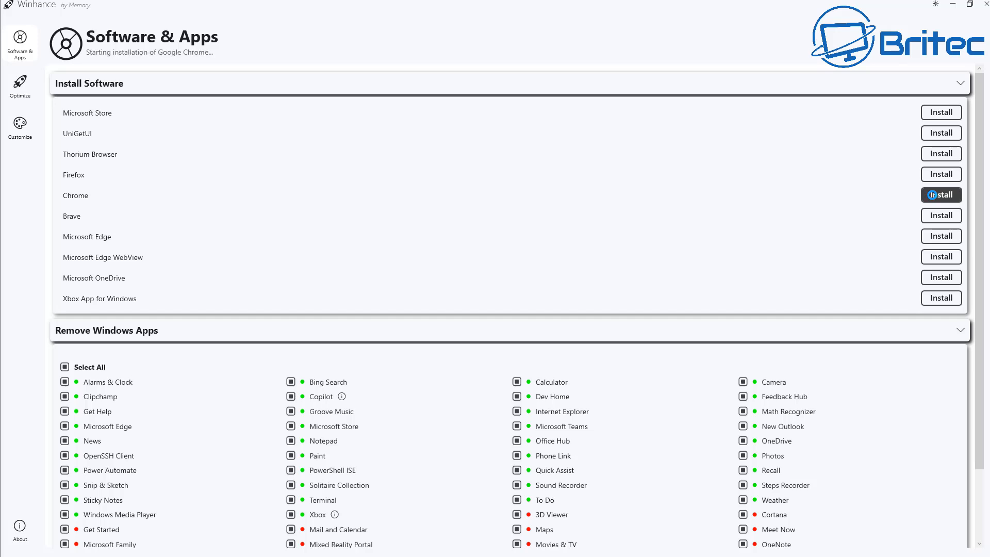
{"action": "left_click", "coordinate": [941, 195]}
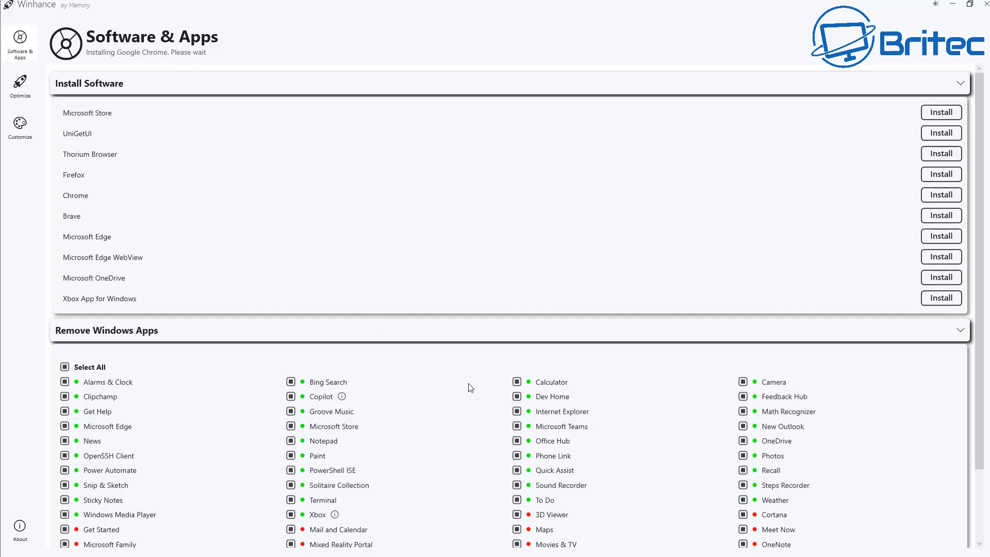
{"action": "mouse_move", "coordinate": [183, 191]}
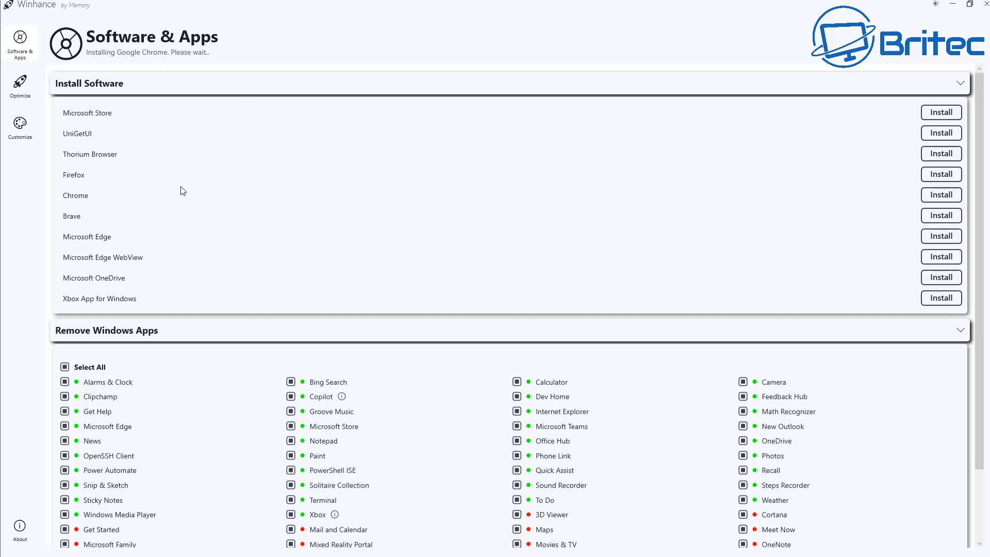
{"action": "mouse_move", "coordinate": [888, 23]}
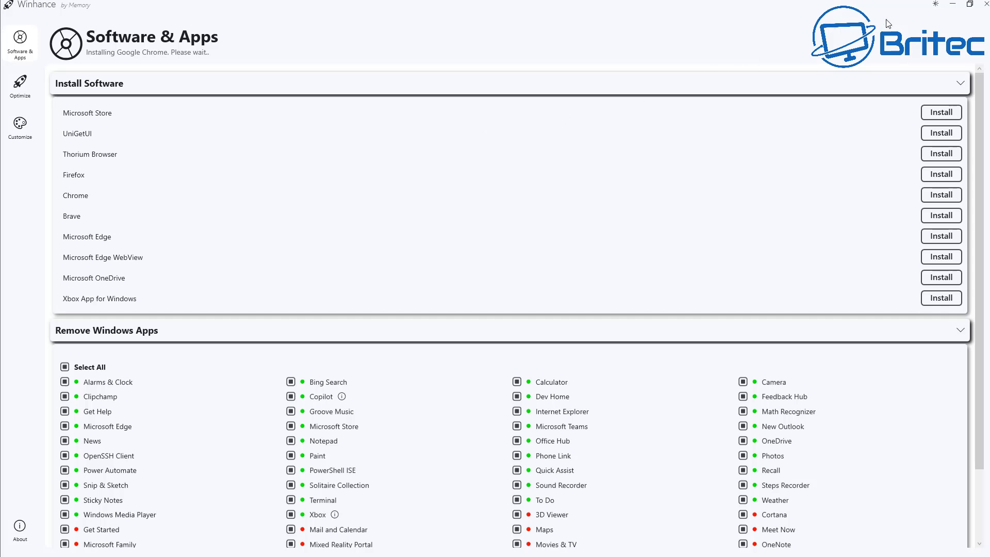
{"action": "mouse_move", "coordinate": [727, 51]}
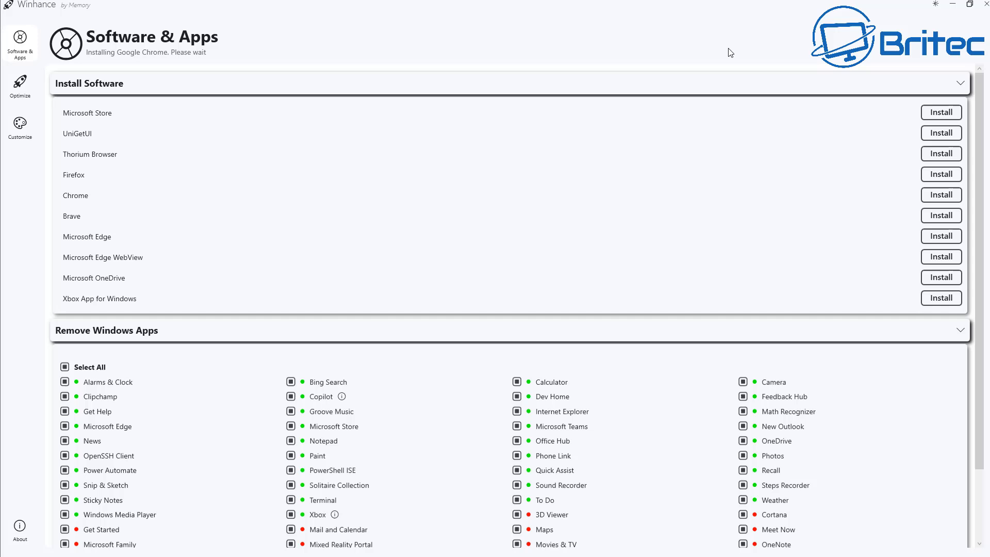
{"action": "mouse_move", "coordinate": [269, 324]}
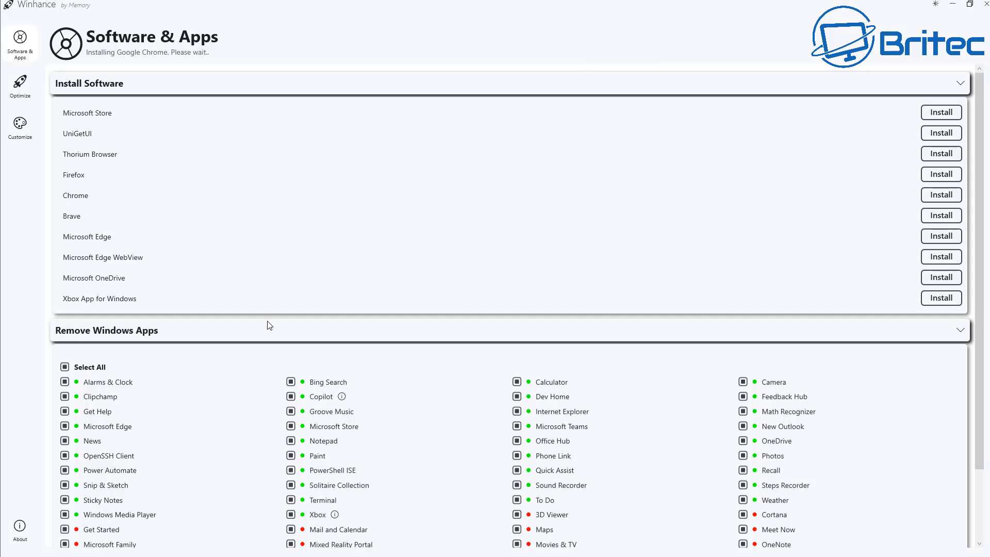
Untick Terminal in Remove Windows Apps, leaving every other app marked for removal
{"action": "scroll", "scroll_direction": "down", "scroll_amount": 3}
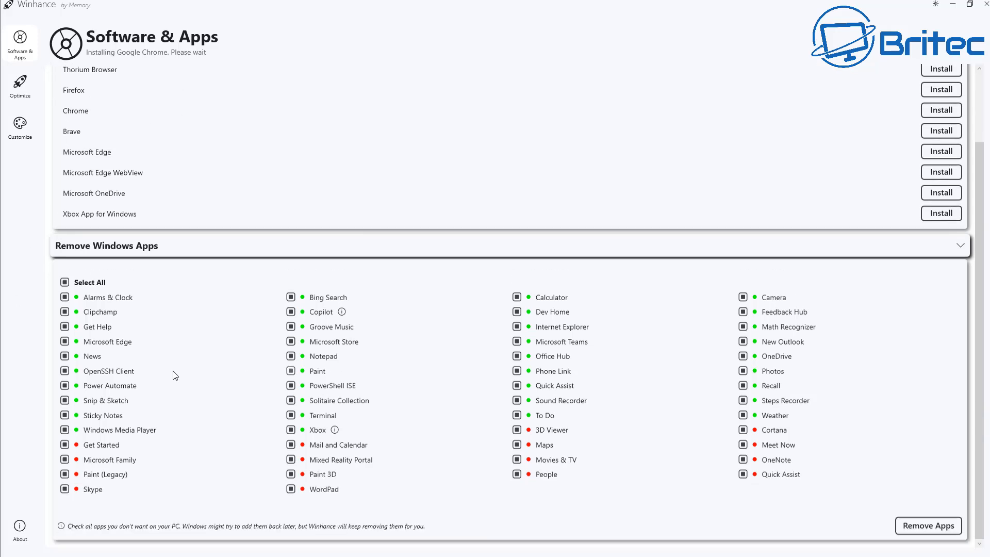
{"action": "mouse_move", "coordinate": [139, 259]}
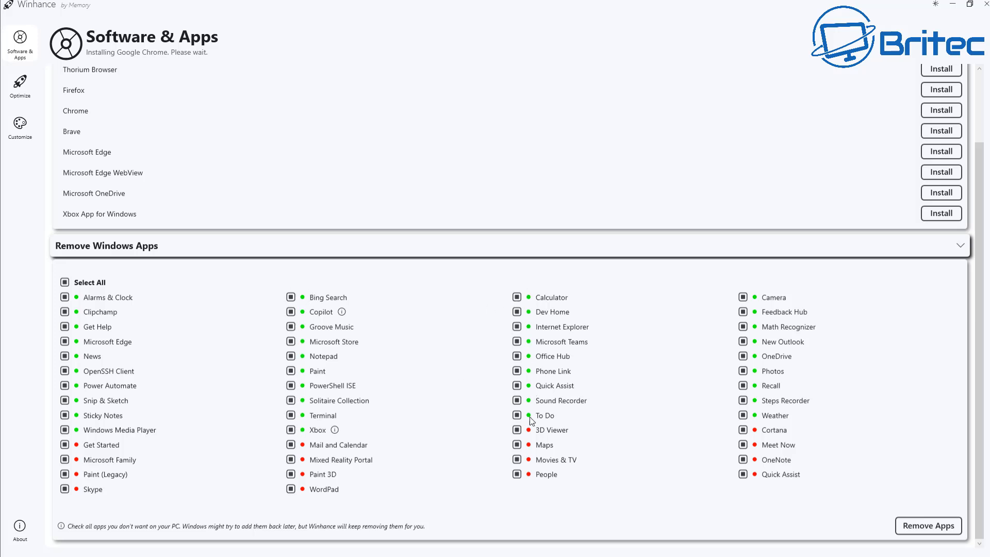
{"action": "mouse_move", "coordinate": [761, 396]}
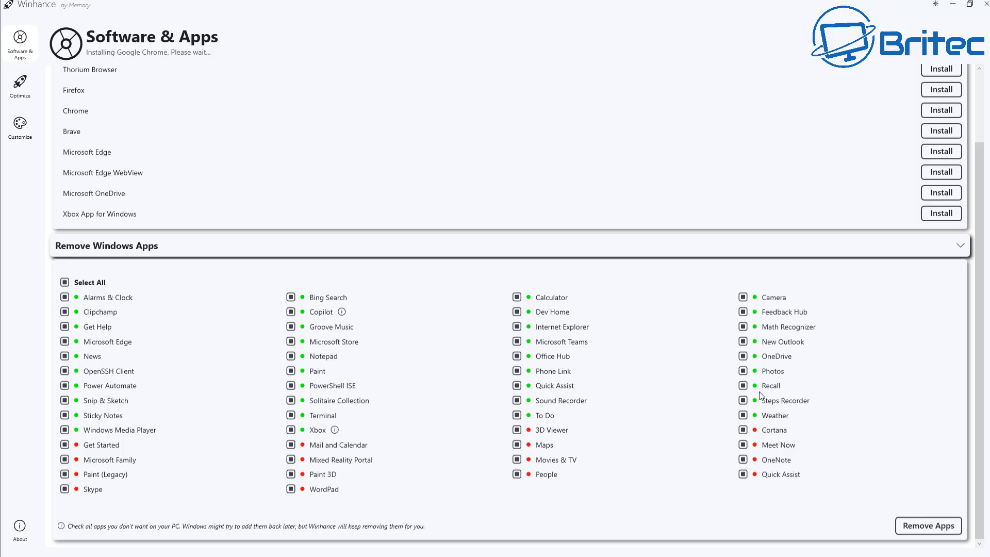
{"action": "mouse_move", "coordinate": [760, 426]}
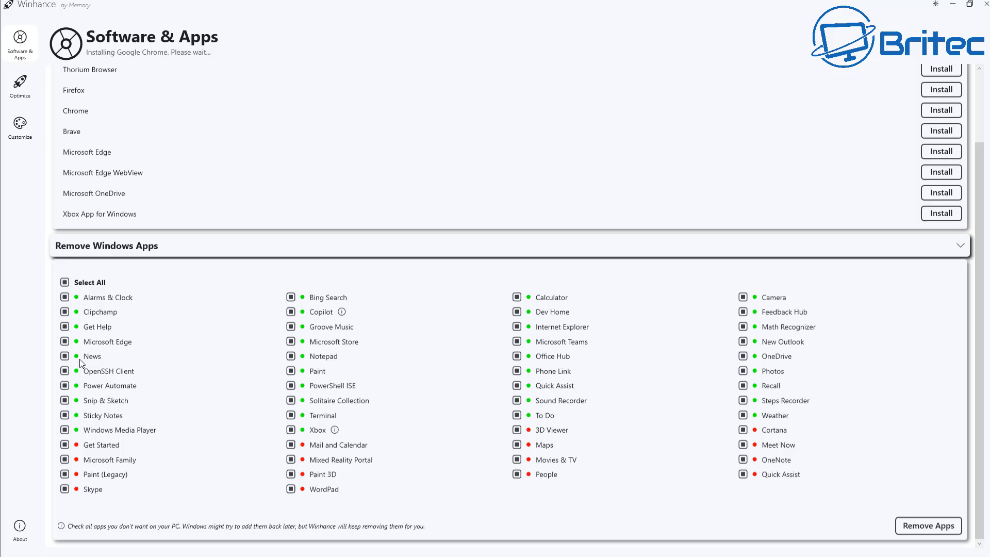
{"action": "mouse_move", "coordinate": [771, 464]}
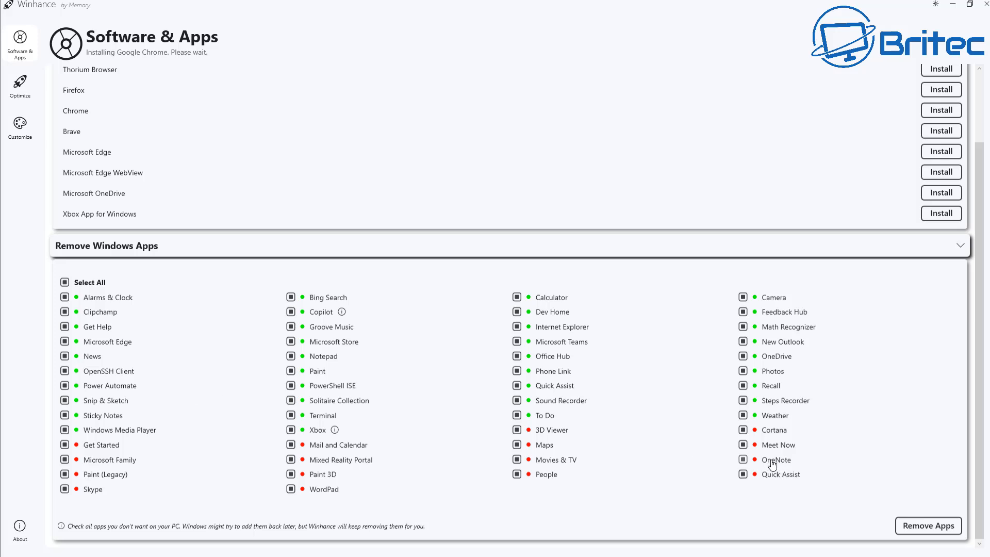
{"action": "mouse_move", "coordinate": [720, 487]}
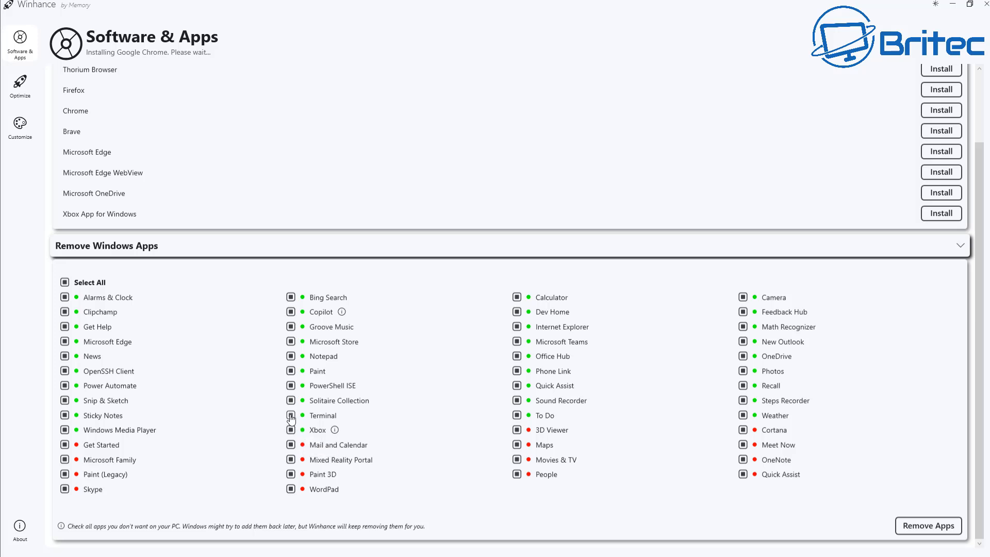
{"action": "left_click", "coordinate": [290, 415]}
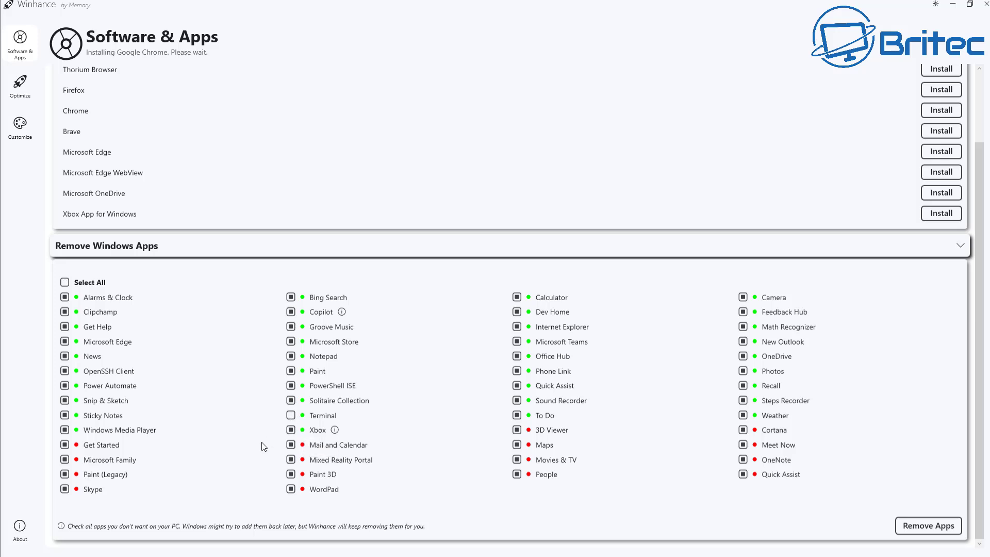
{"action": "mouse_move", "coordinate": [641, 436]}
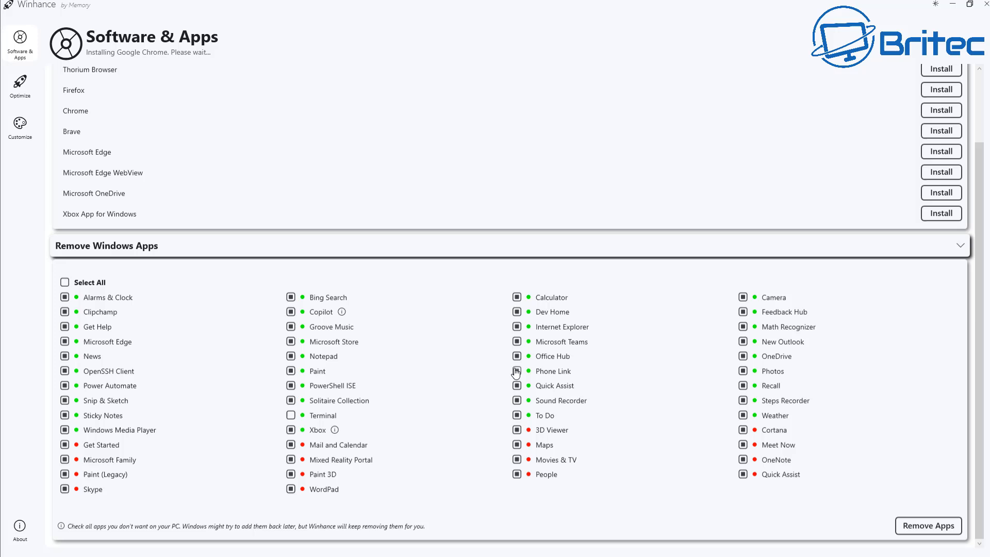
{"action": "mouse_move", "coordinate": [817, 388]}
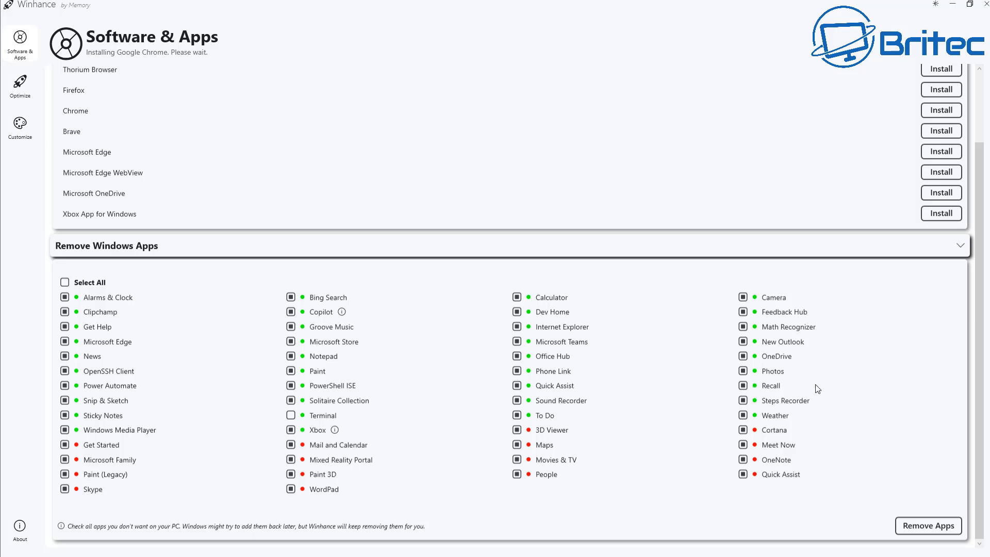
{"action": "mouse_move", "coordinate": [222, 309]}
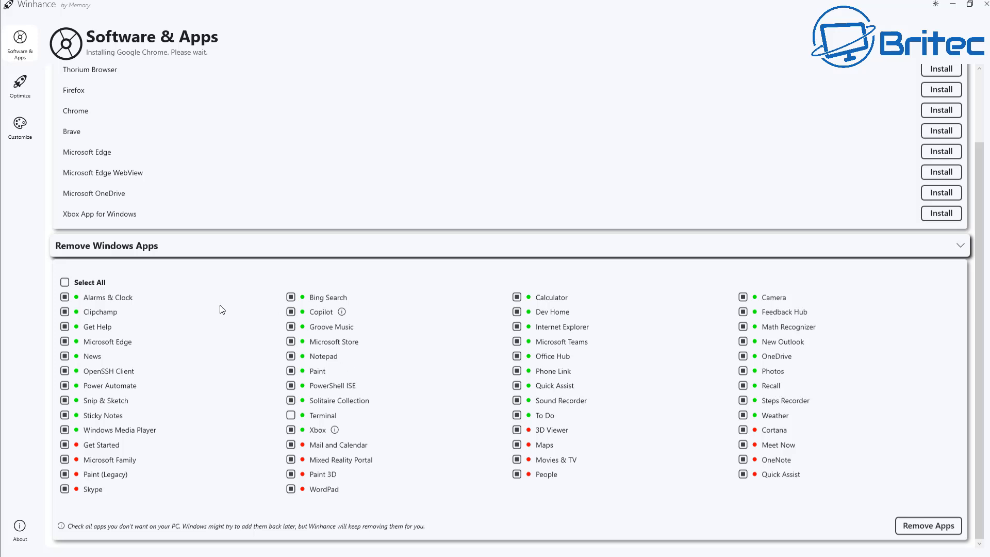
{"action": "mouse_move", "coordinate": [91, 433]}
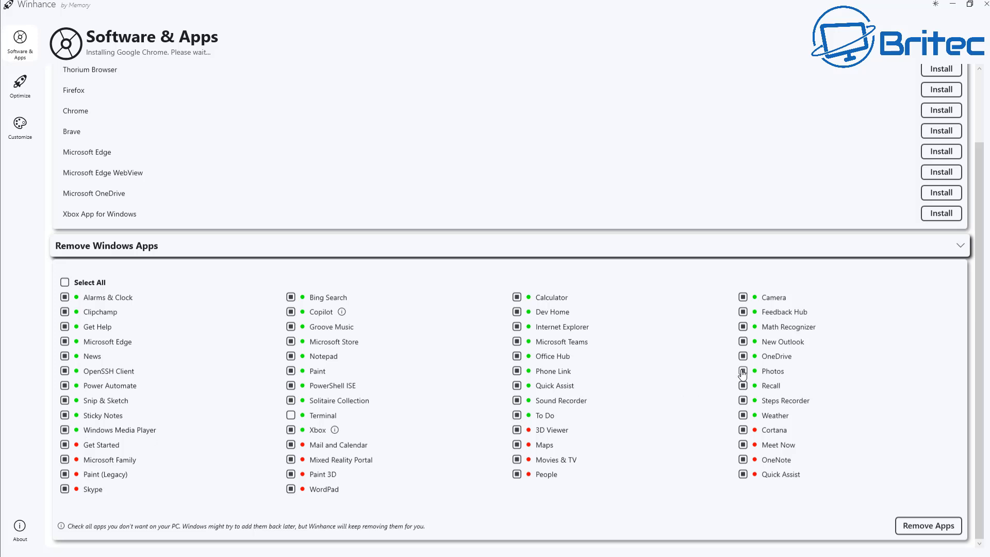
{"action": "left_click", "coordinate": [742, 370]}
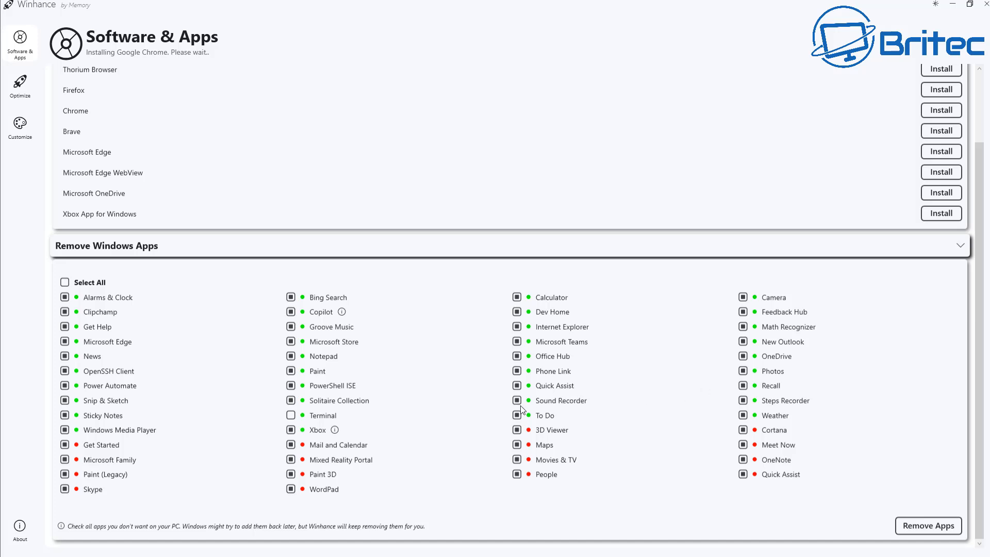
{"action": "mouse_move", "coordinate": [493, 466]}
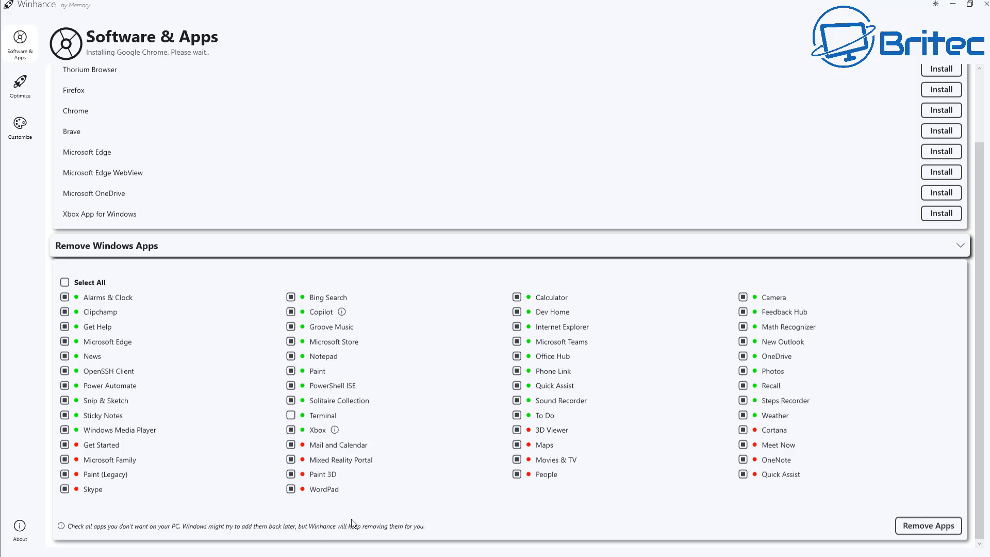
{"action": "mouse_move", "coordinate": [283, 418]}
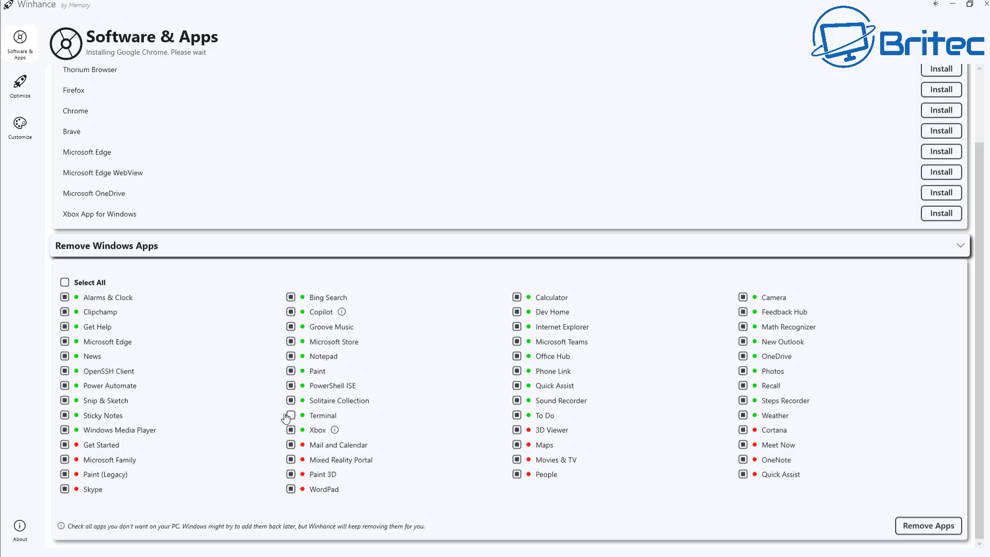
Start removing the checked Windows apps and confirm despite the instability warning
{"action": "left_click", "coordinate": [290, 415]}
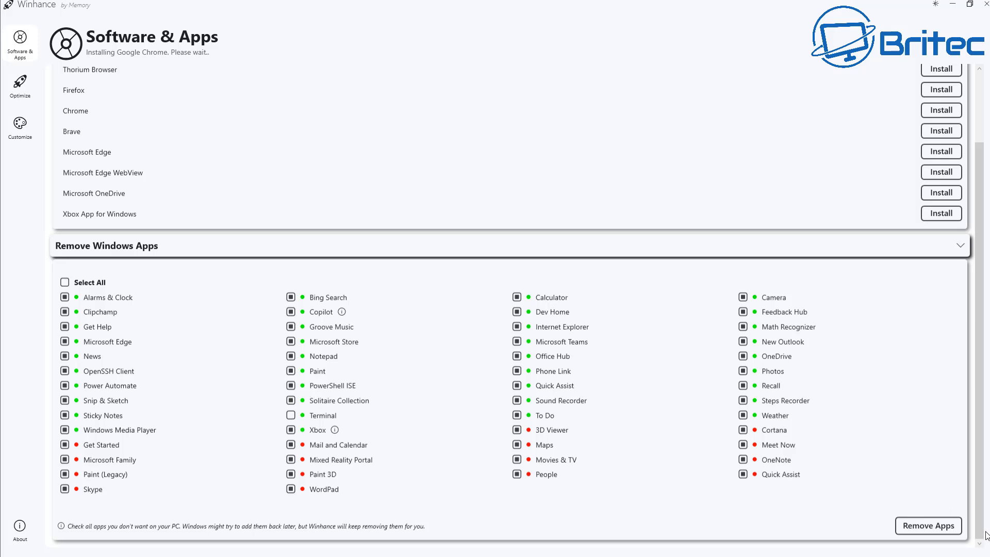
{"action": "left_click", "coordinate": [928, 525]}
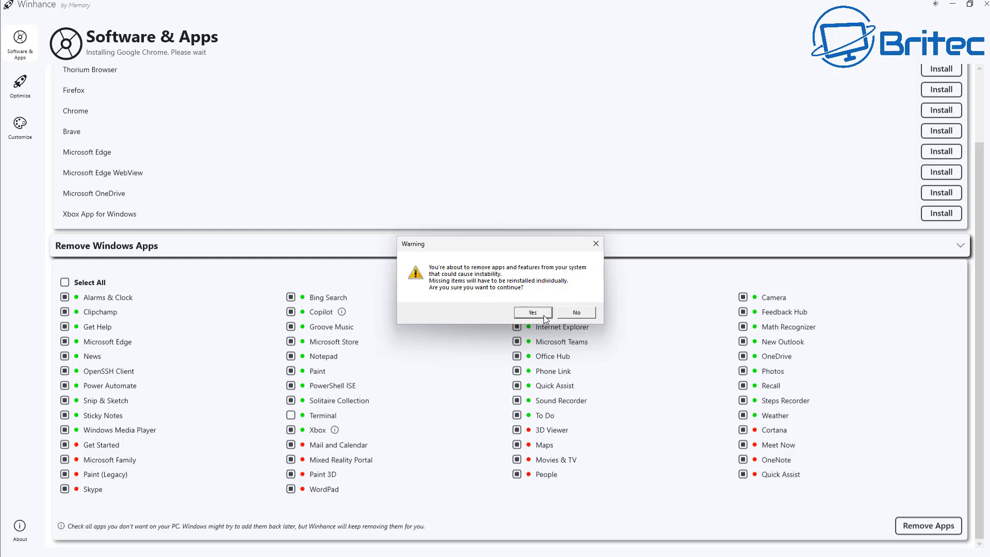
{"action": "left_click", "coordinate": [533, 312]}
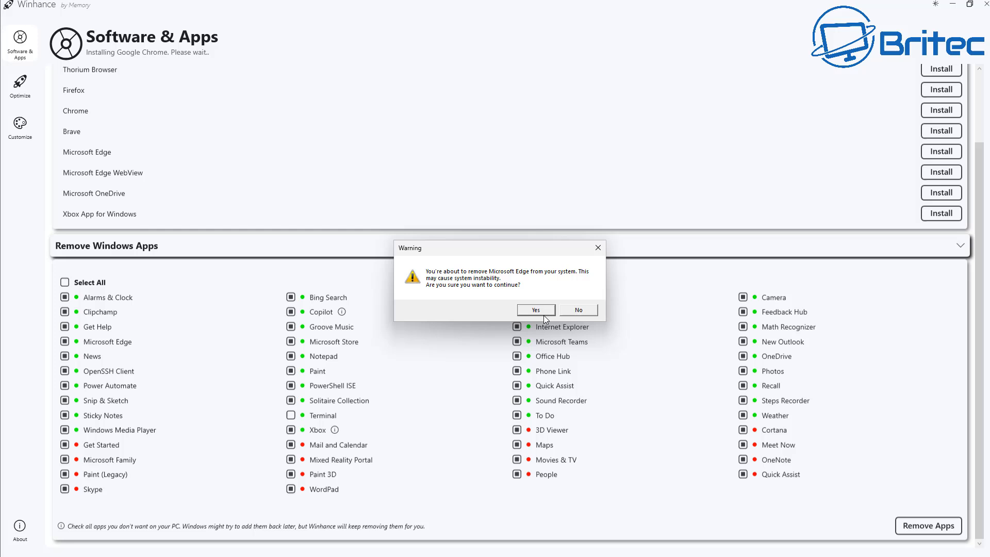
{"action": "mouse_move", "coordinate": [392, 290]}
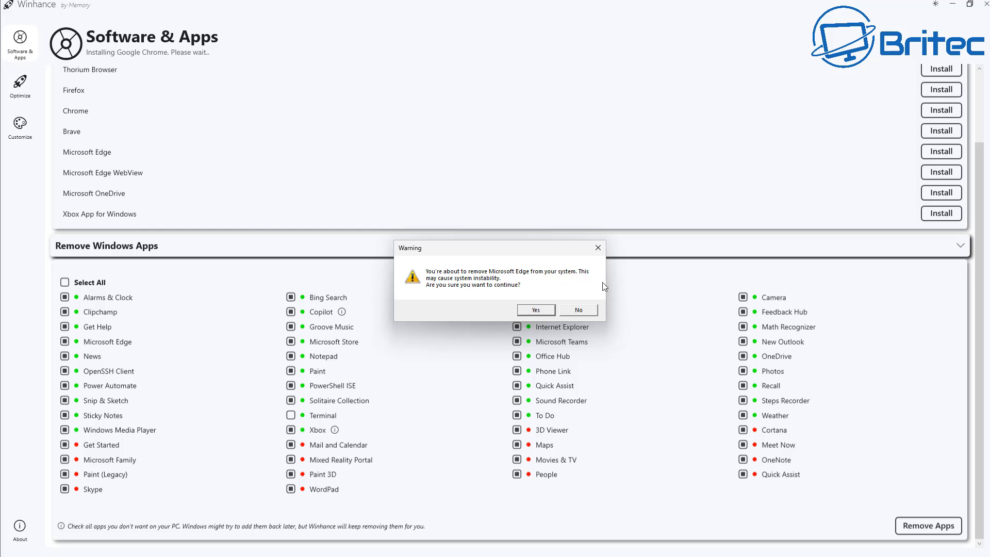
{"action": "mouse_move", "coordinate": [504, 283]}
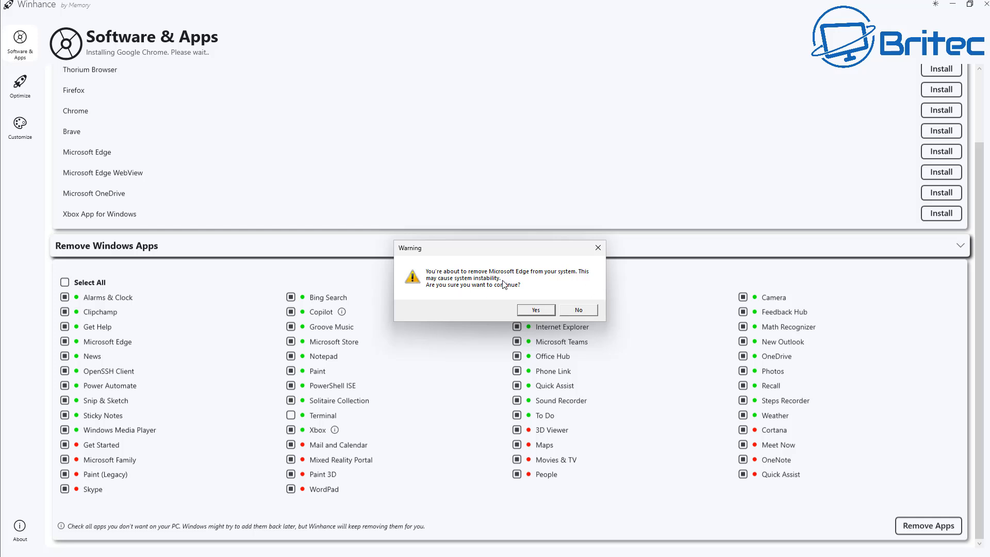
{"action": "mouse_move", "coordinate": [507, 293]}
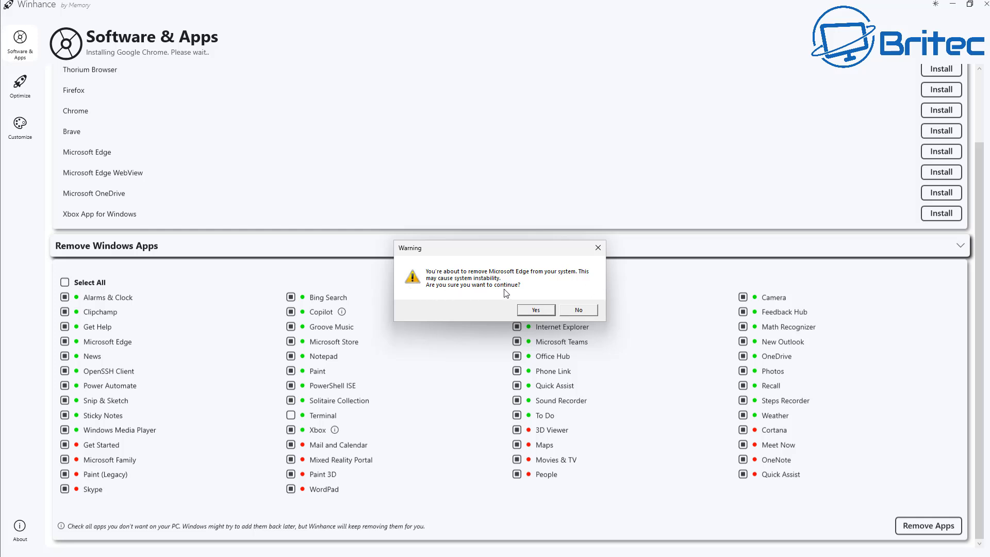
{"action": "mouse_move", "coordinate": [531, 291]}
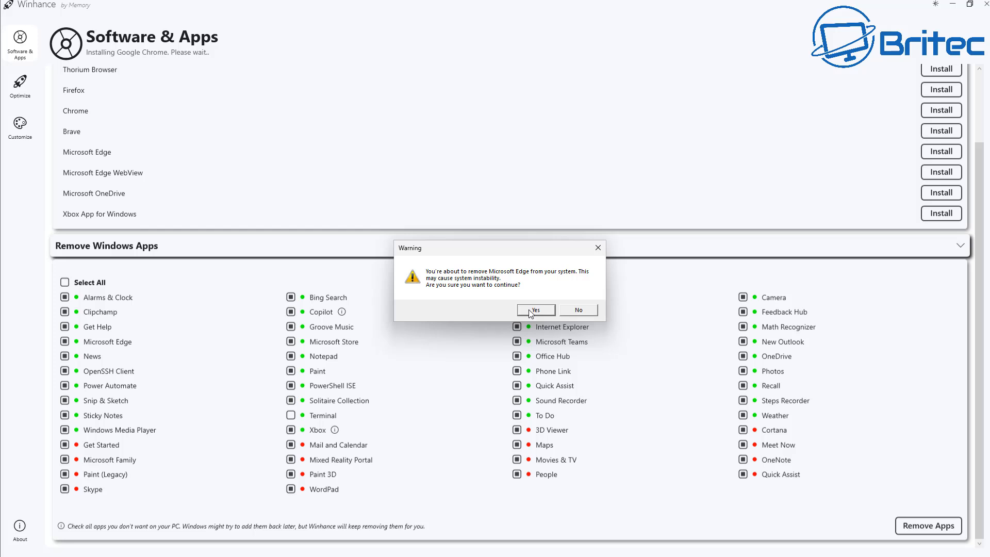
{"action": "mouse_move", "coordinate": [442, 355]}
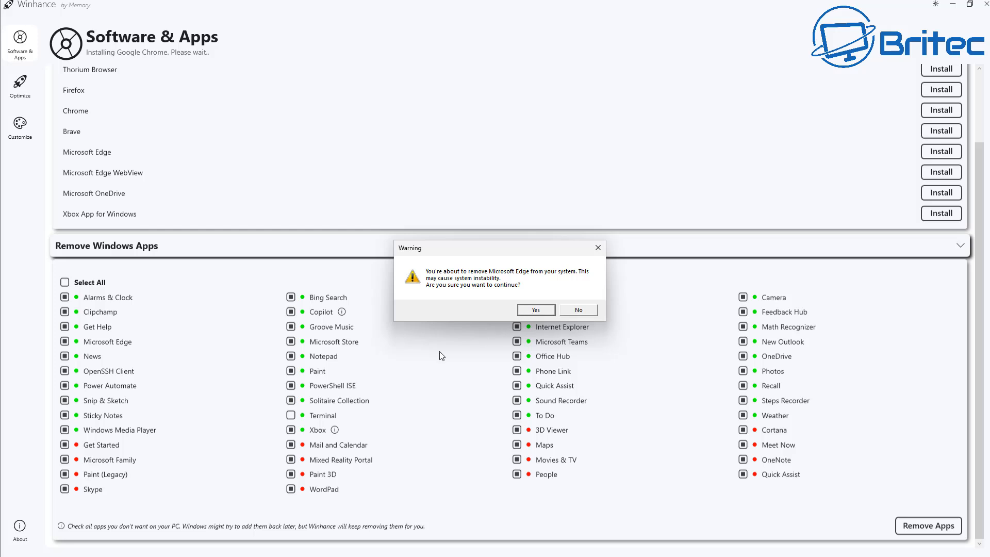
{"action": "mouse_move", "coordinate": [486, 478]}
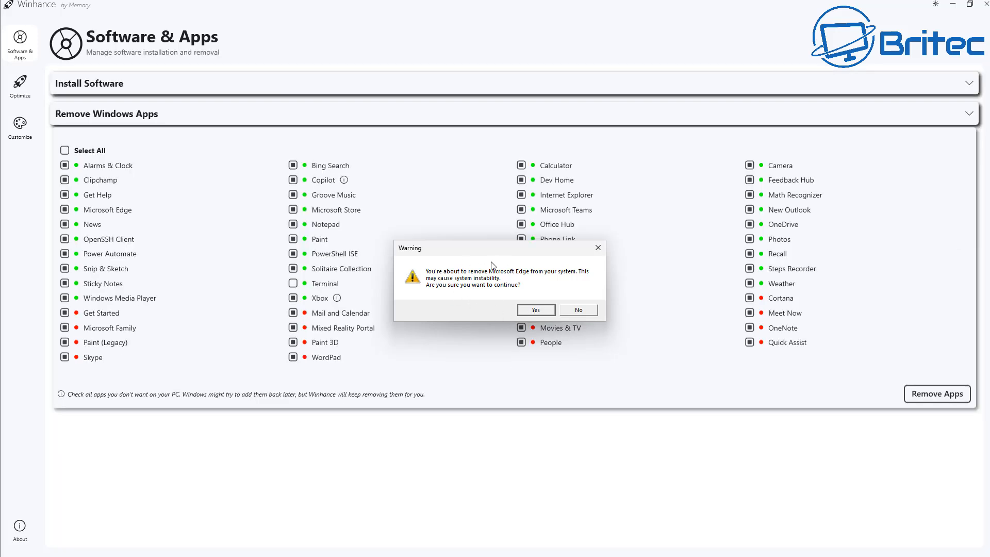
Confirm removing Microsoft Edge and acknowledge the OneDrive removal success message
{"action": "left_click", "coordinate": [536, 310]}
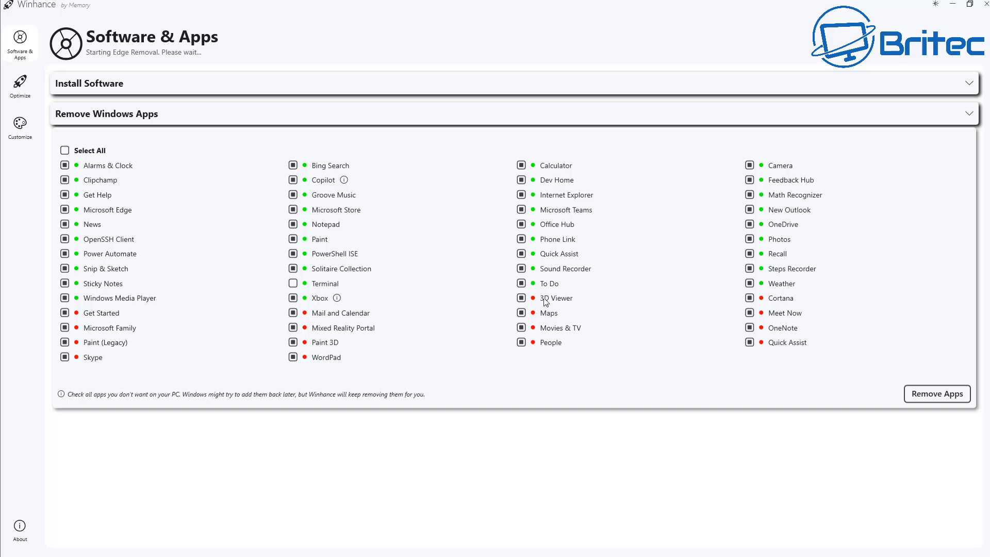
{"action": "mouse_move", "coordinate": [637, 261]}
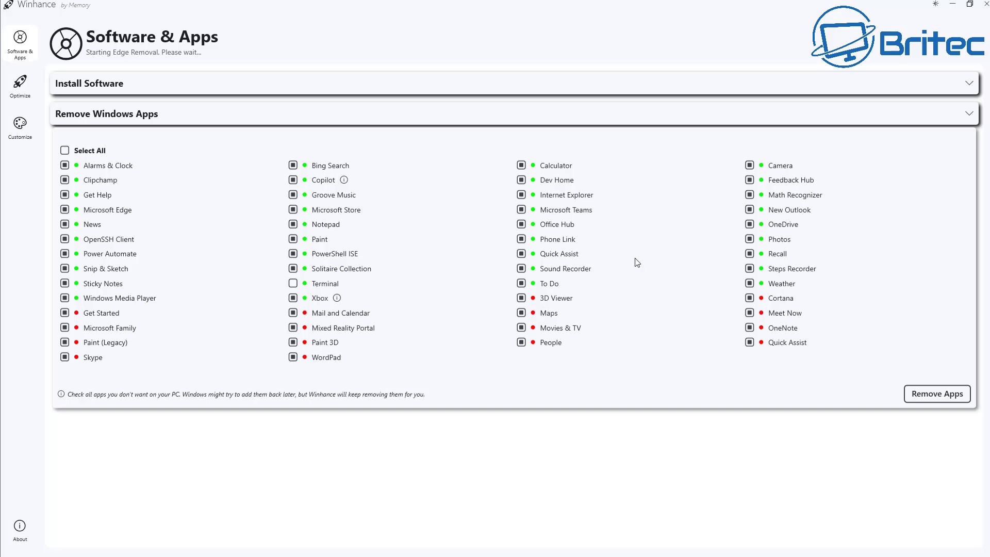
{"action": "mouse_move", "coordinate": [573, 401]}
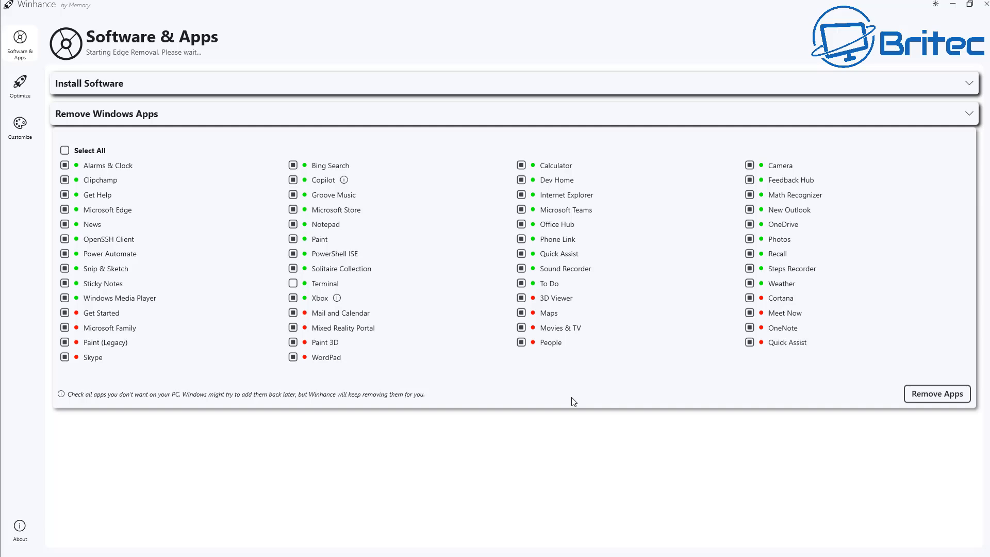
{"action": "left_click", "coordinate": [380, 545]}
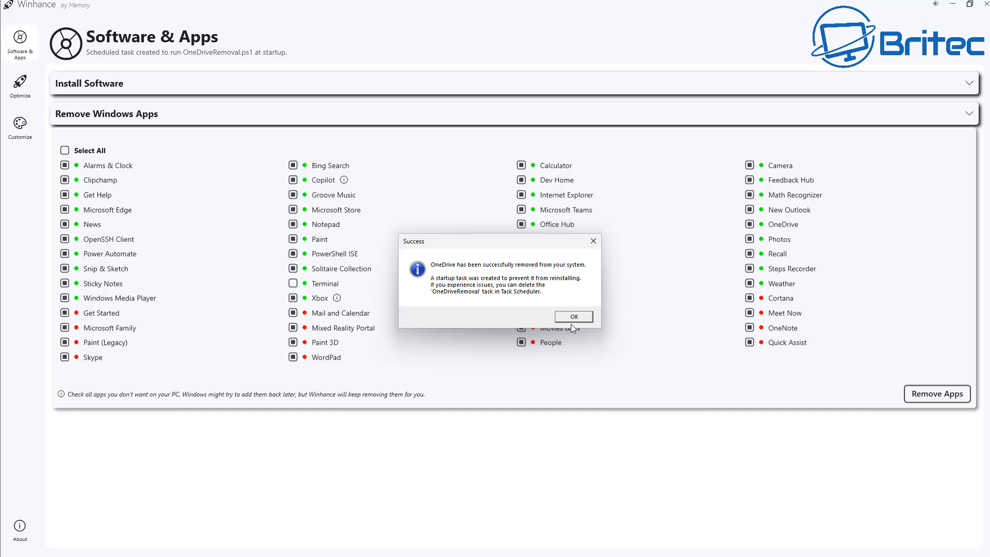
{"action": "left_click", "coordinate": [573, 317]}
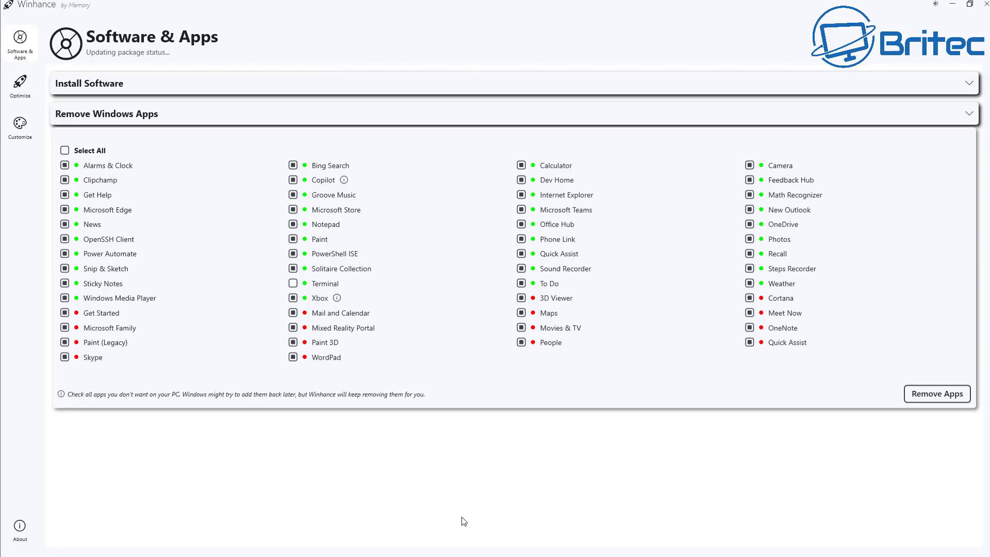
{"action": "left_click", "coordinate": [936, 393]}
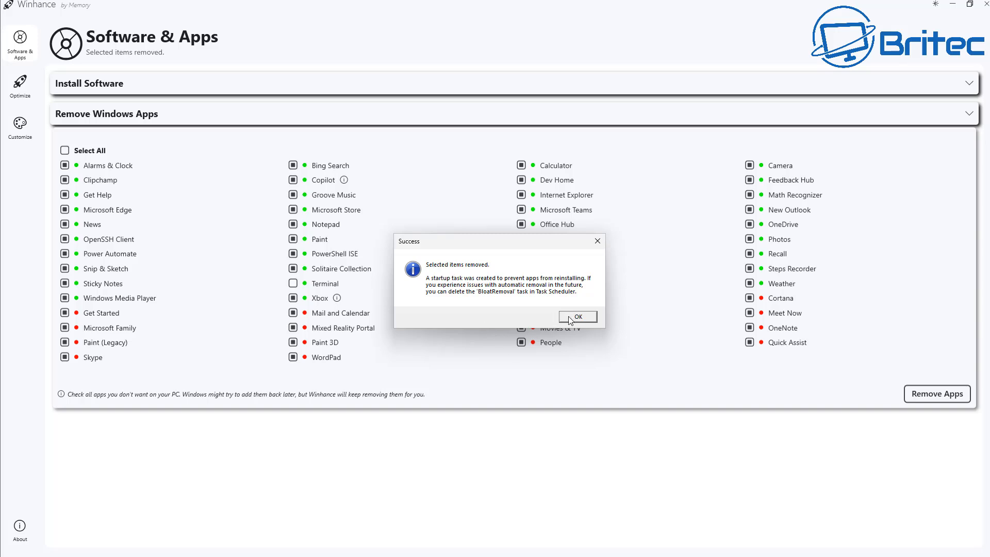
Dismiss the apps-removed message and collapse the Install Software and Remove Windows Apps sections
{"action": "left_click", "coordinate": [577, 316]}
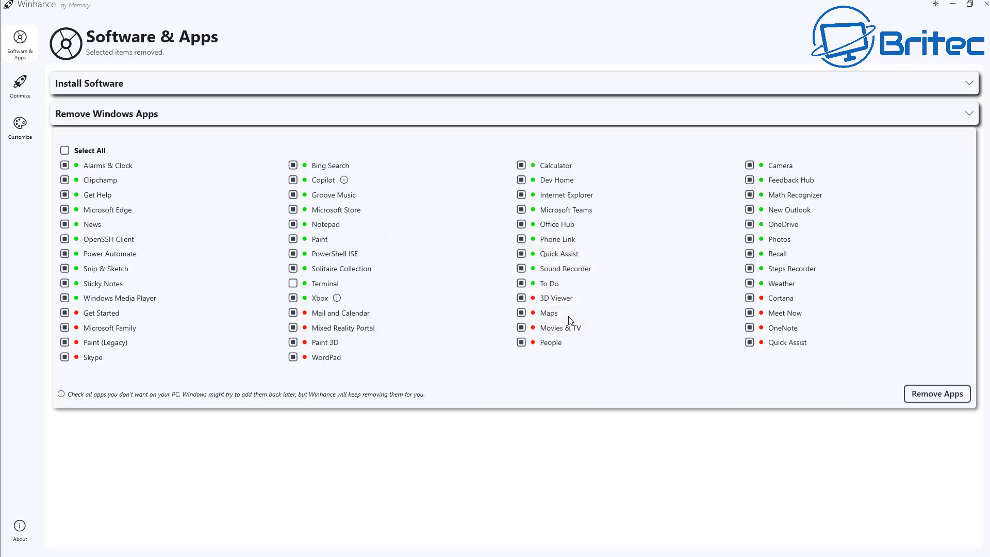
{"action": "mouse_move", "coordinate": [692, 78]}
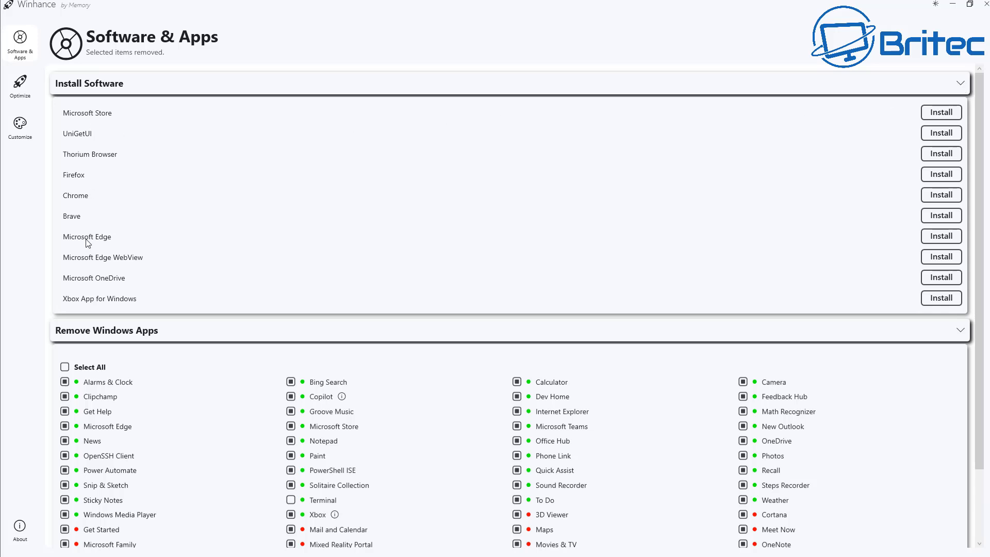
{"action": "mouse_move", "coordinate": [93, 269]}
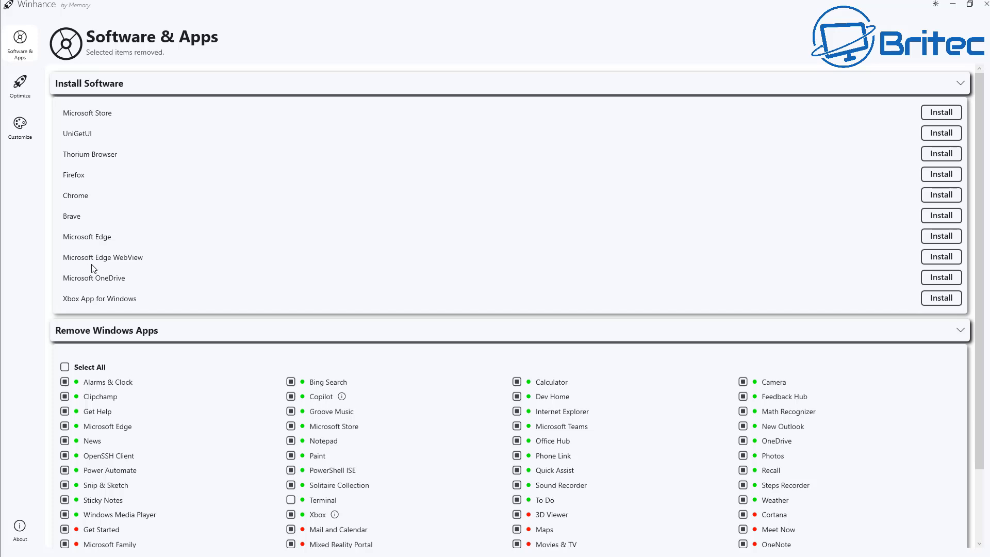
{"action": "mouse_move", "coordinate": [94, 291]}
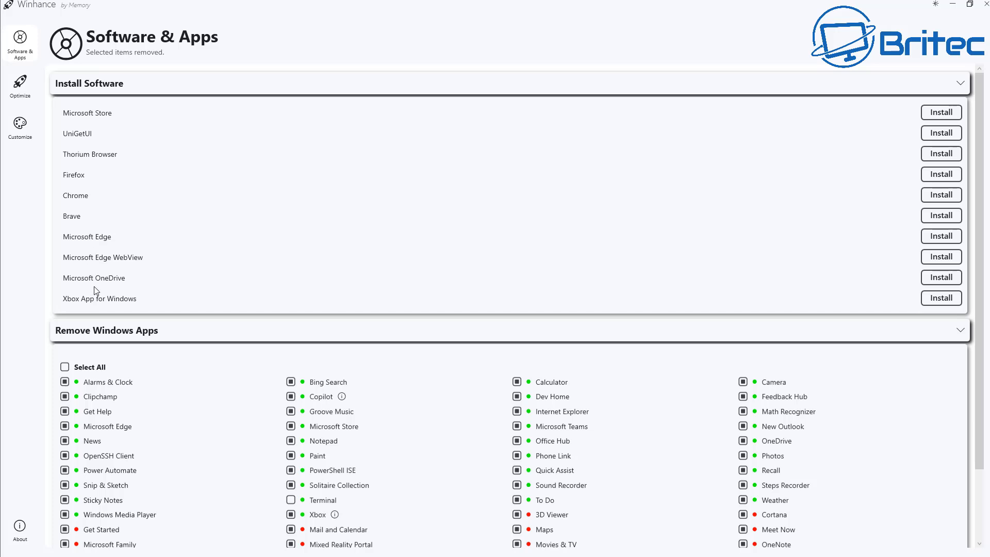
{"action": "mouse_move", "coordinate": [958, 81]}
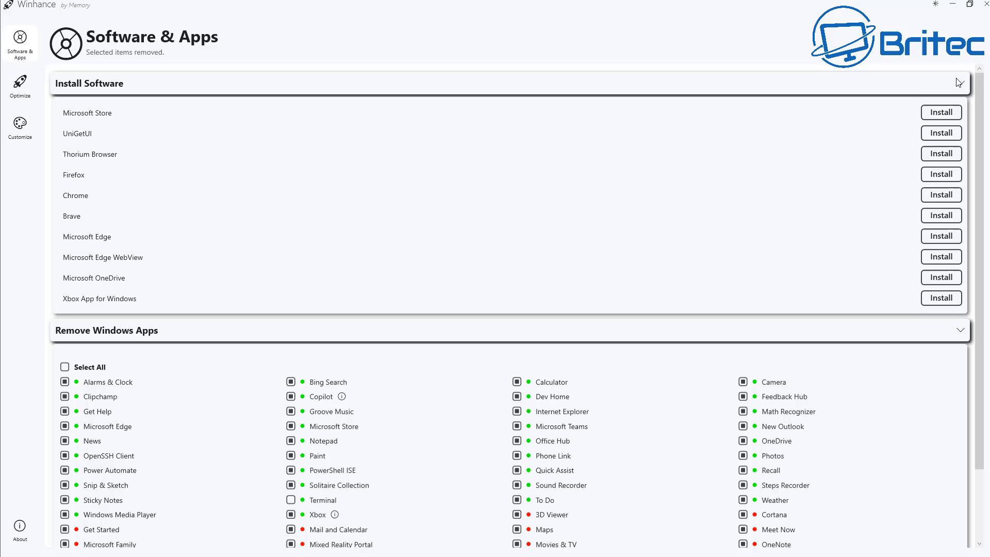
{"action": "left_click", "coordinate": [968, 83]}
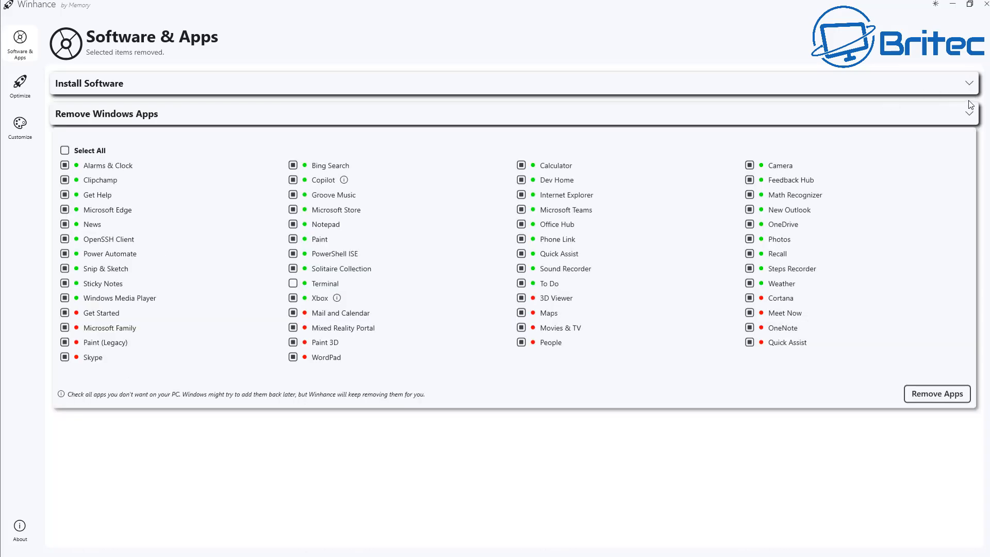
{"action": "mouse_move", "coordinate": [969, 116]}
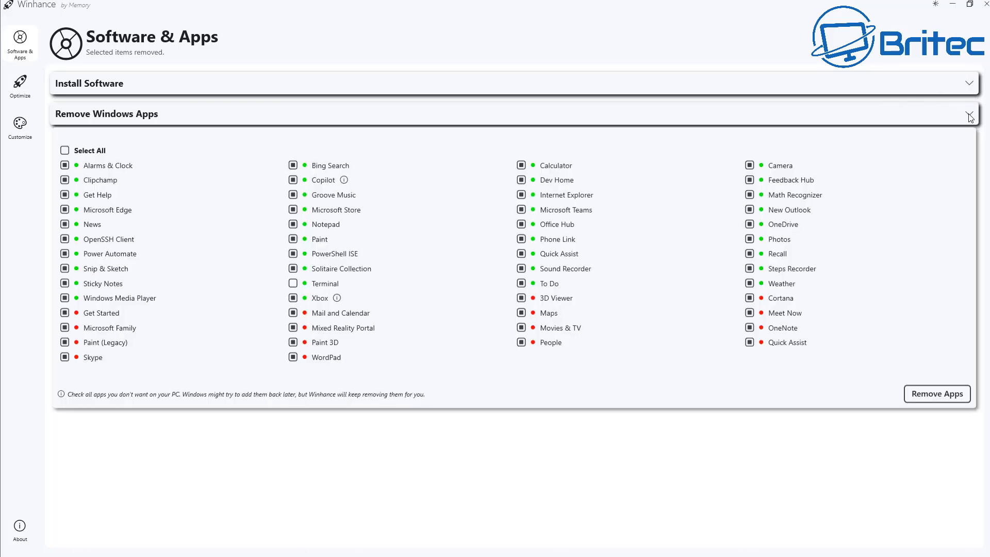
{"action": "left_click", "coordinate": [967, 115]}
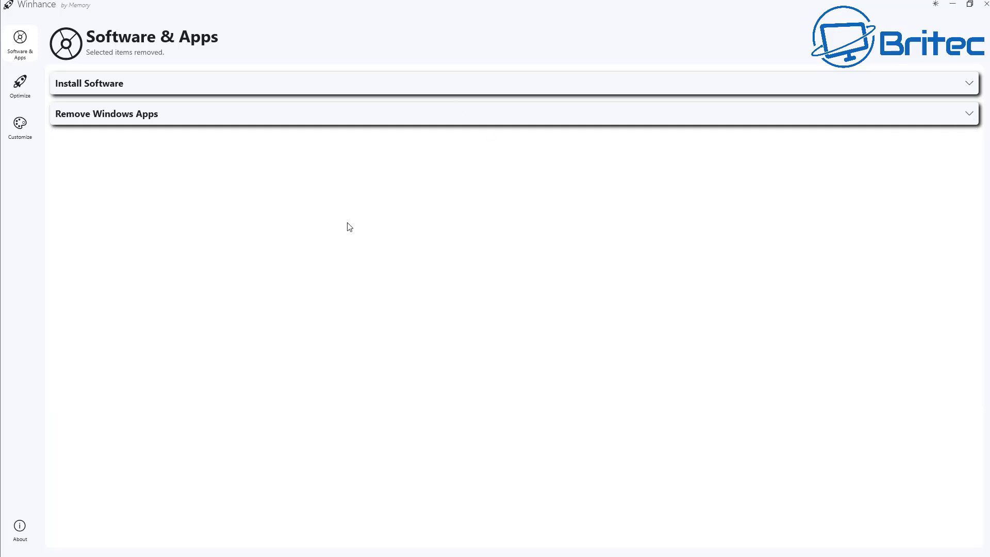
{"action": "mouse_move", "coordinate": [19, 37]}
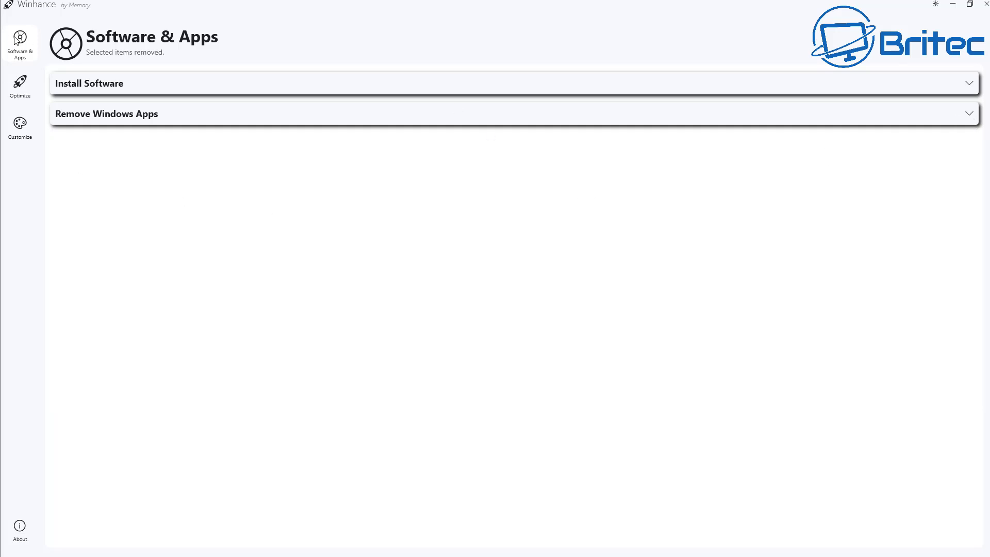
Switch to the Optimizations page from the sidebar
{"action": "left_click", "coordinate": [19, 86]}
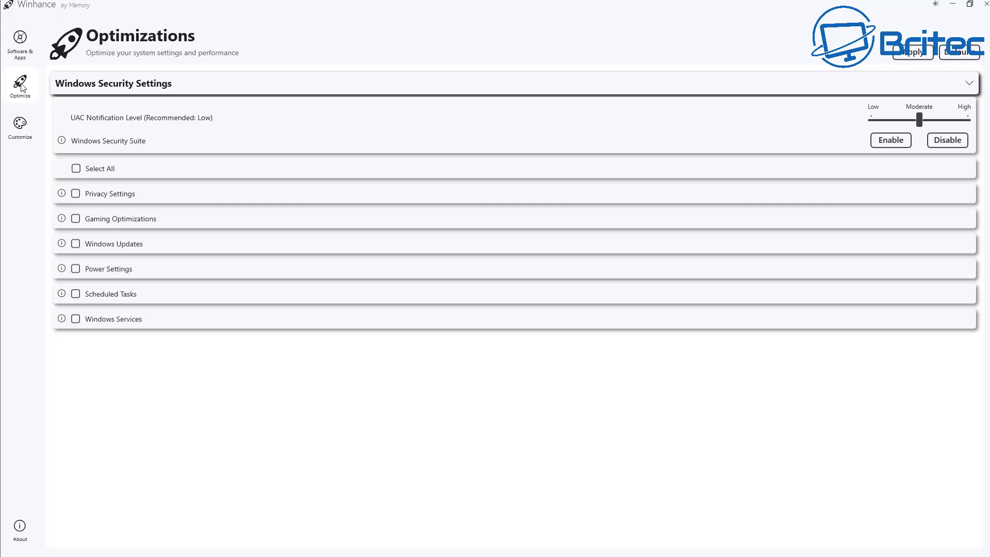
{"action": "mouse_move", "coordinate": [34, 94]}
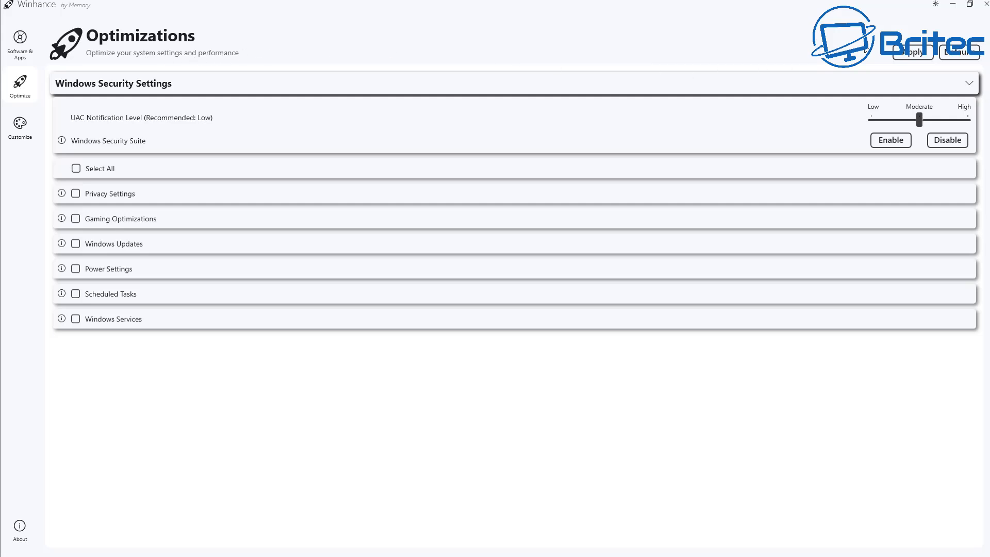
{"action": "mouse_move", "coordinate": [3, 157]}
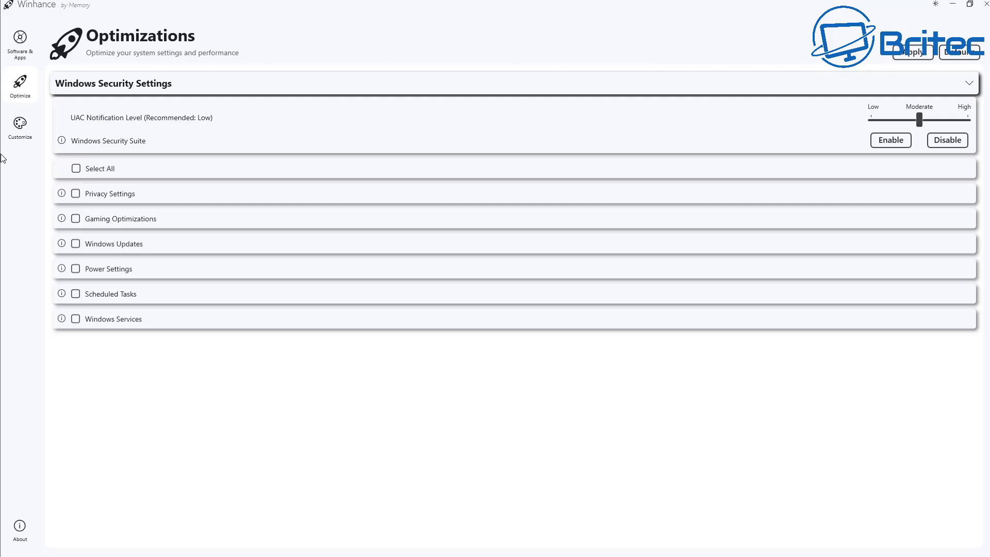
{"action": "mouse_move", "coordinate": [209, 119]}
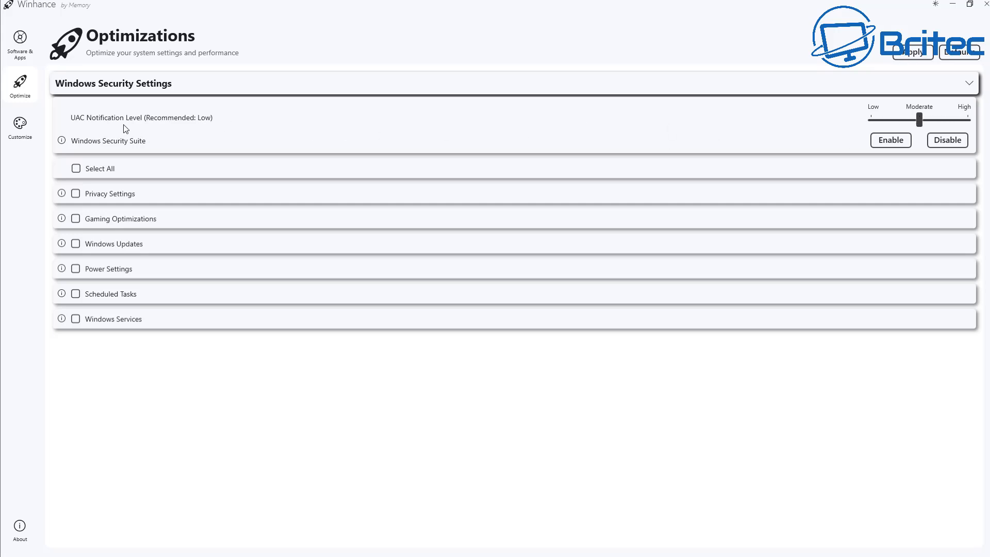
{"action": "mouse_move", "coordinate": [665, 127]}
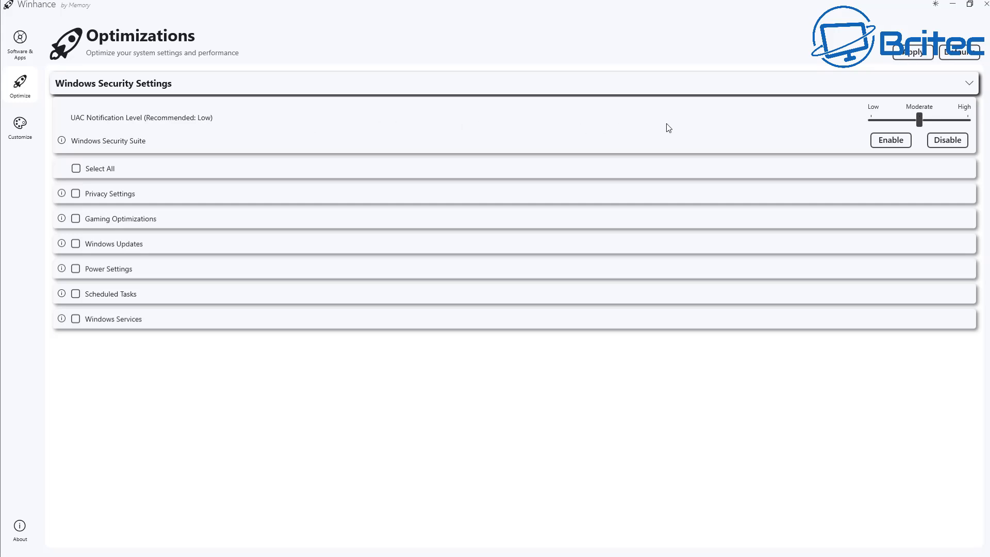
{"action": "mouse_move", "coordinate": [81, 179]}
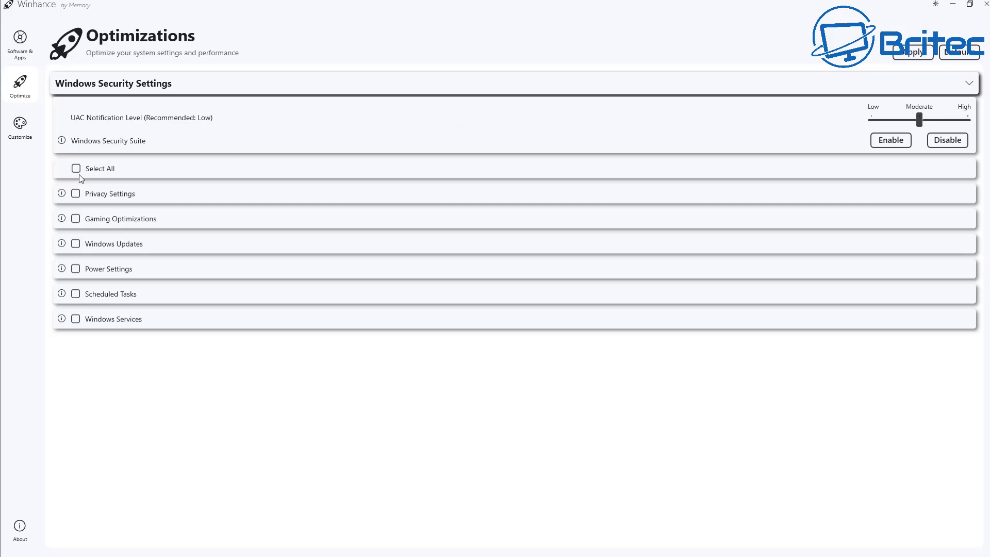
{"action": "mouse_move", "coordinate": [64, 203]}
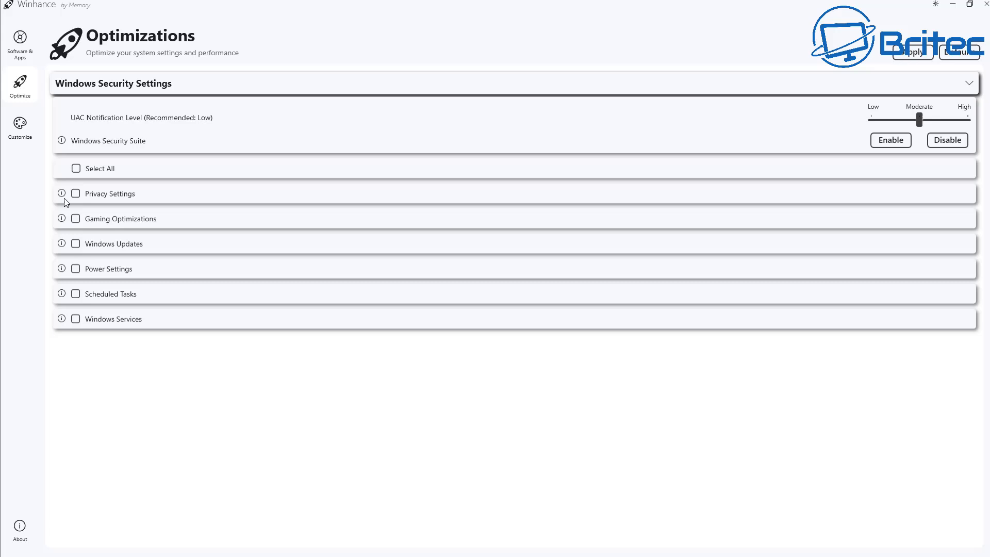
{"action": "mouse_move", "coordinate": [71, 224]}
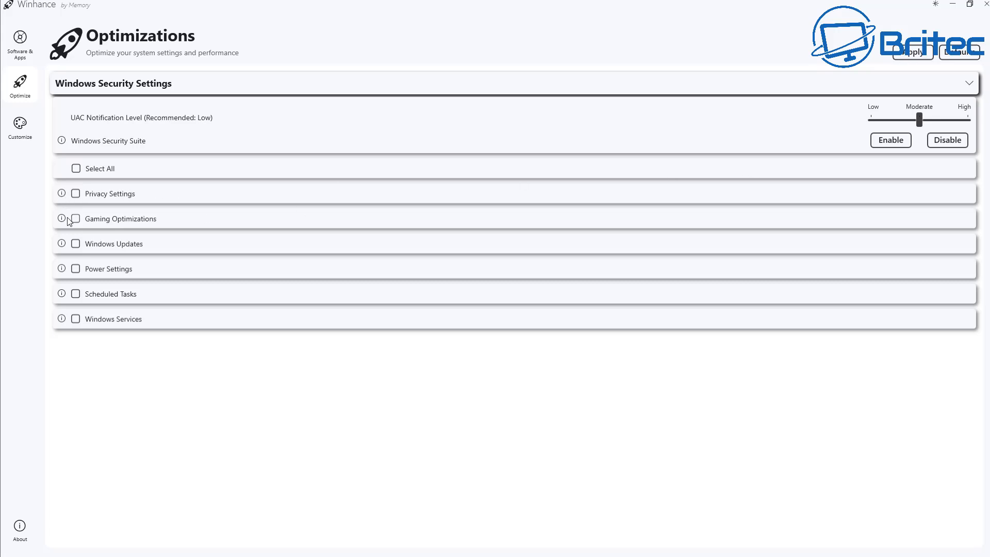
Tick Privacy, Gaming, Windows Updates, Power, Scheduled Tasks and Services, then apply all optimizations
{"action": "left_click", "coordinate": [76, 193]}
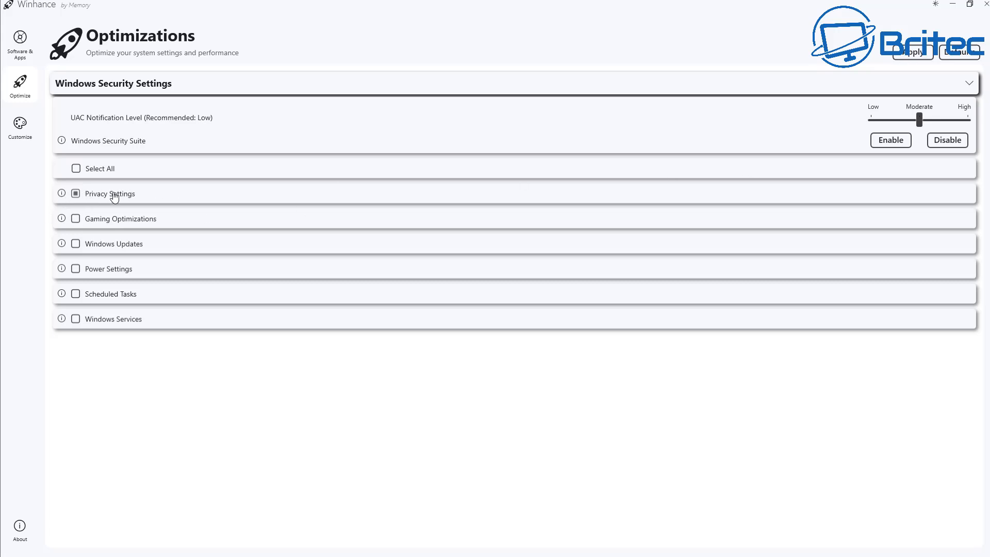
{"action": "left_click", "coordinate": [75, 194]}
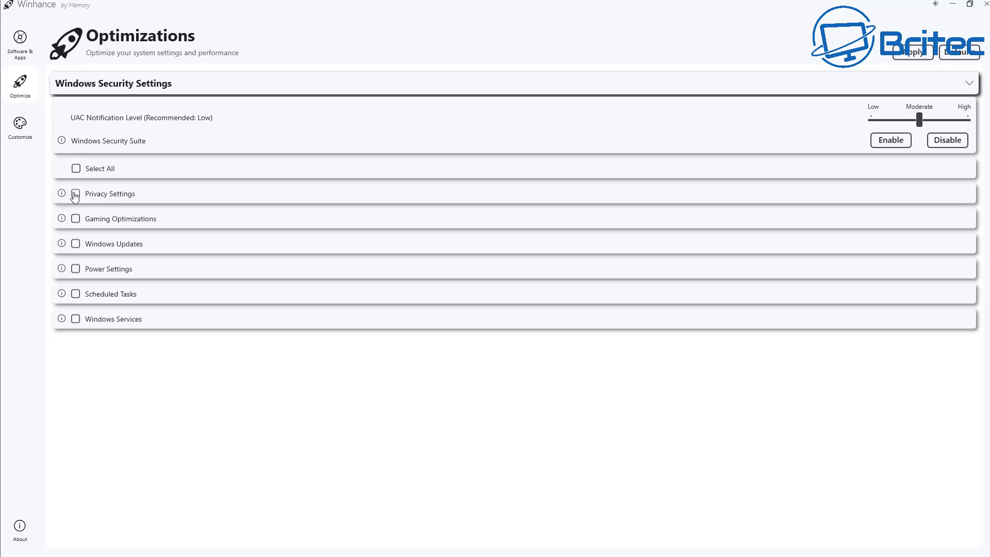
{"action": "left_click", "coordinate": [75, 194]}
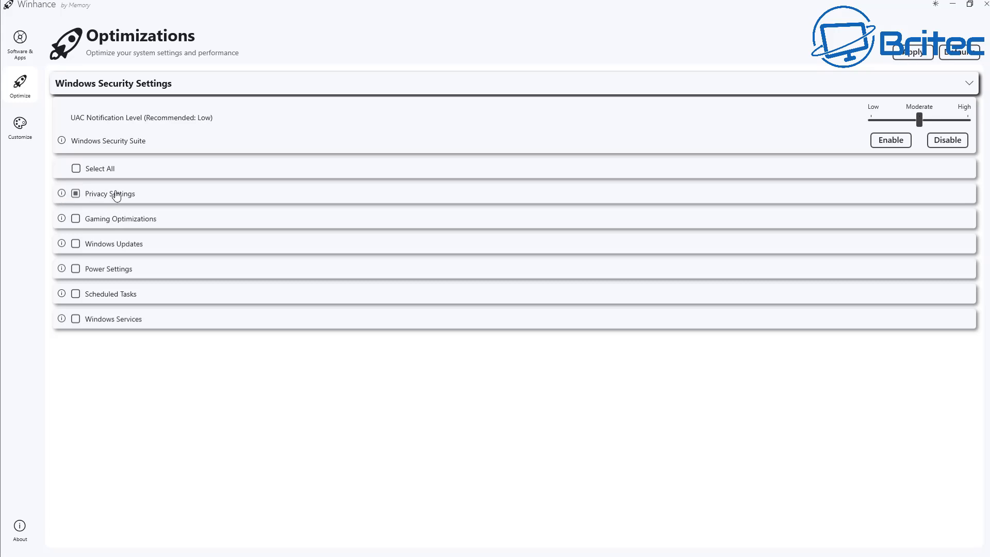
{"action": "left_click", "coordinate": [75, 193]}
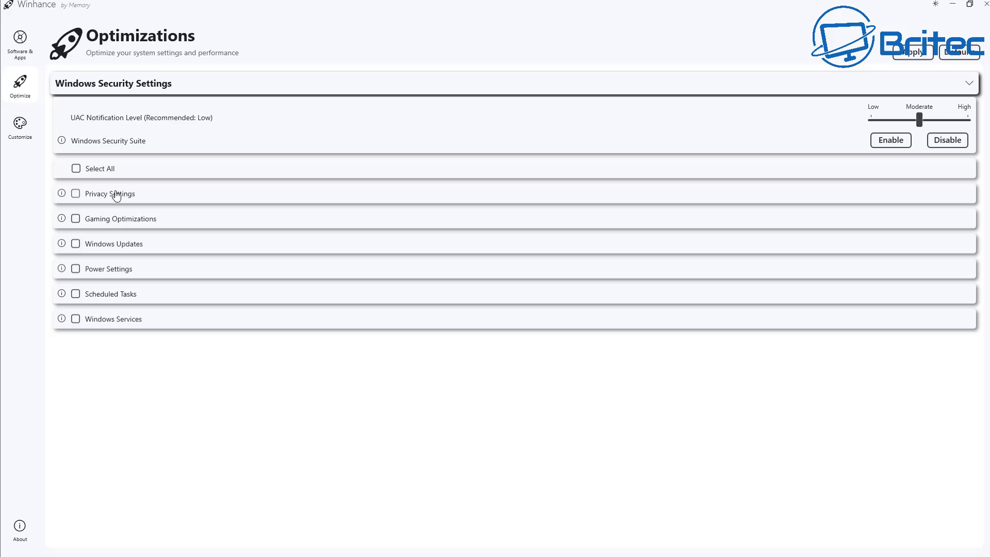
{"action": "left_click", "coordinate": [75, 193]}
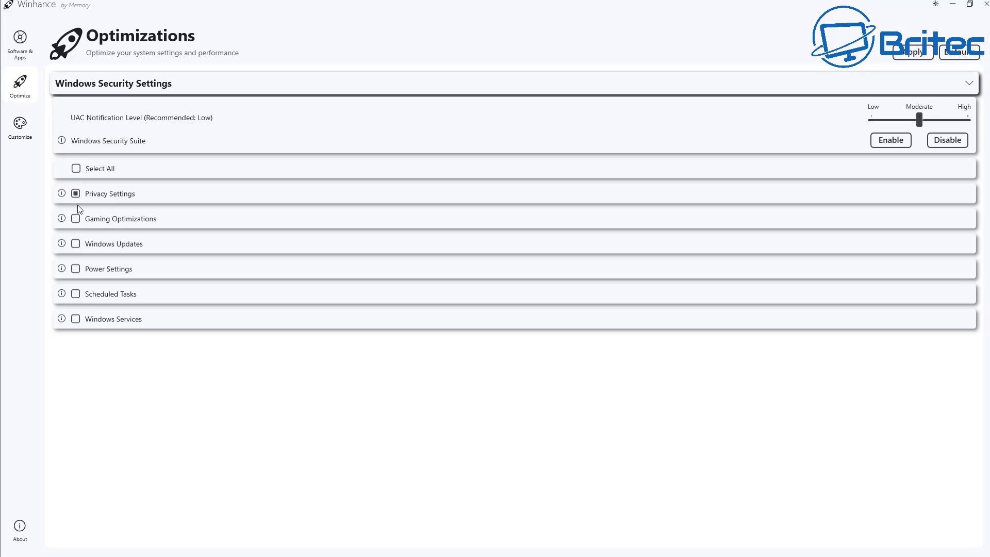
{"action": "left_click", "coordinate": [75, 219]}
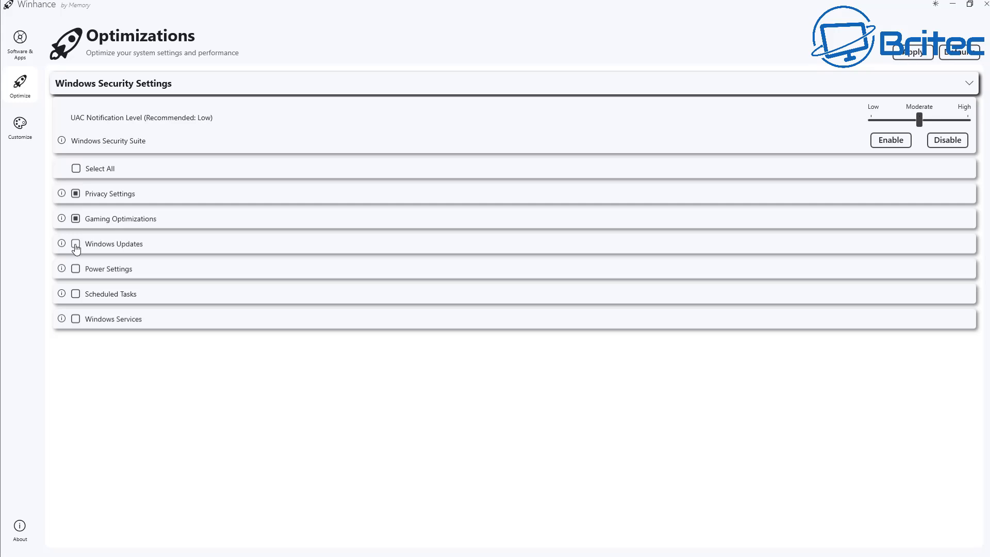
{"action": "left_click", "coordinate": [75, 244]}
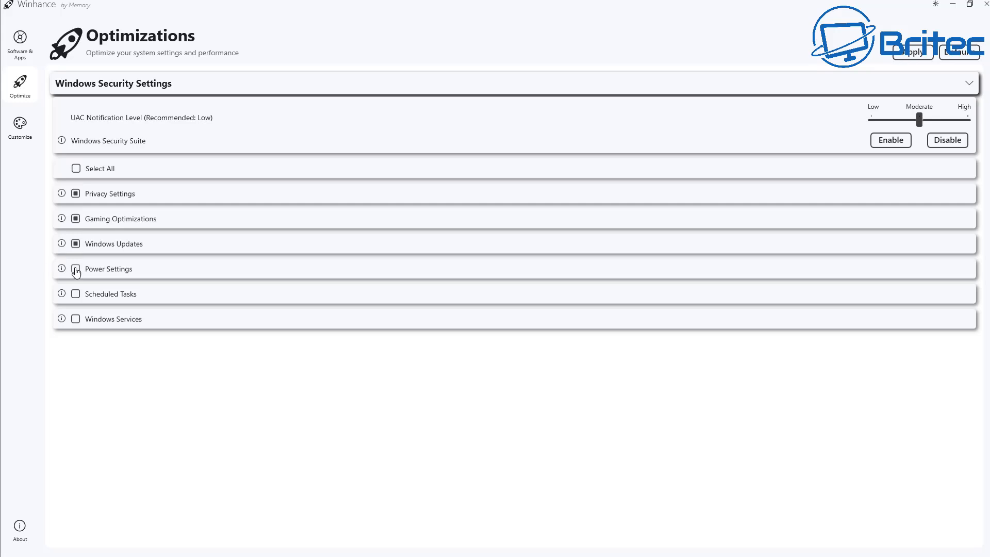
{"action": "left_click", "coordinate": [76, 269]}
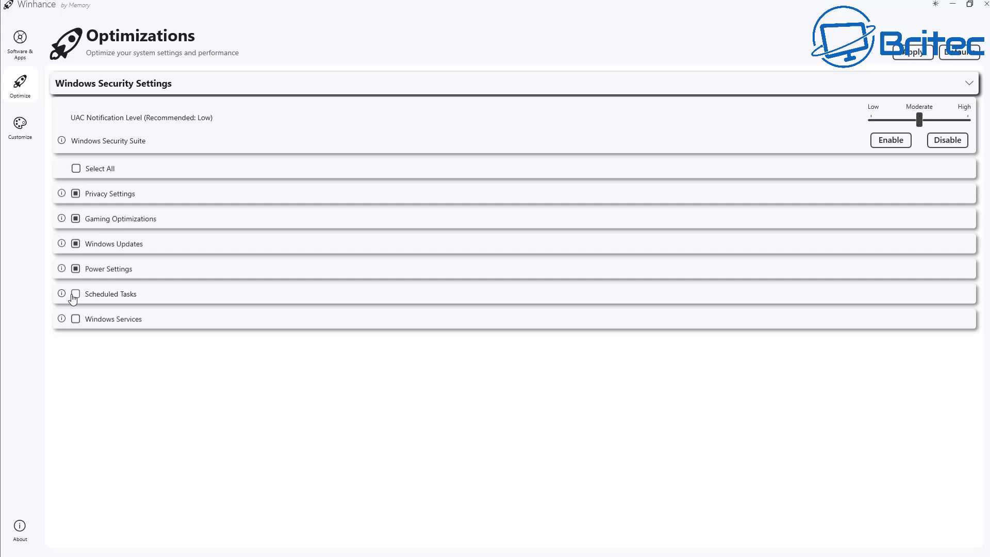
{"action": "left_click", "coordinate": [75, 294]}
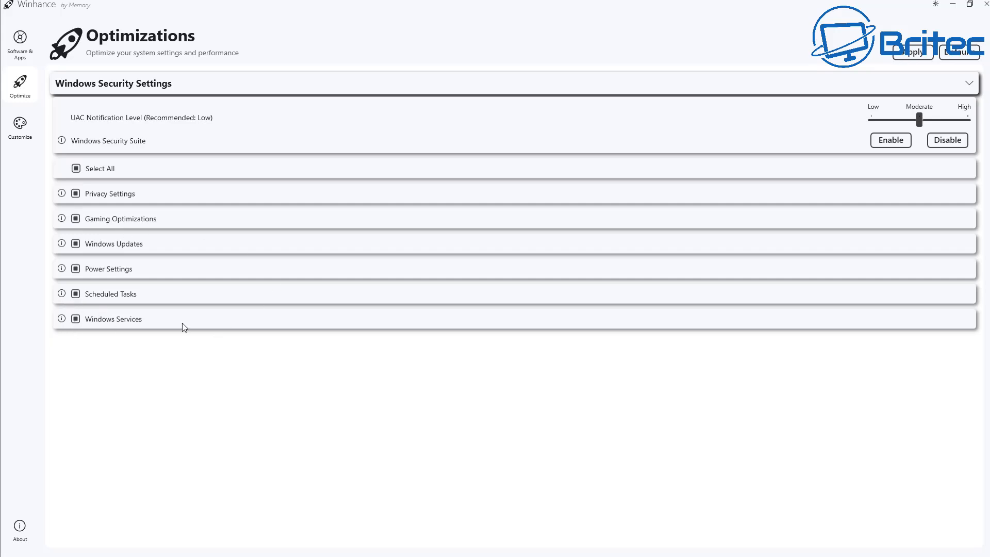
{"action": "mouse_move", "coordinate": [118, 230]}
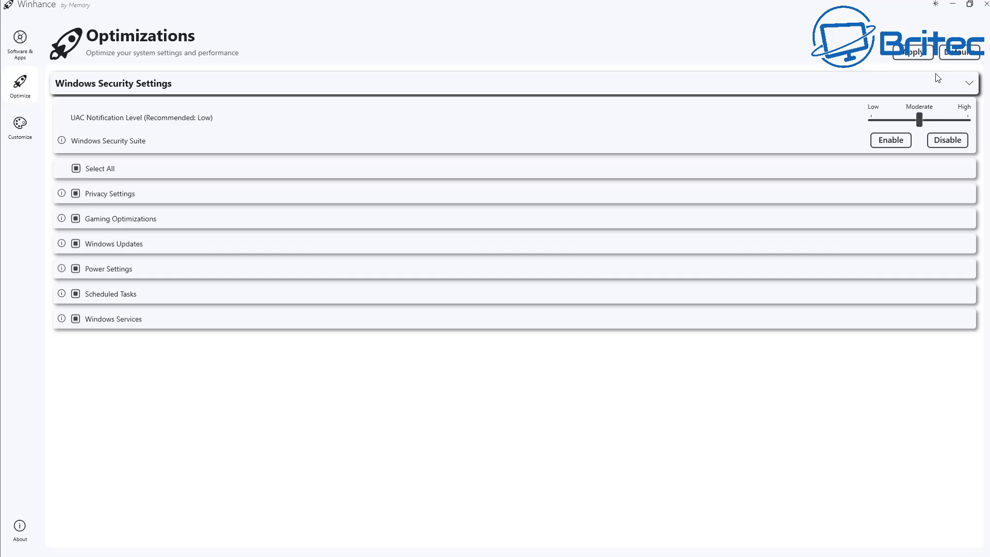
{"action": "mouse_move", "coordinate": [922, 69]}
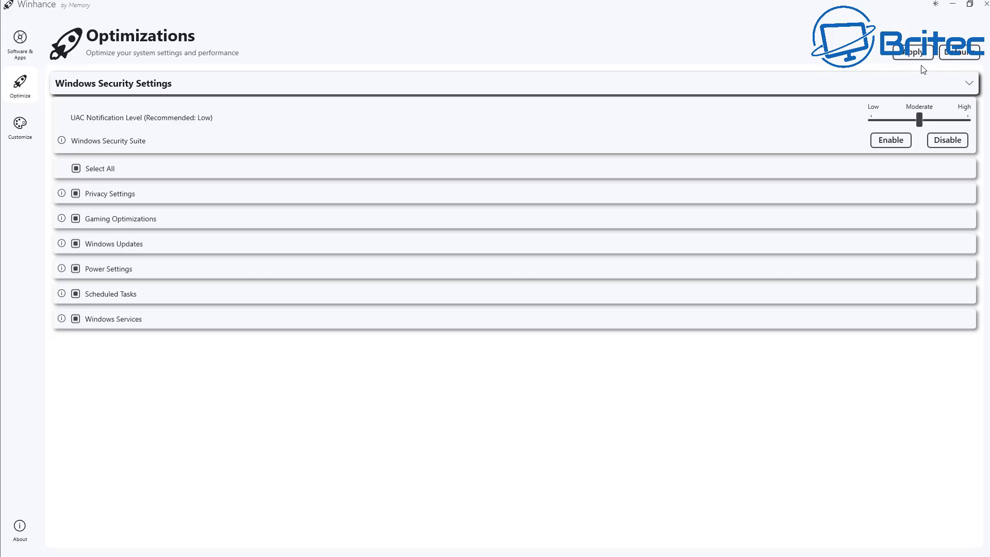
{"action": "left_click", "coordinate": [912, 53]}
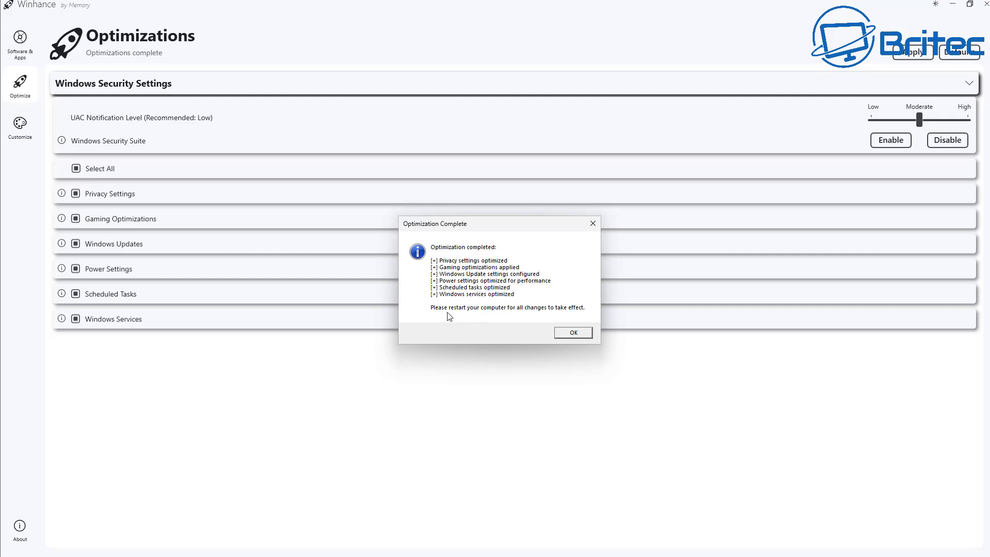
Turn on Windows dark mode from Customize, keeping the current wallpaper
{"action": "left_click", "coordinate": [573, 333]}
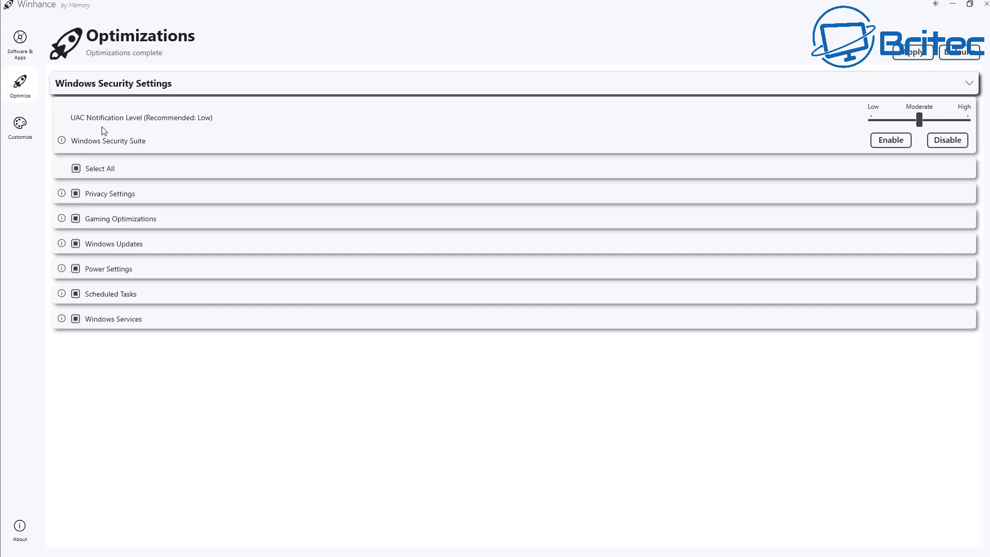
{"action": "mouse_move", "coordinate": [20, 137]}
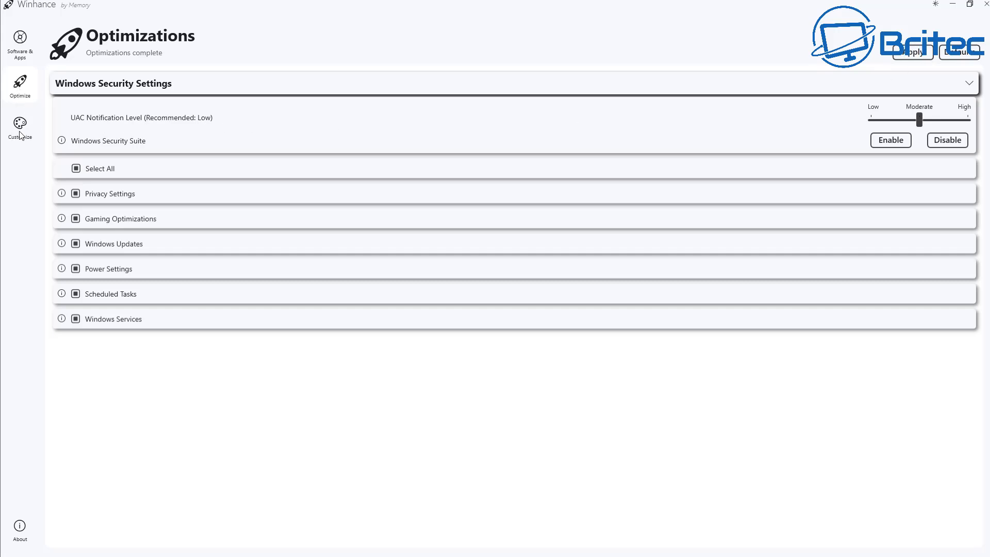
{"action": "left_click", "coordinate": [19, 126]}
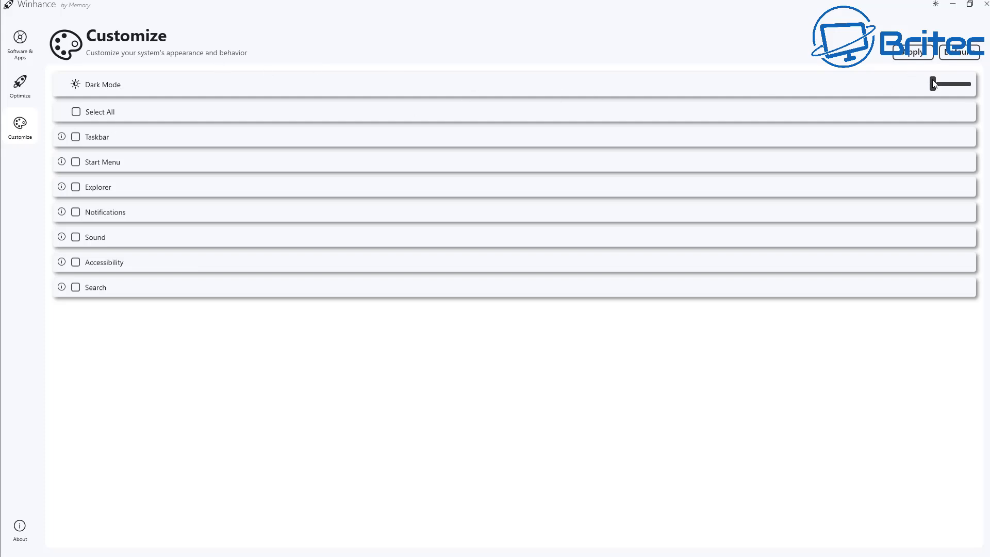
{"action": "left_click", "coordinate": [934, 83]}
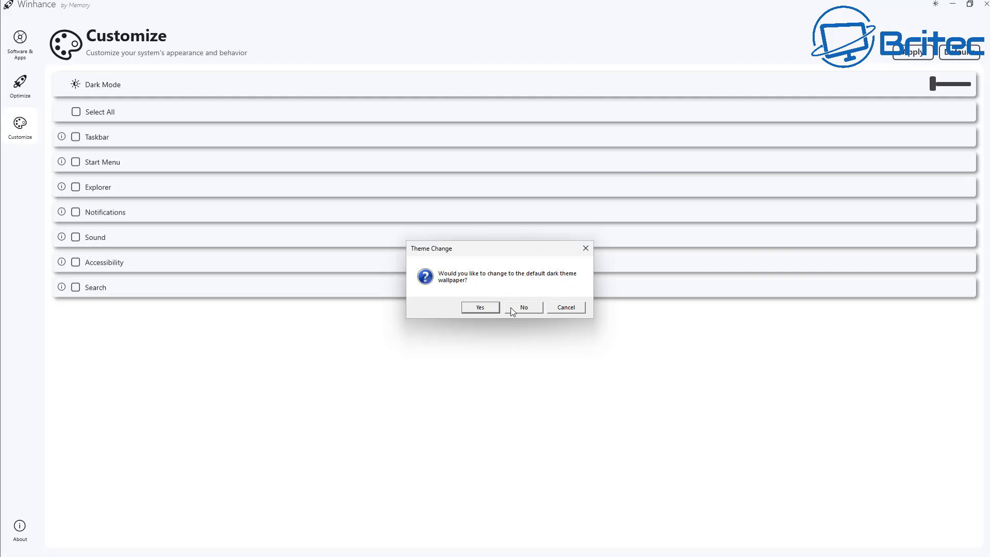
{"action": "left_click", "coordinate": [523, 306]}
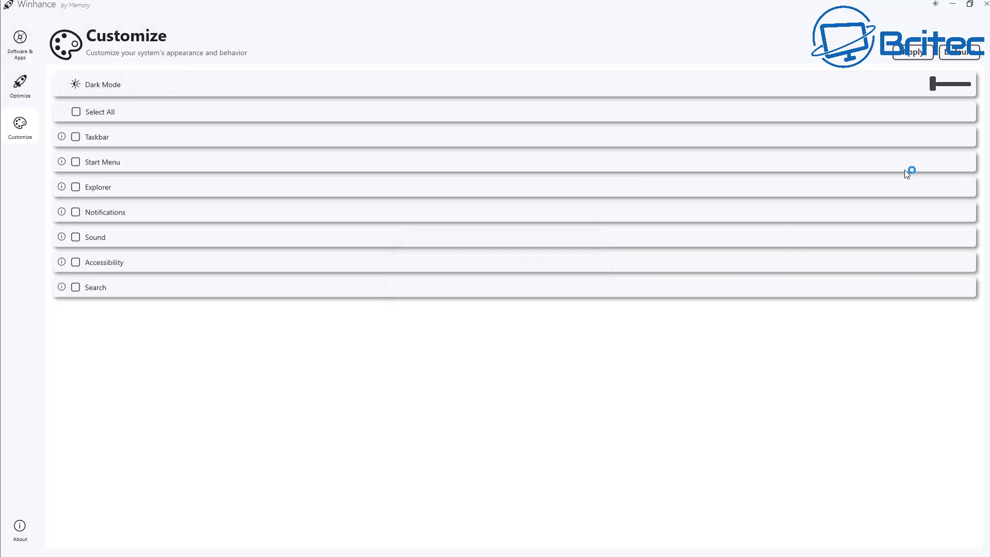
{"action": "left_click", "coordinate": [947, 84]}
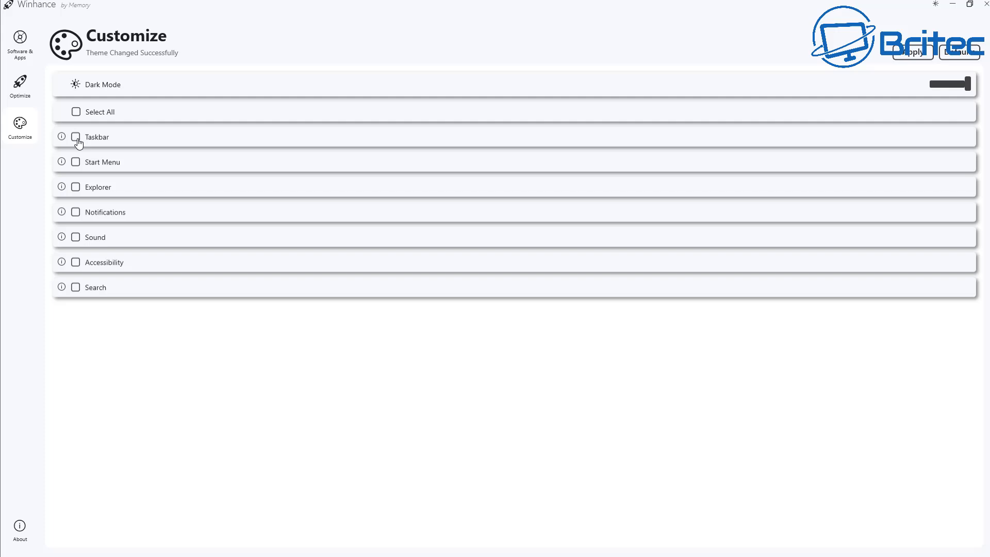
Apply all customization categories from taskbar through search
{"action": "left_click", "coordinate": [76, 136]}
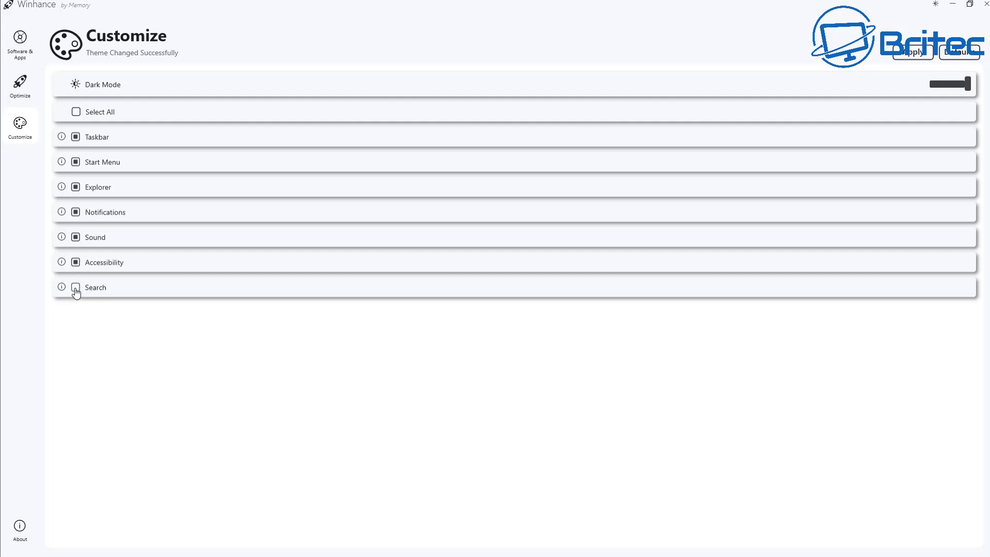
{"action": "left_click", "coordinate": [75, 287]}
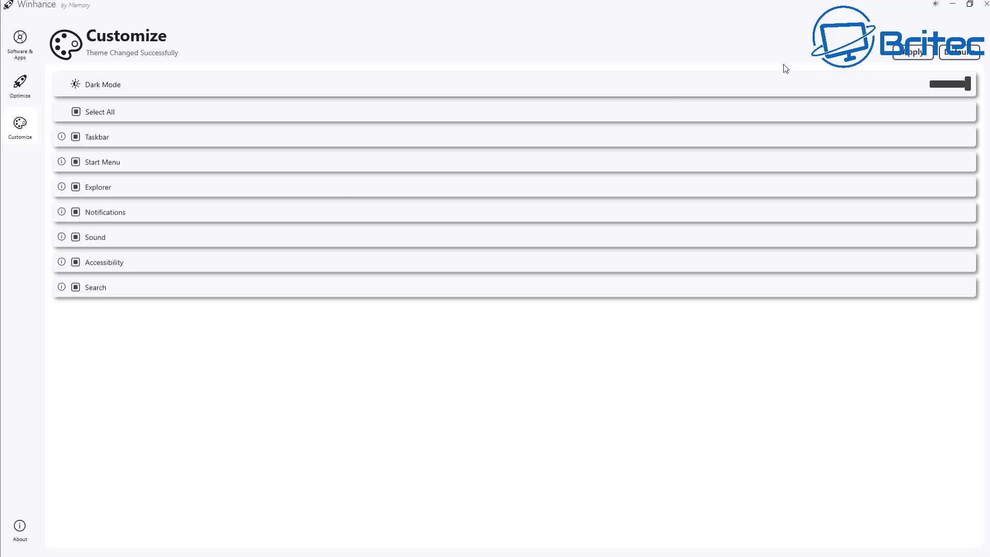
{"action": "left_click", "coordinate": [914, 54]}
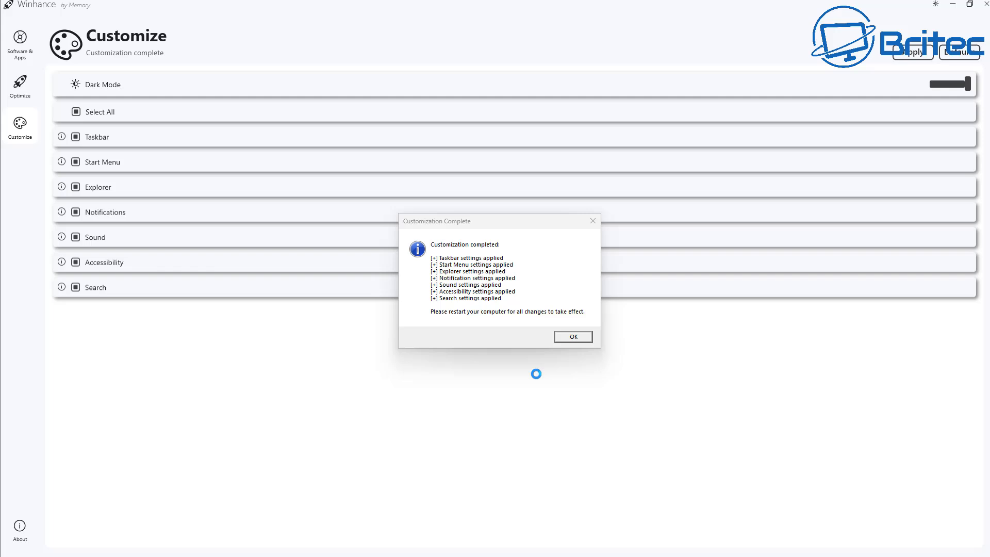
Close the customization summary, view About, and return to Software & Apps
{"action": "left_click", "coordinate": [572, 336]}
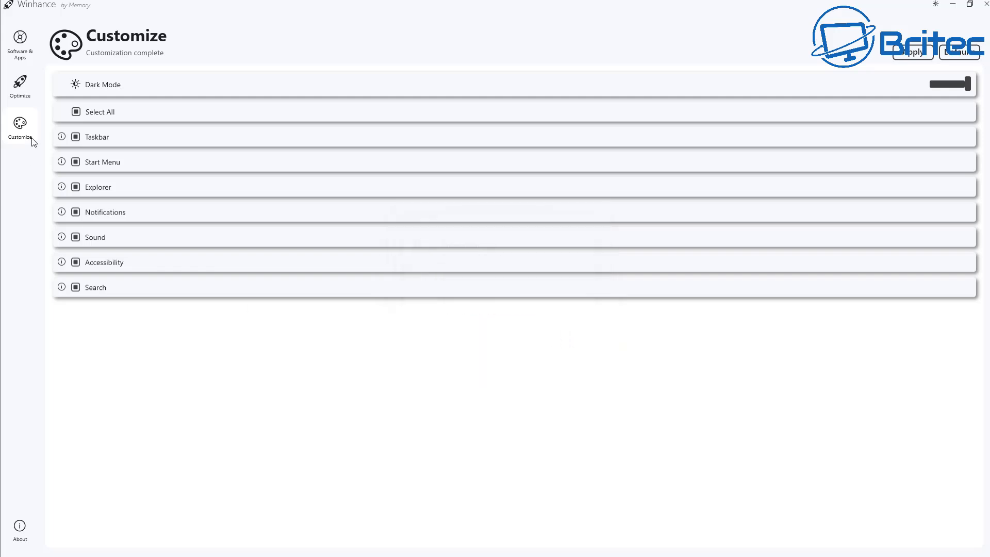
{"action": "mouse_move", "coordinate": [19, 70]}
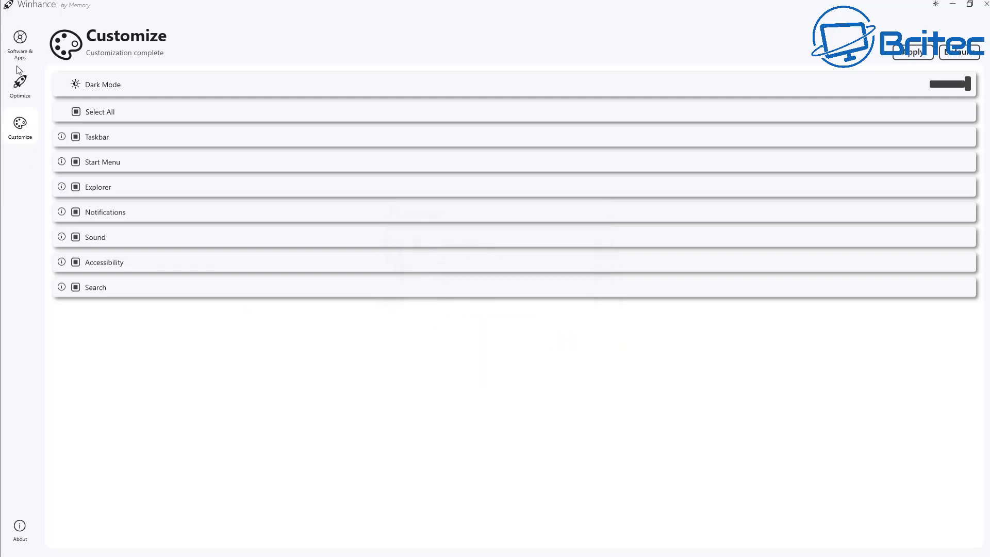
{"action": "left_click", "coordinate": [19, 526]}
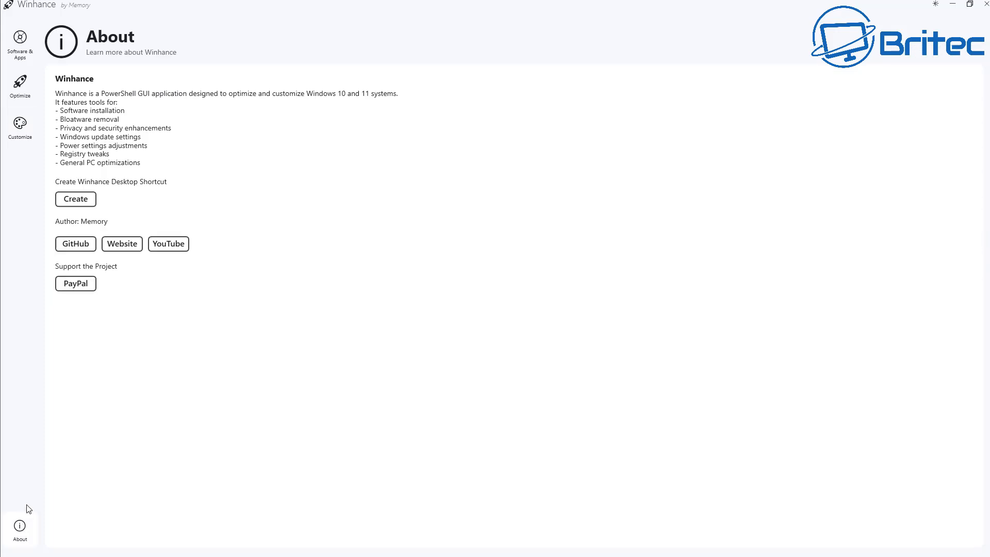
{"action": "mouse_move", "coordinate": [74, 171]}
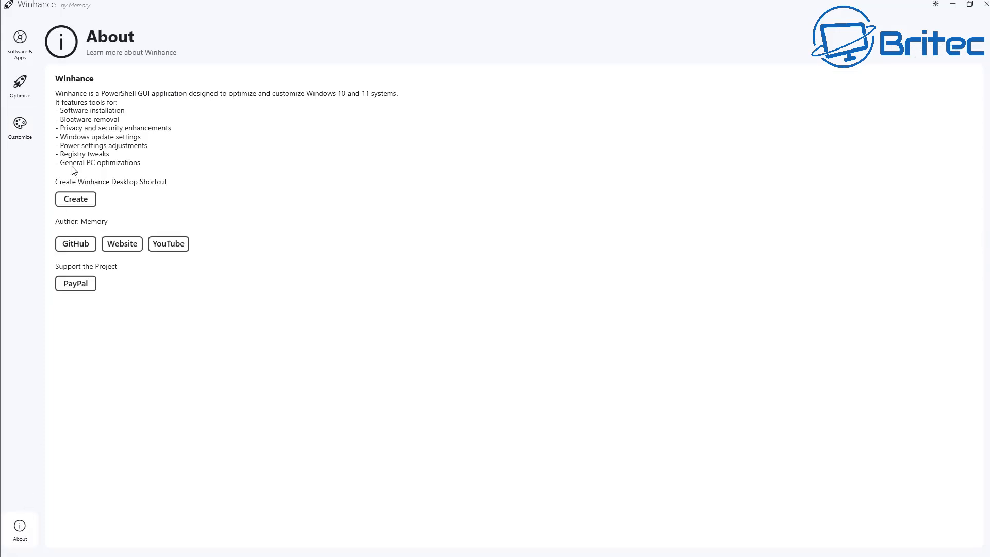
{"action": "mouse_move", "coordinate": [60, 165]}
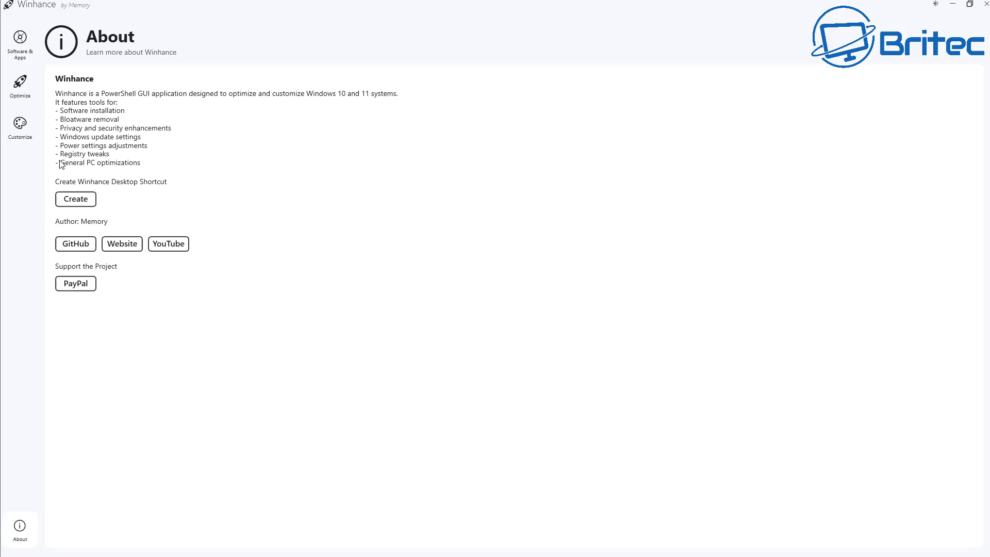
{"action": "mouse_move", "coordinate": [67, 168]}
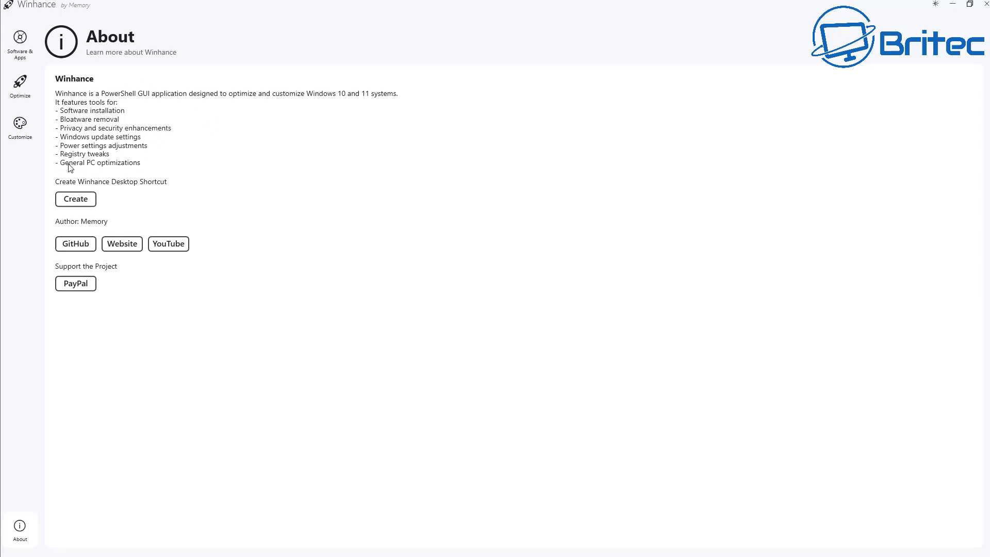
{"action": "mouse_move", "coordinate": [145, 187]}
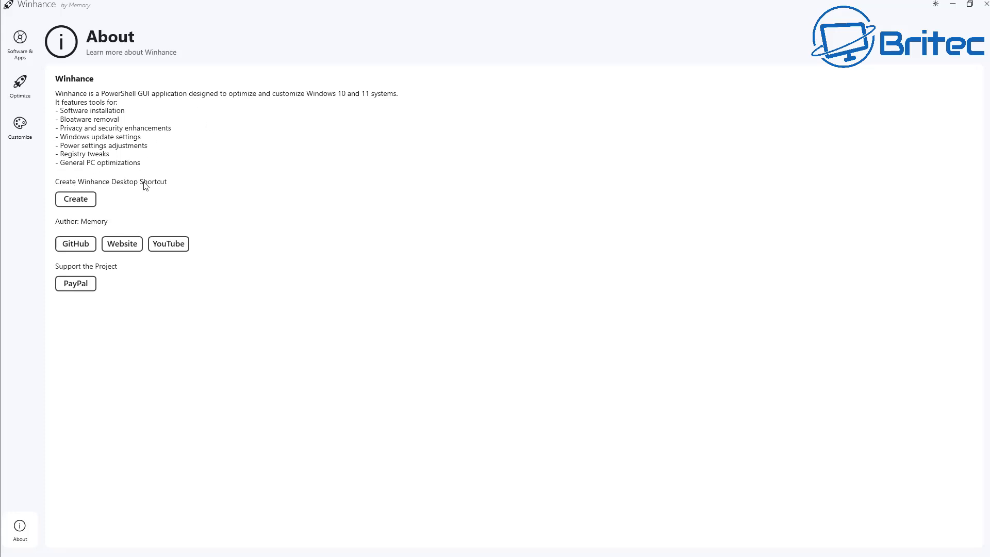
{"action": "mouse_move", "coordinate": [56, 221]}
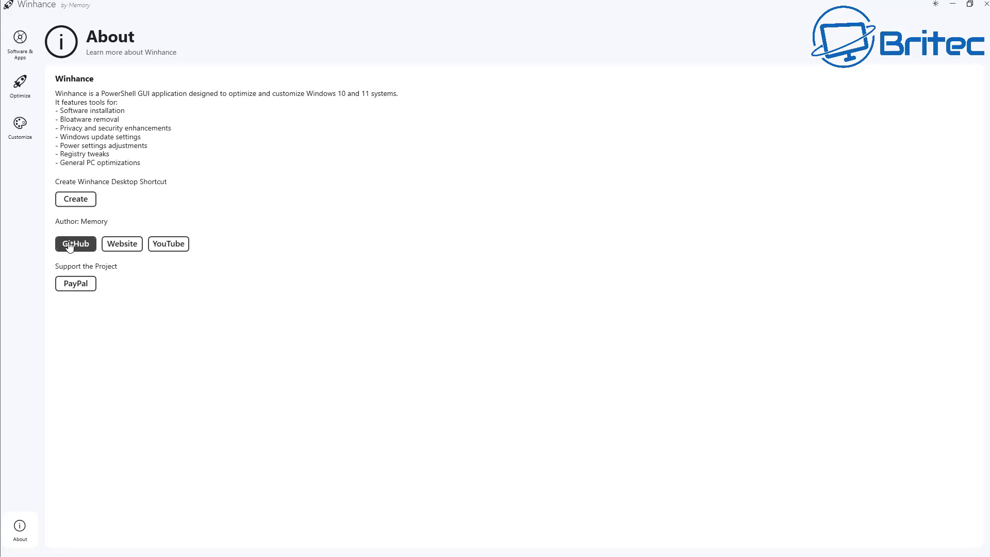
{"action": "mouse_move", "coordinate": [27, 208]}
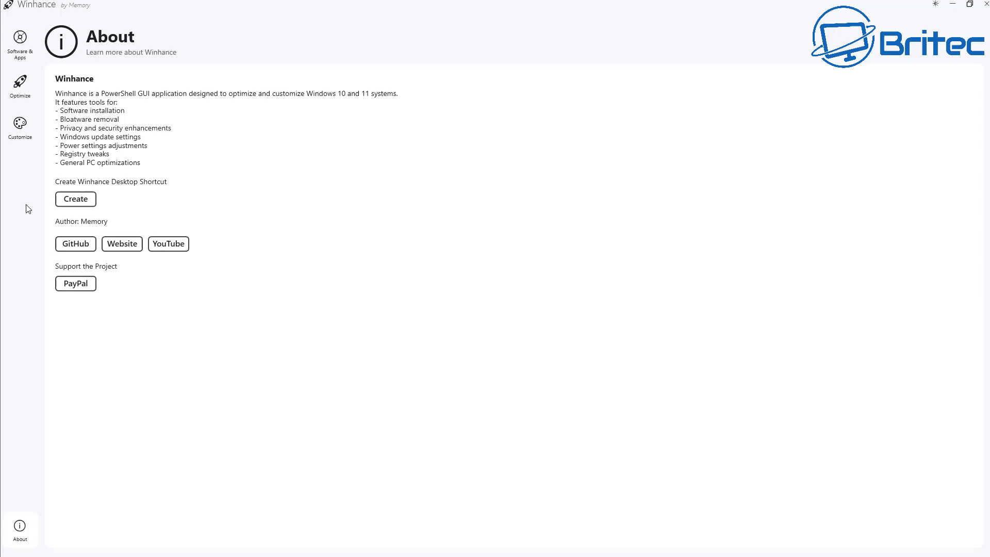
{"action": "left_click", "coordinate": [20, 38]}
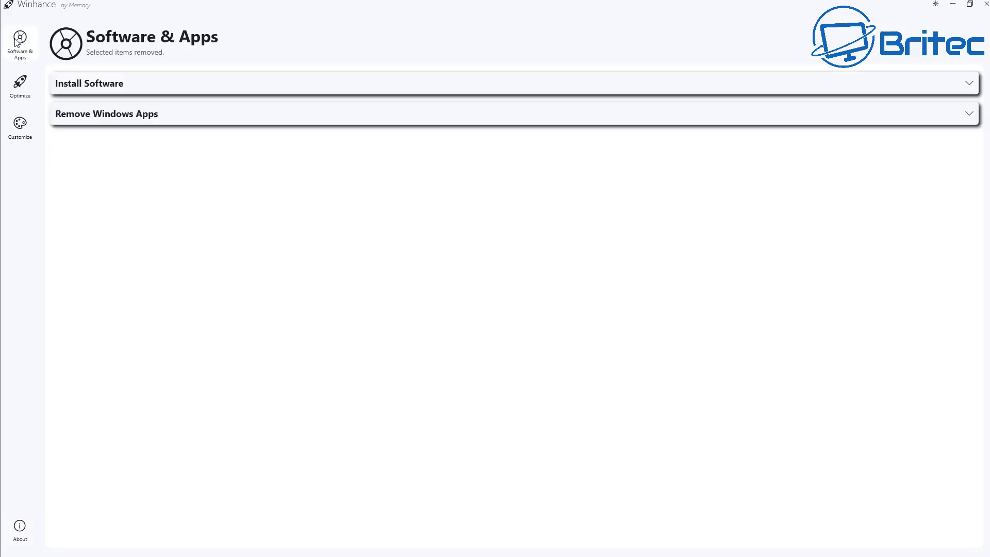
{"action": "mouse_move", "coordinate": [950, 96]}
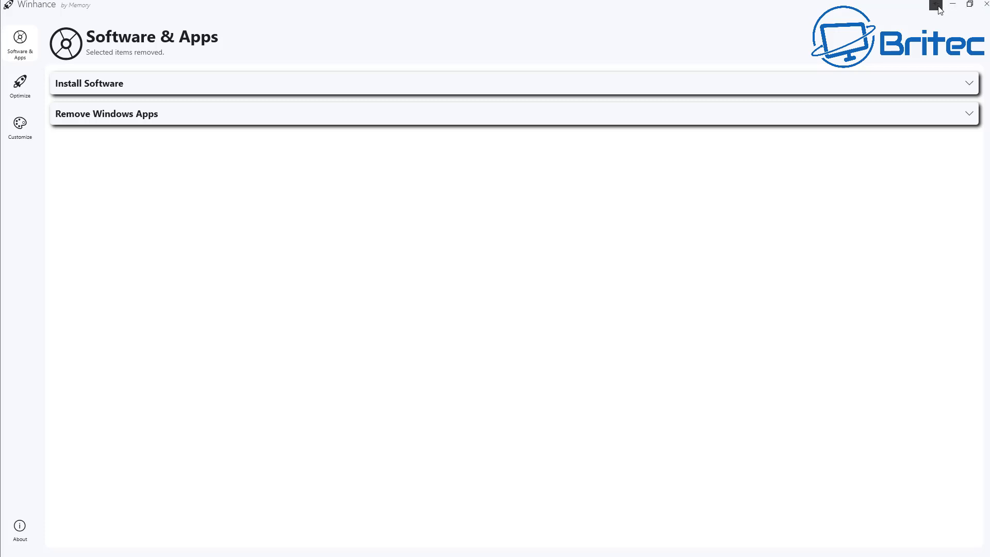
Switch Winhance to its dark theme while the OneDrive removal script finishes
{"action": "left_click", "coordinate": [933, 4]}
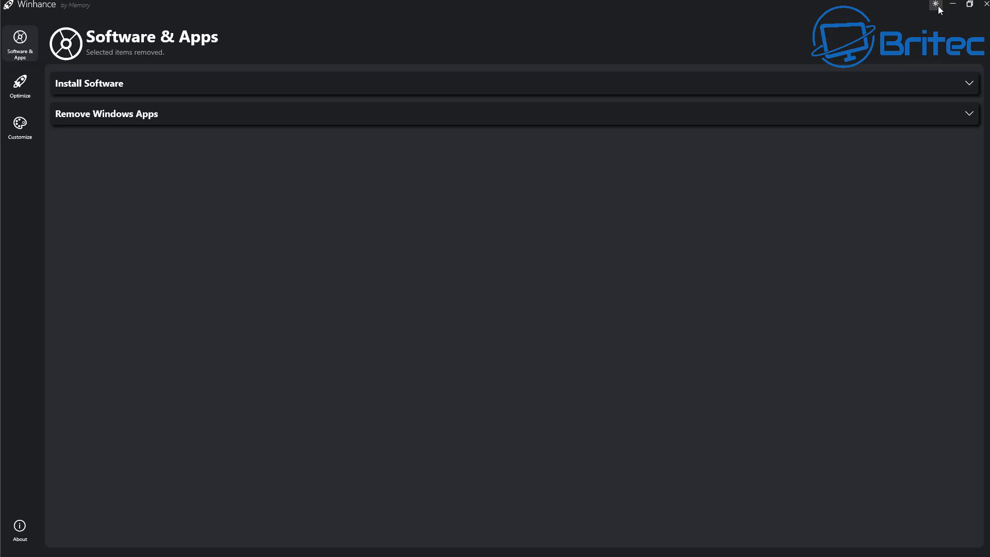
{"action": "left_click", "coordinate": [934, 4]}
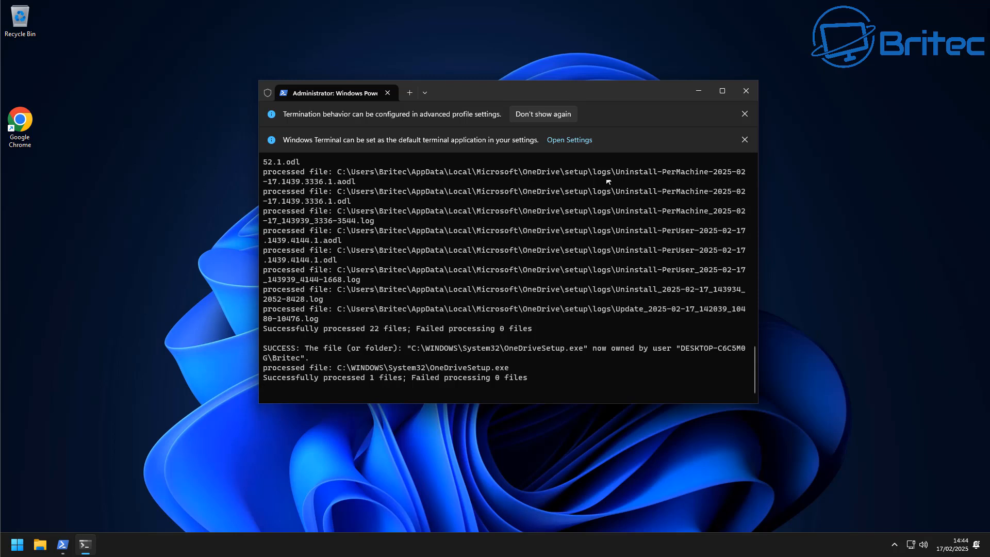
Close the terminal and restart the PC from the Start menu power options
{"action": "left_click", "coordinate": [745, 91]}
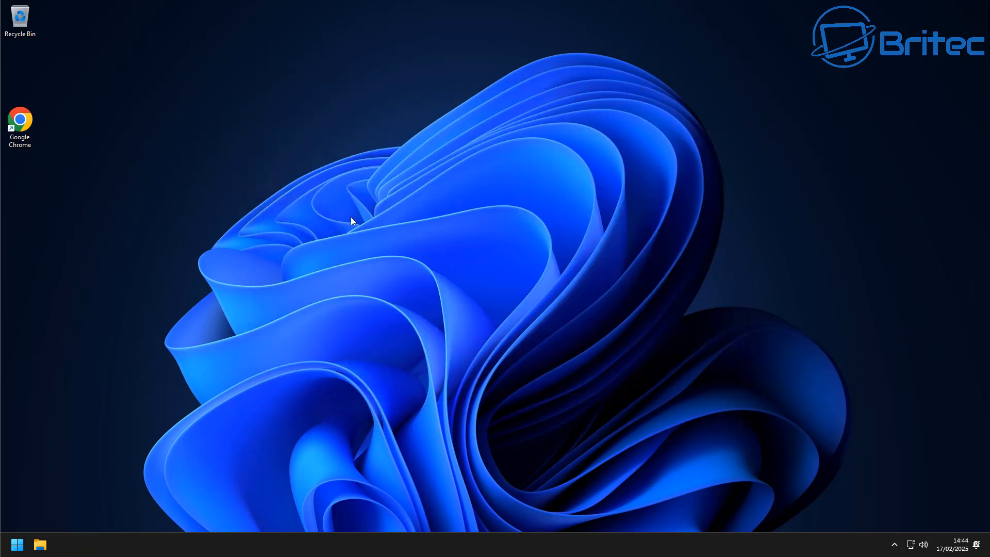
{"action": "left_click", "coordinate": [17, 544]}
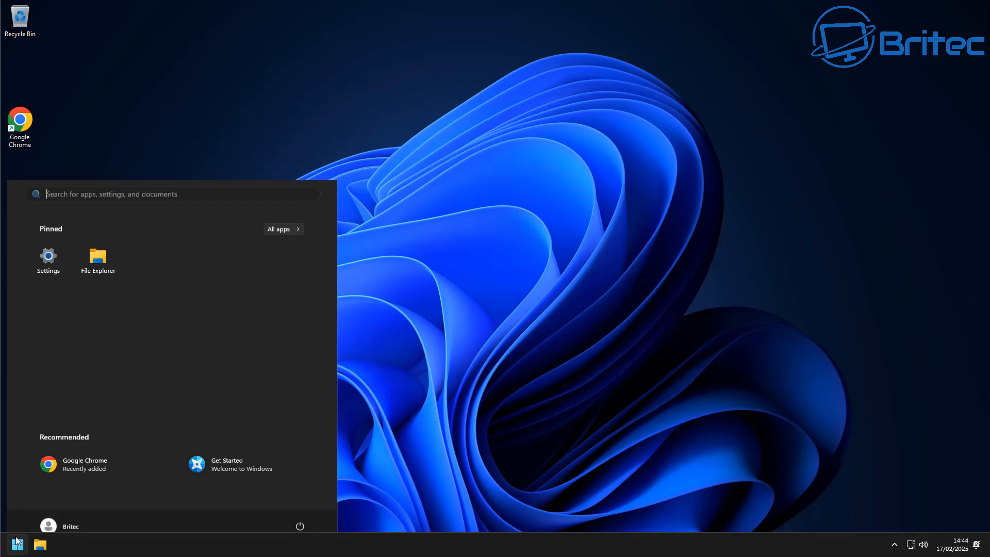
{"action": "left_click", "coordinate": [300, 526]}
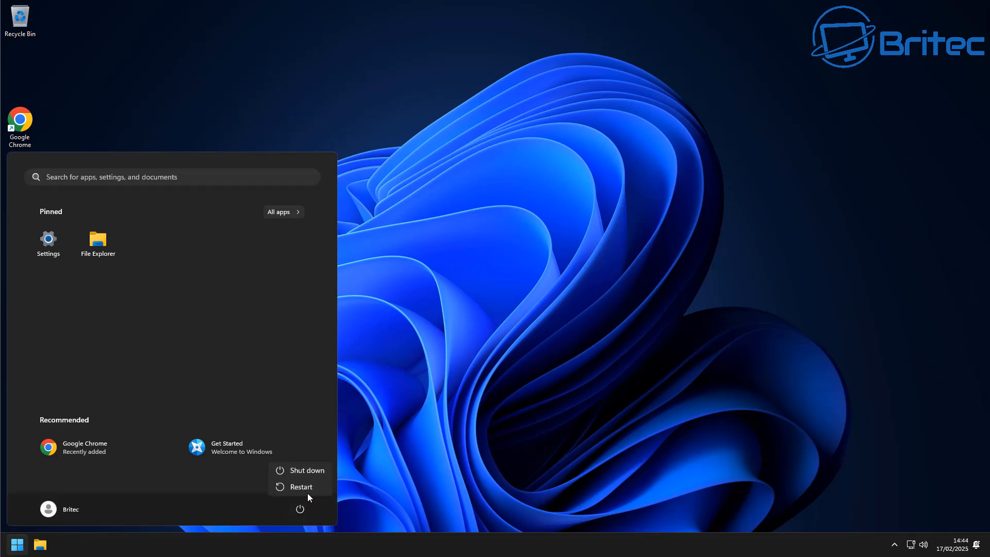
{"action": "left_click", "coordinate": [301, 487]}
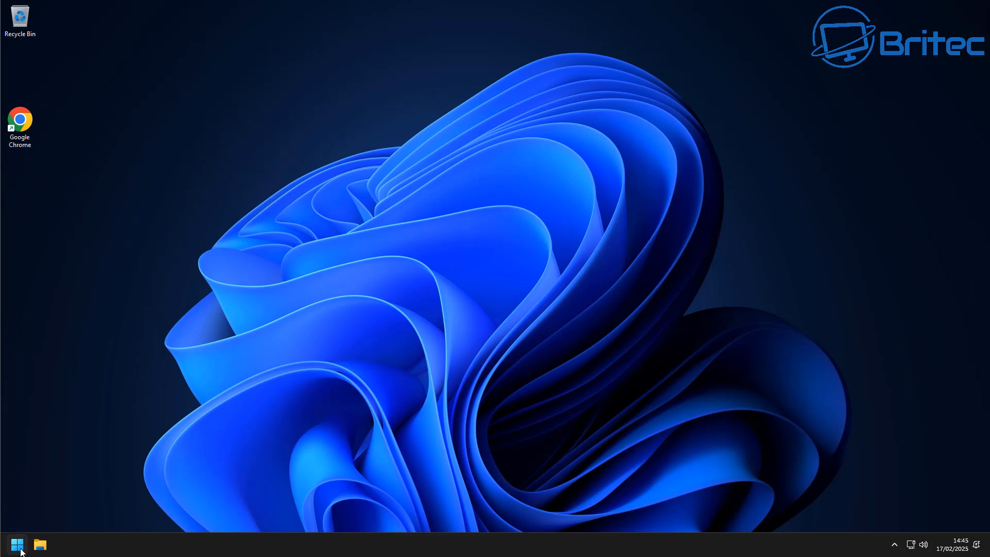
Switch off 'Show recently added apps' in Start settings and close Settings
{"action": "left_click", "coordinate": [17, 545]}
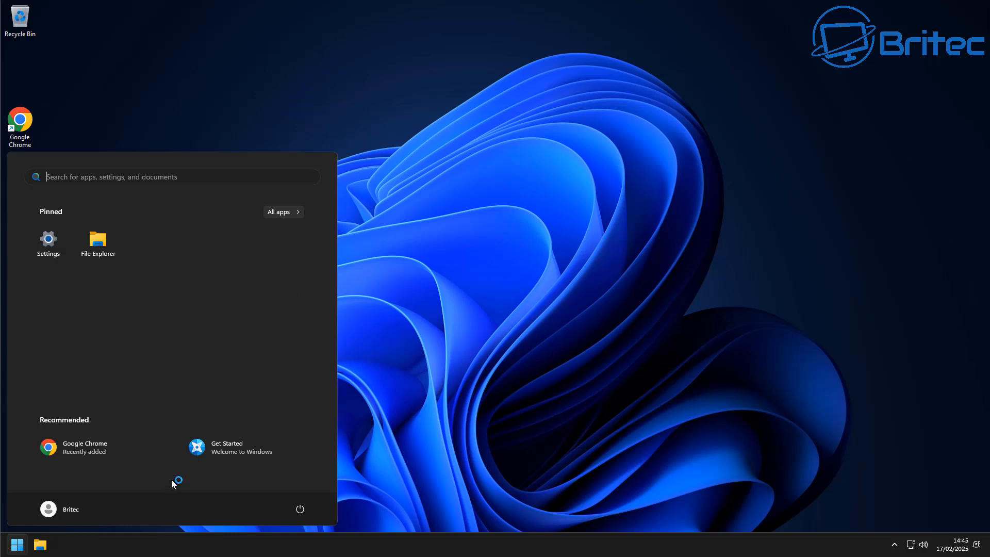
{"action": "mouse_move", "coordinate": [146, 466]}
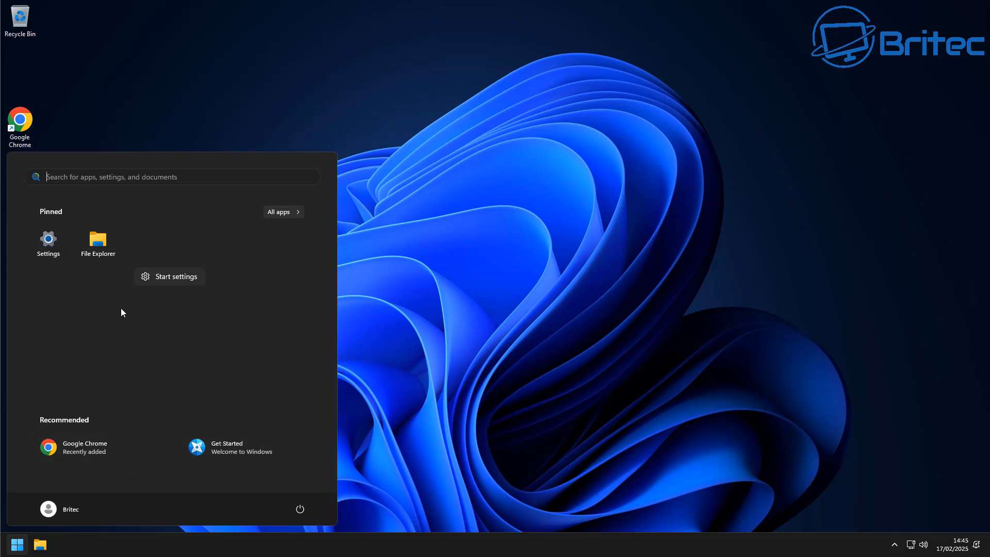
{"action": "left_click", "coordinate": [169, 276]}
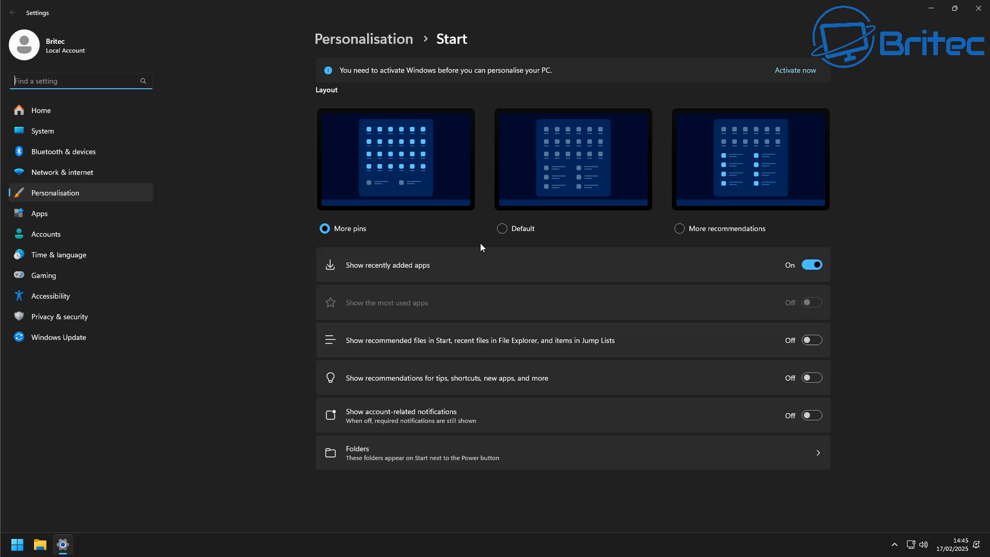
{"action": "left_click", "coordinate": [811, 264]}
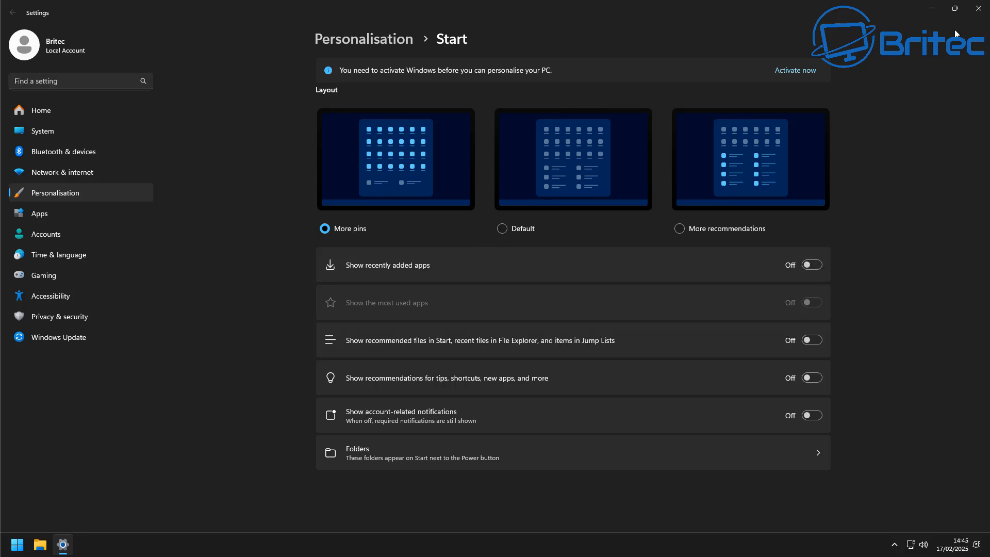
{"action": "left_click", "coordinate": [978, 9]}
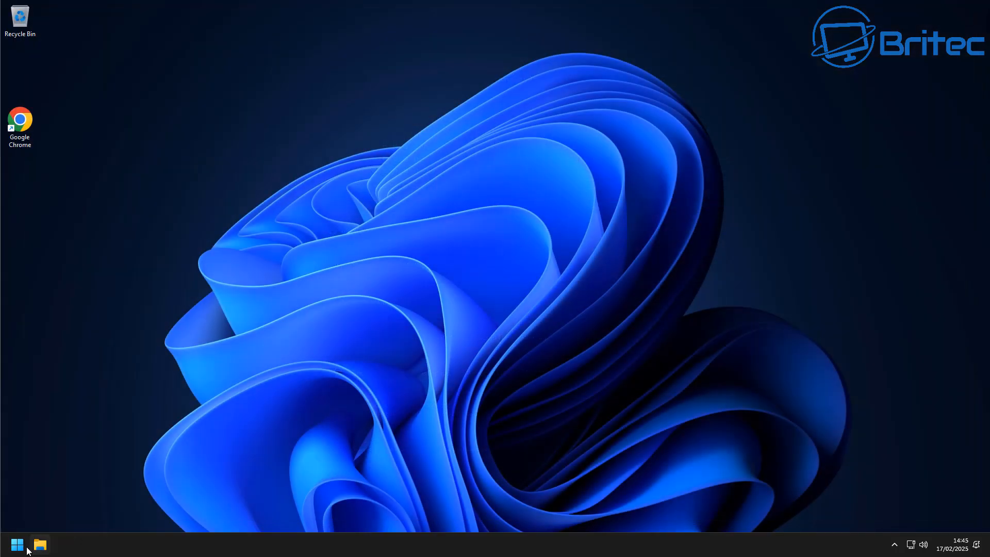
Browse the Start menu's All apps list, then reopen Start on its pinned apps
{"action": "left_click", "coordinate": [17, 544]}
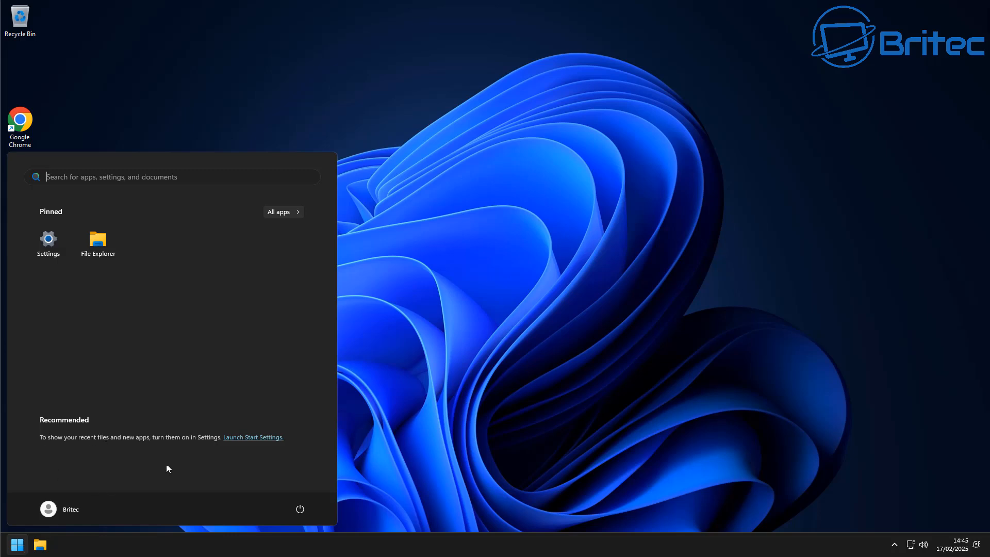
{"action": "left_click", "coordinate": [279, 211]}
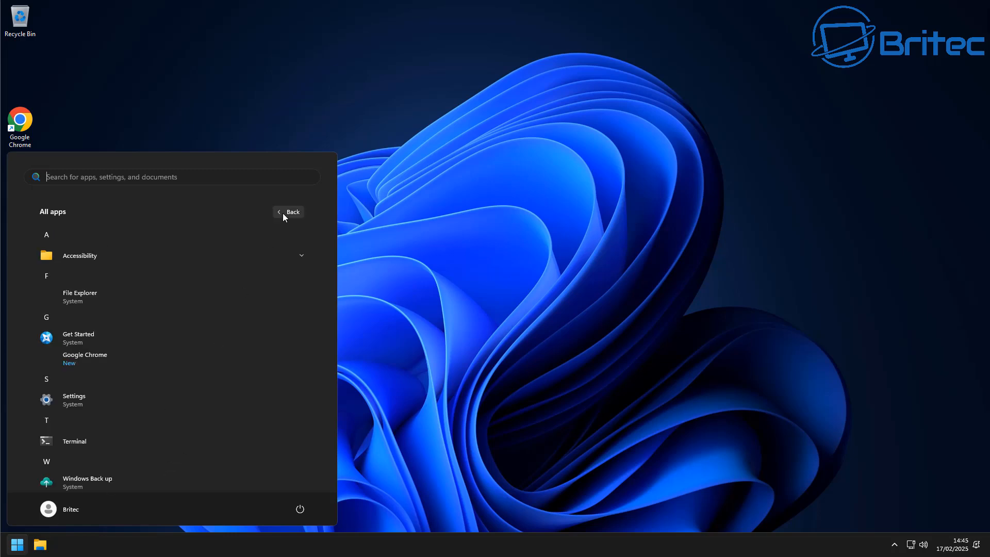
{"action": "mouse_move", "coordinate": [70, 342]}
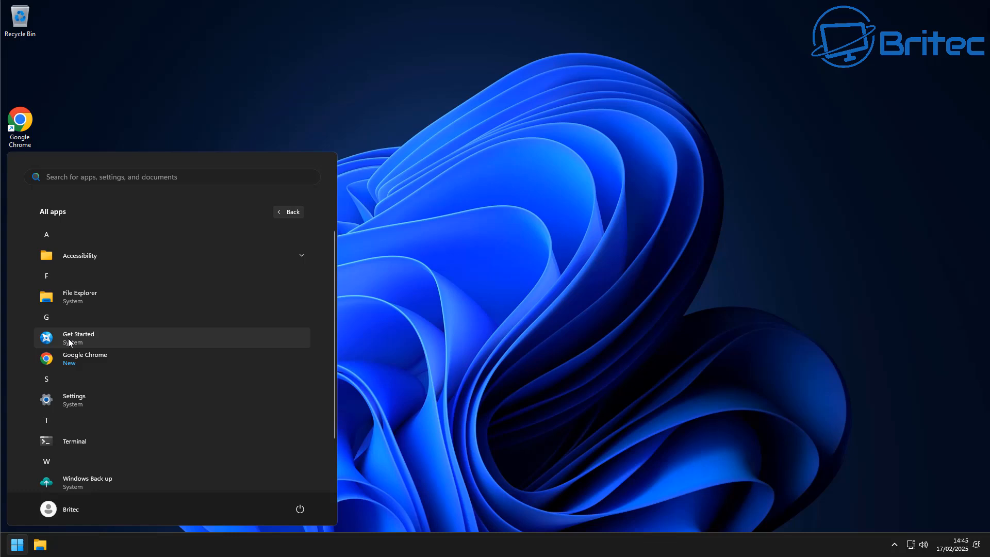
{"action": "scroll", "scroll_direction": "down", "scroll_amount": 3}
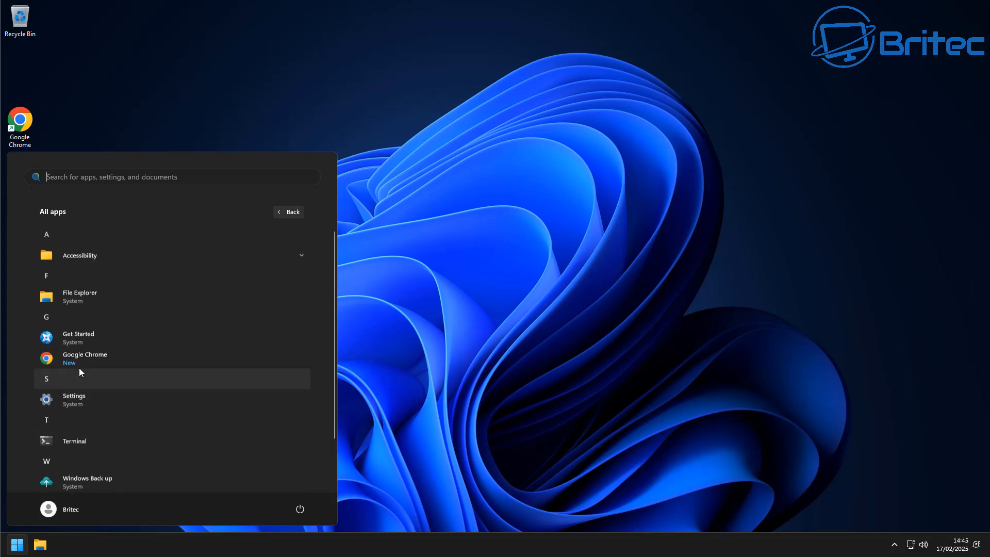
{"action": "mouse_move", "coordinate": [66, 361]}
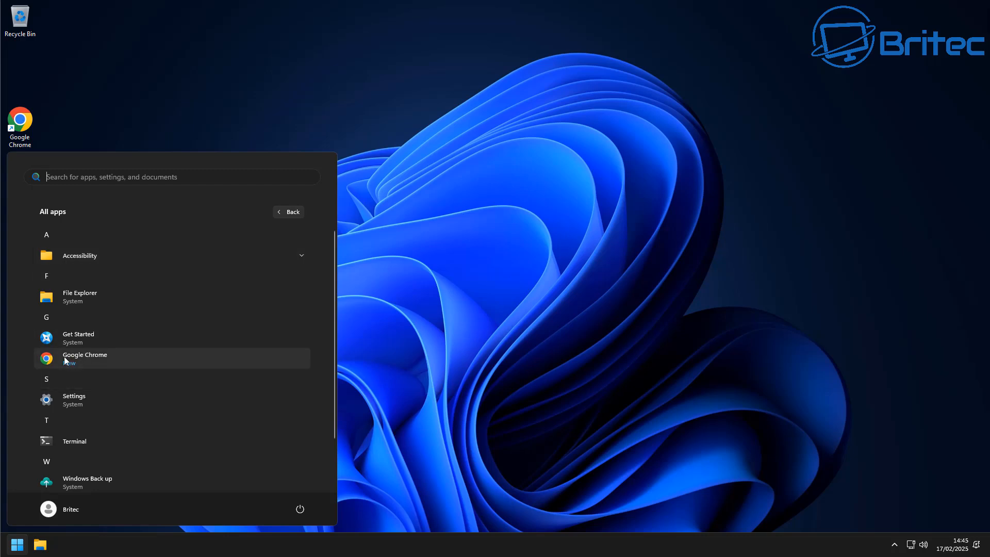
{"action": "mouse_move", "coordinate": [353, 321]}
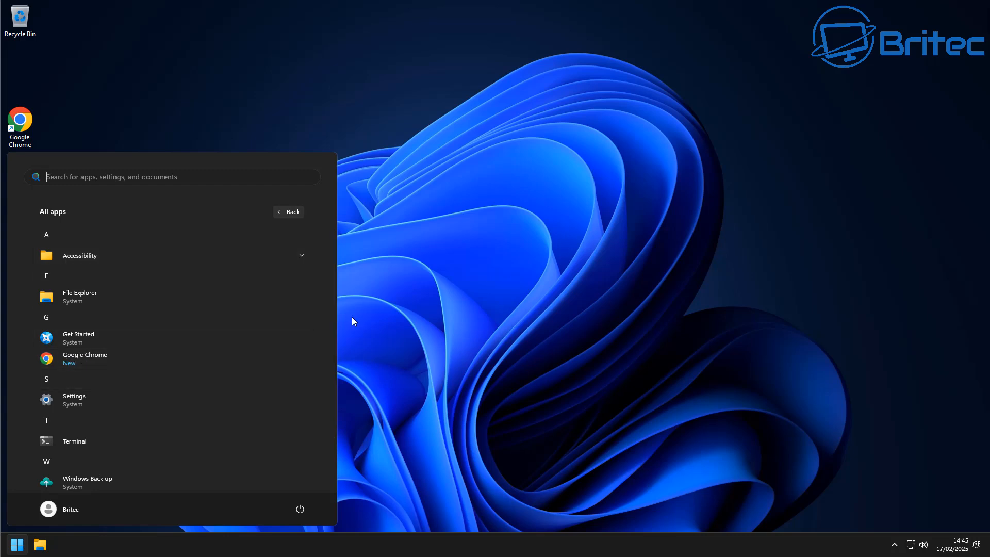
{"action": "left_click", "coordinate": [354, 322]}
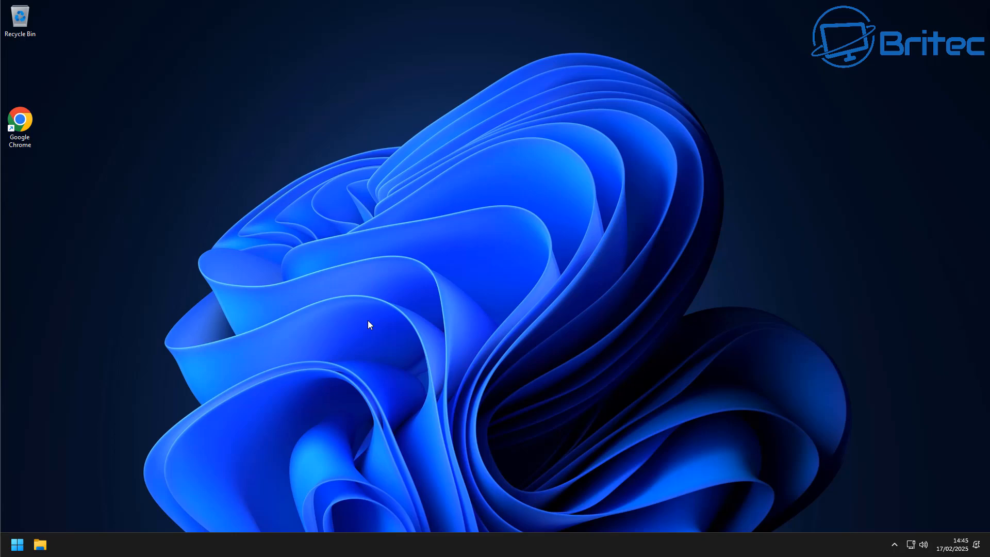
{"action": "left_click", "coordinate": [17, 544]}
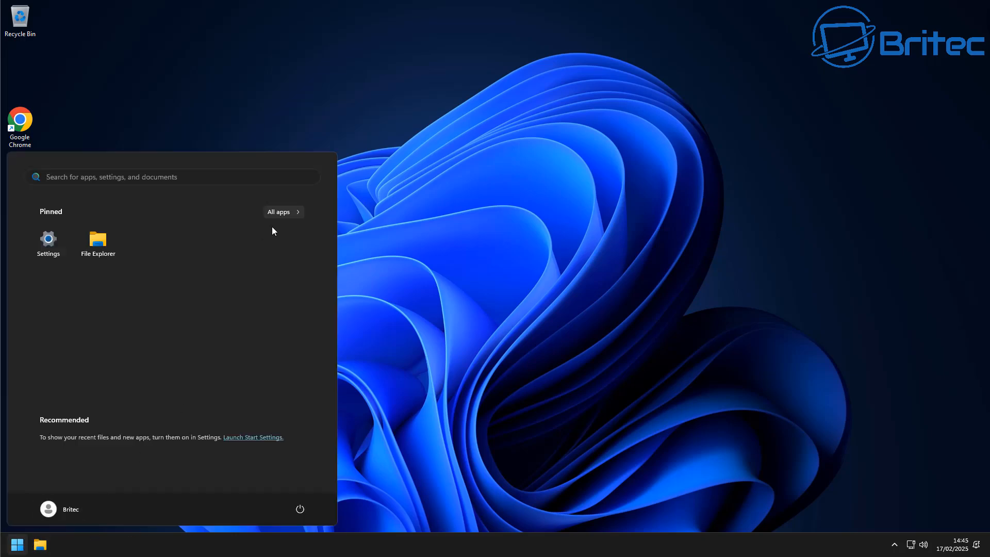
Review the diagnostics and feedback page under Privacy & security in Settings
{"action": "left_click", "coordinate": [48, 239]}
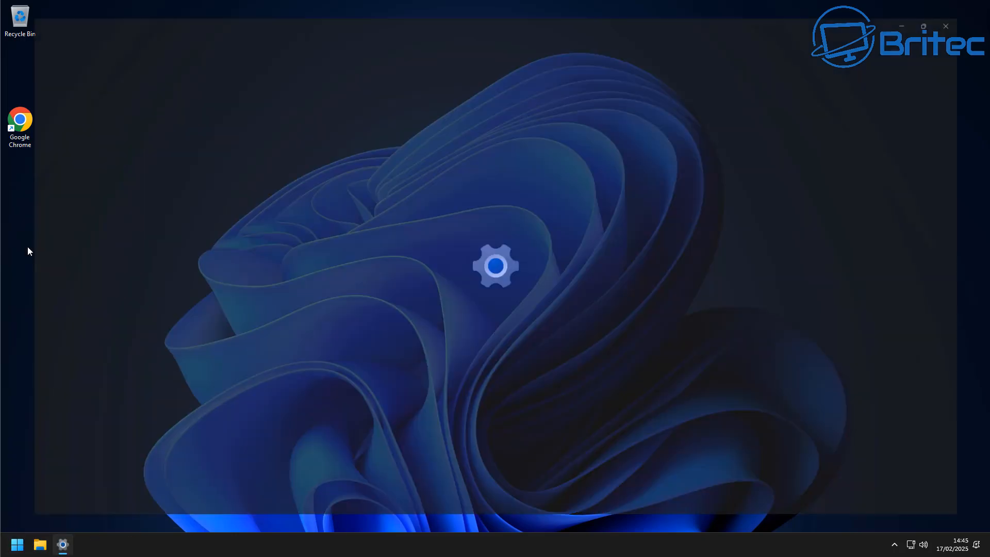
{"action": "left_click", "coordinate": [62, 544]}
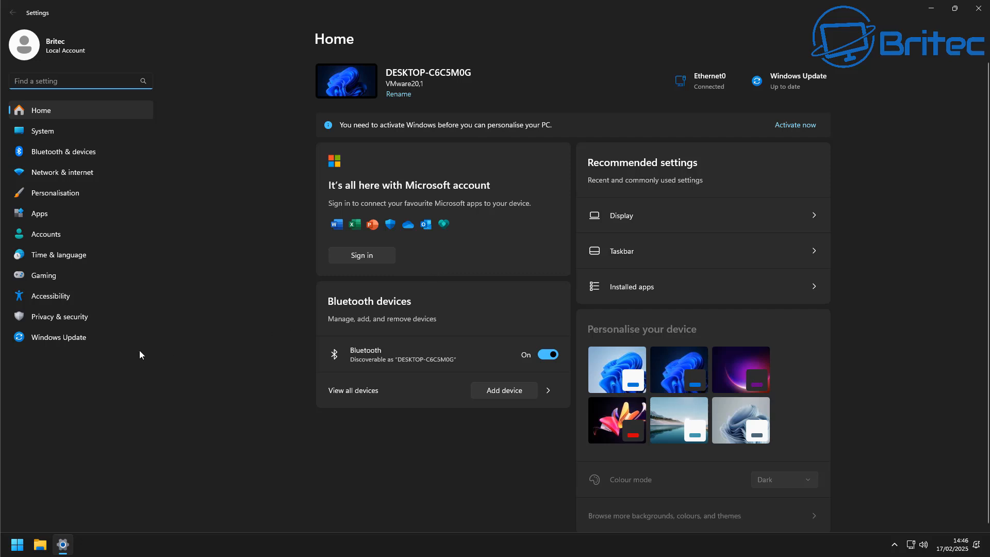
{"action": "left_click", "coordinate": [59, 316]}
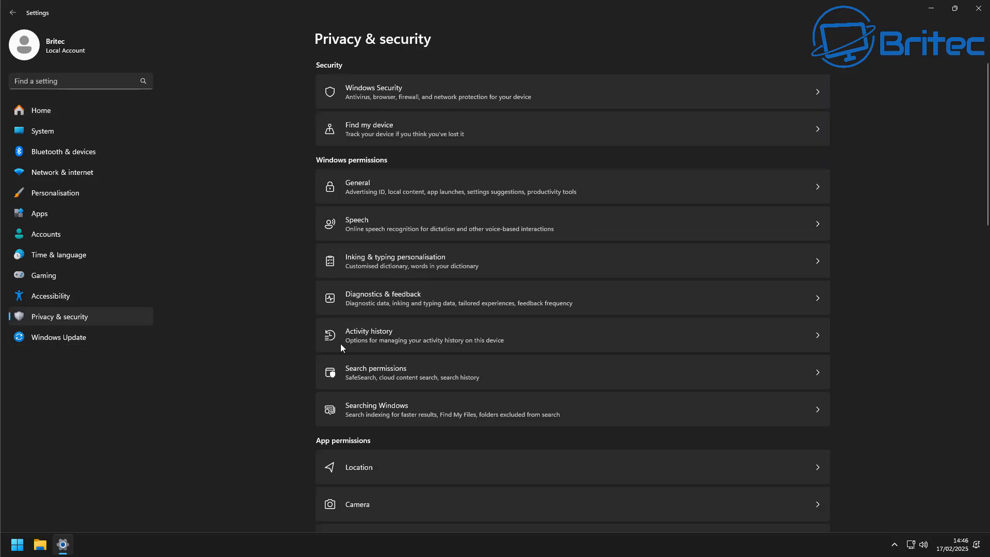
{"action": "mouse_move", "coordinate": [404, 303]}
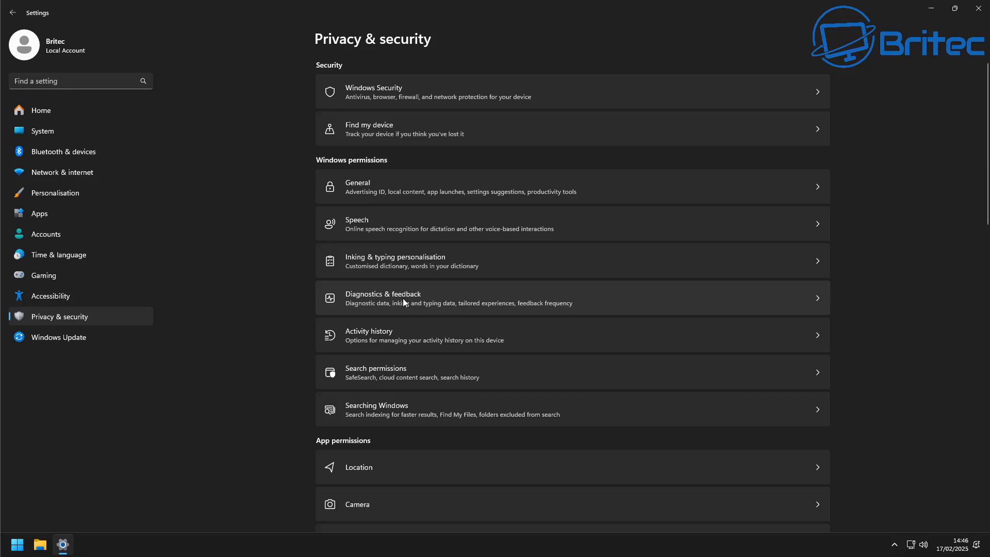
{"action": "left_click", "coordinate": [411, 297]}
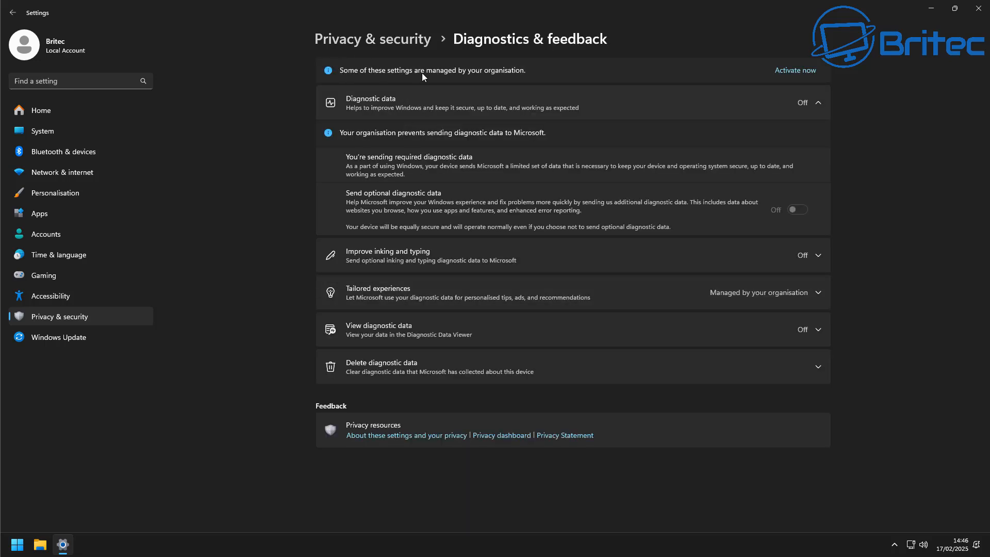
{"action": "mouse_move", "coordinate": [507, 80]}
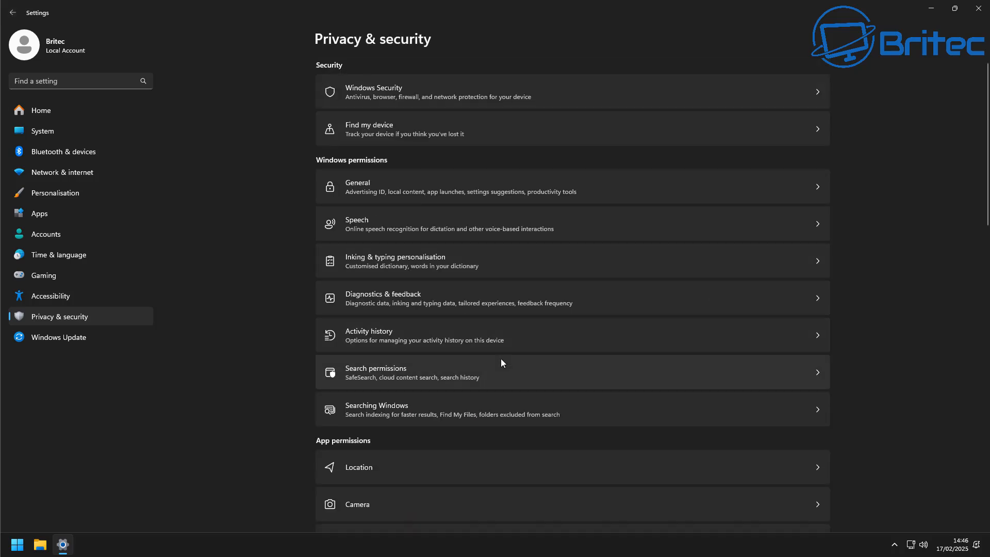
{"action": "scroll", "scroll_direction": "down", "scroll_amount": 3}
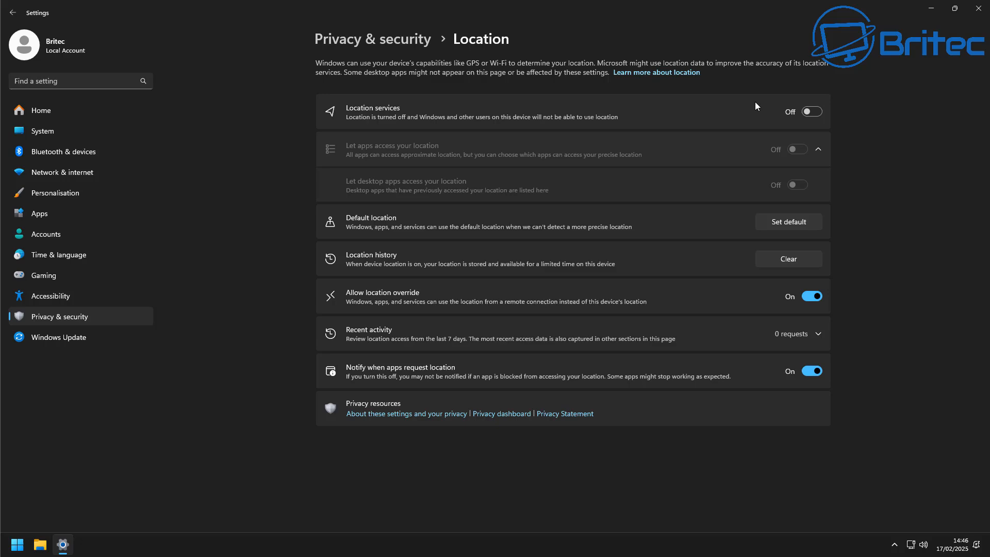
{"action": "mouse_move", "coordinate": [15, 15]}
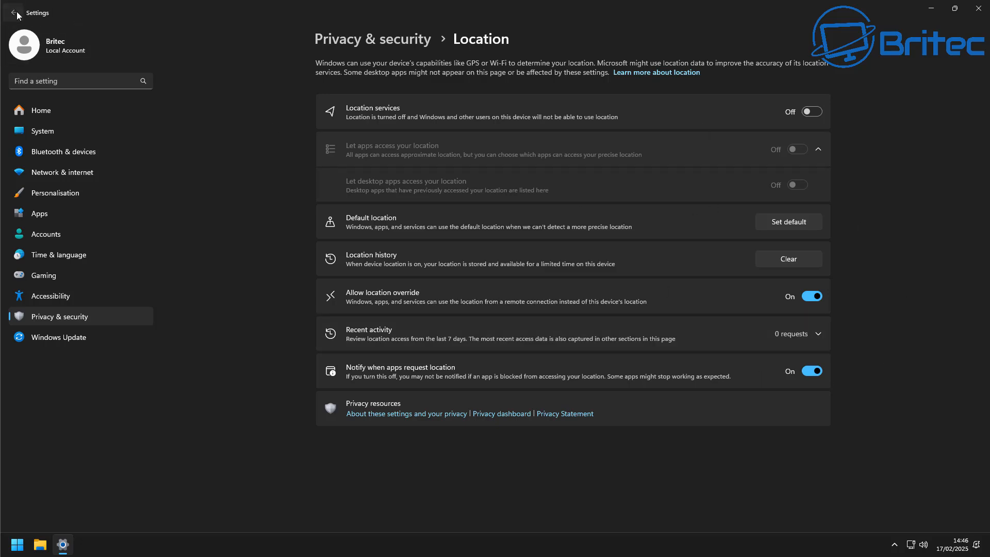
{"action": "left_click", "coordinate": [13, 14]}
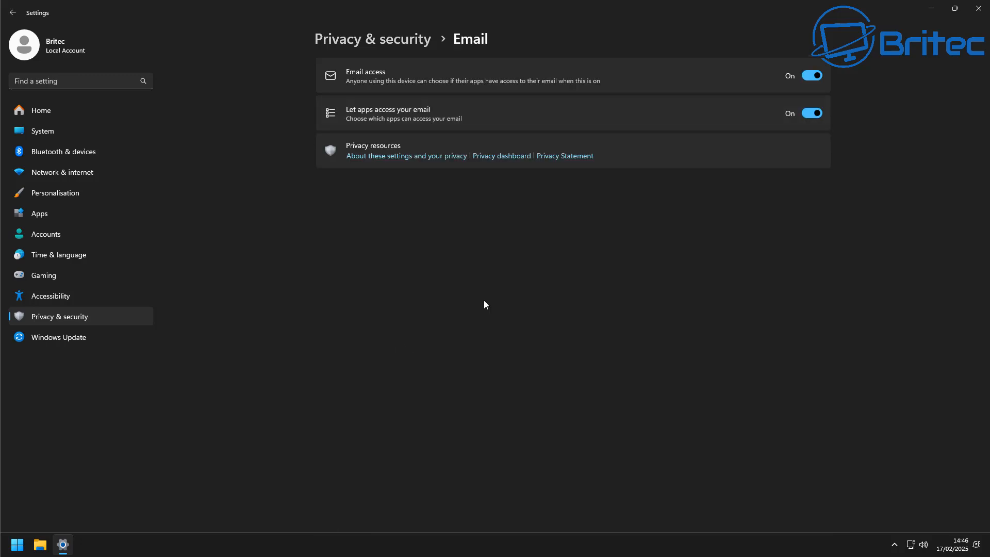
{"action": "mouse_move", "coordinate": [11, 13]}
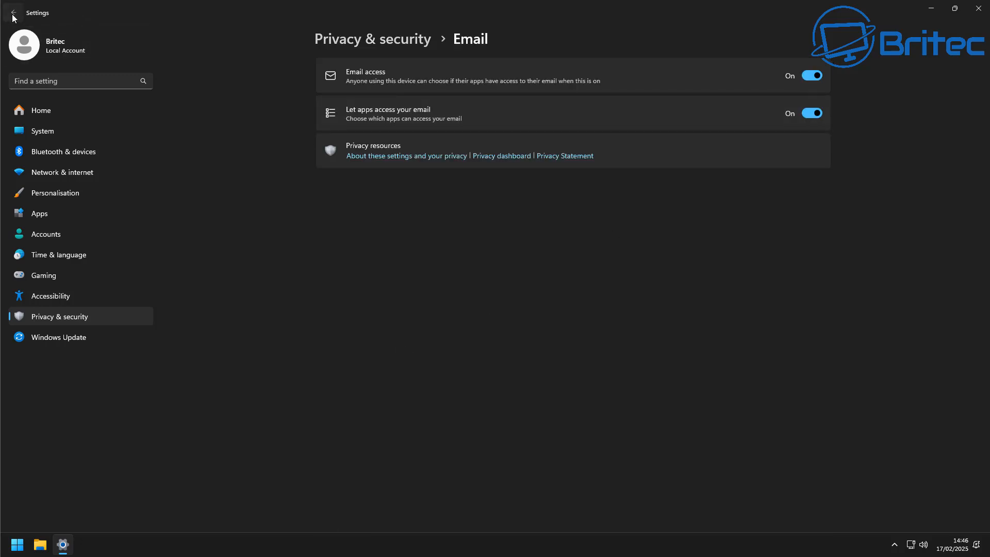
Review the notifications, radios and screen recording permission pages, returning to the Privacy & security overview
{"action": "left_click", "coordinate": [13, 12]}
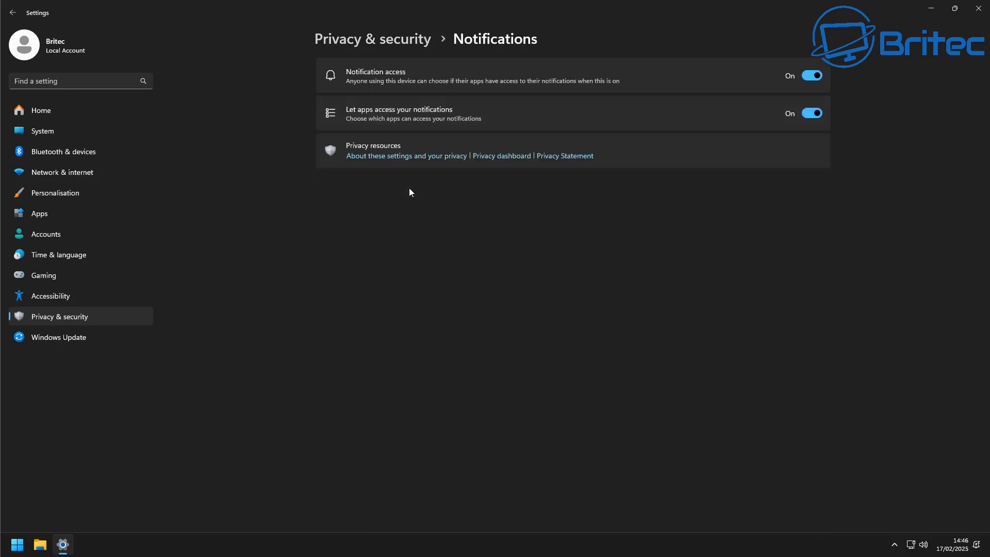
{"action": "mouse_move", "coordinate": [766, 110]}
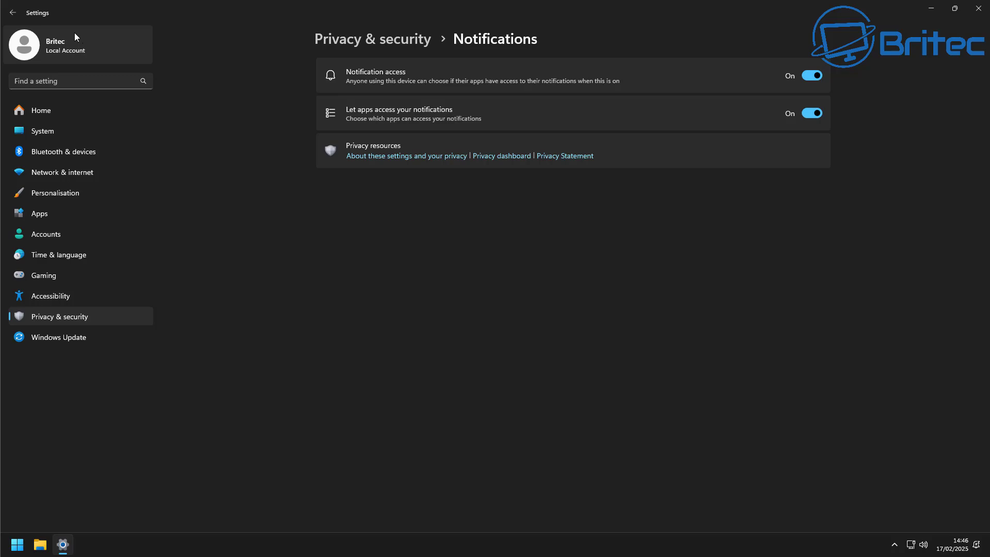
{"action": "mouse_move", "coordinate": [8, 14]}
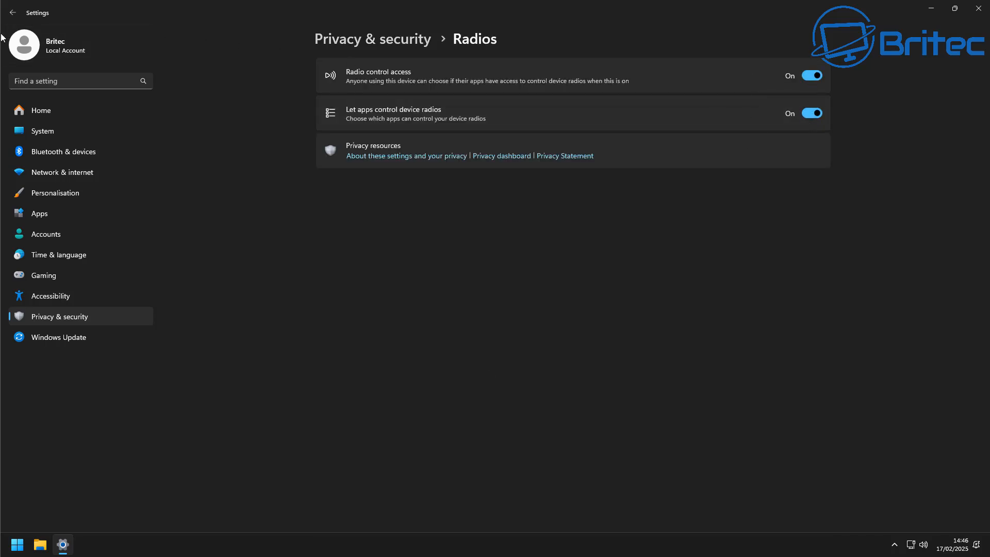
{"action": "left_click", "coordinate": [12, 12]}
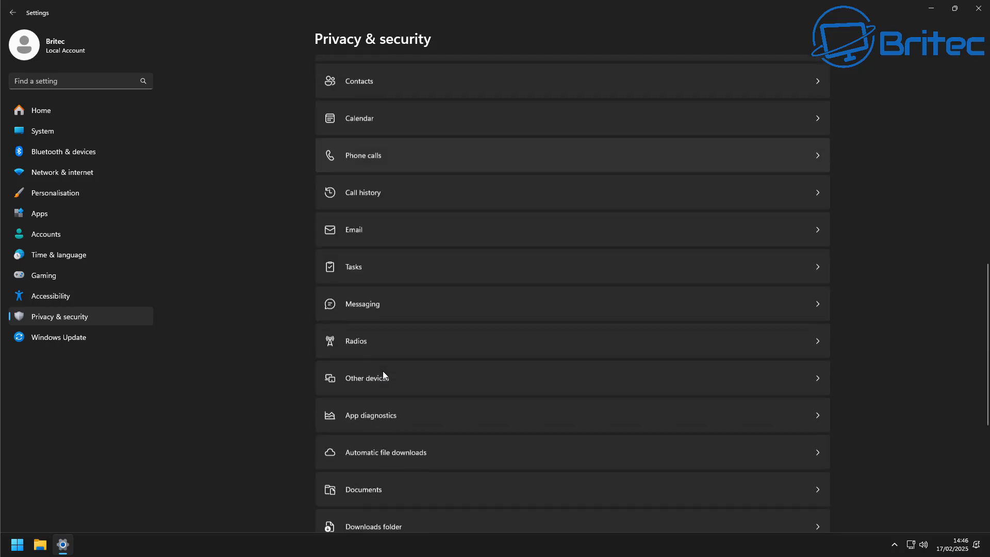
{"action": "scroll", "scroll_direction": "down", "scroll_amount": 3}
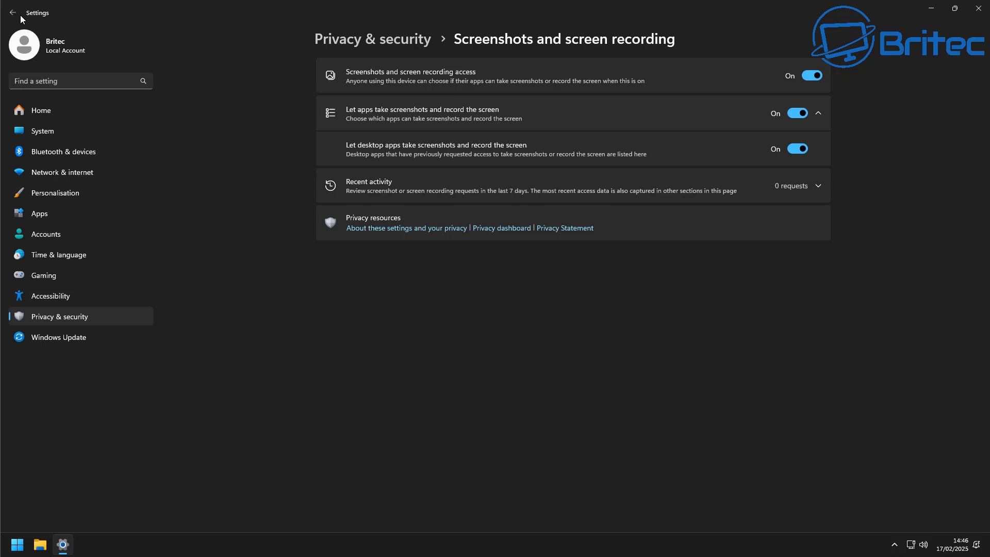
{"action": "left_click", "coordinate": [10, 13]}
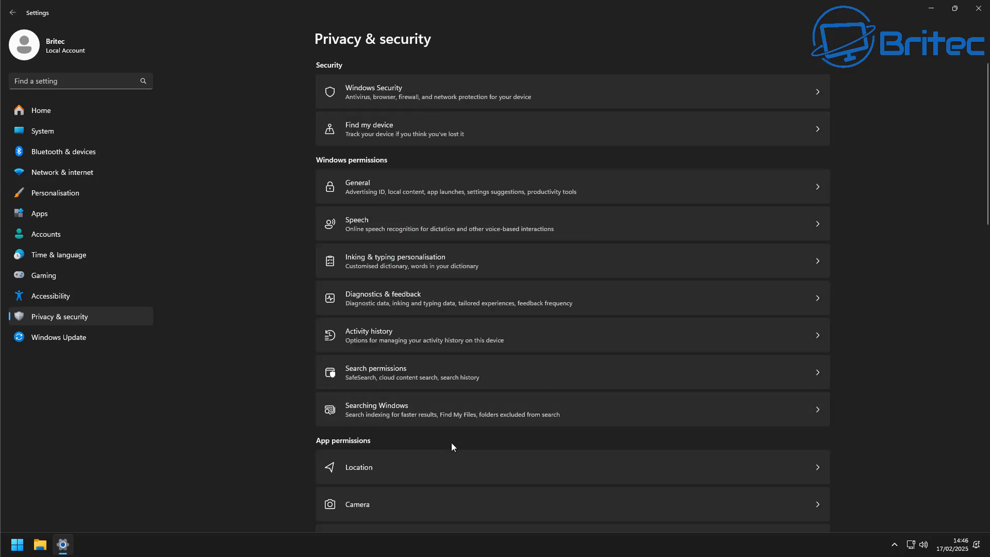
{"action": "mouse_move", "coordinate": [404, 348]}
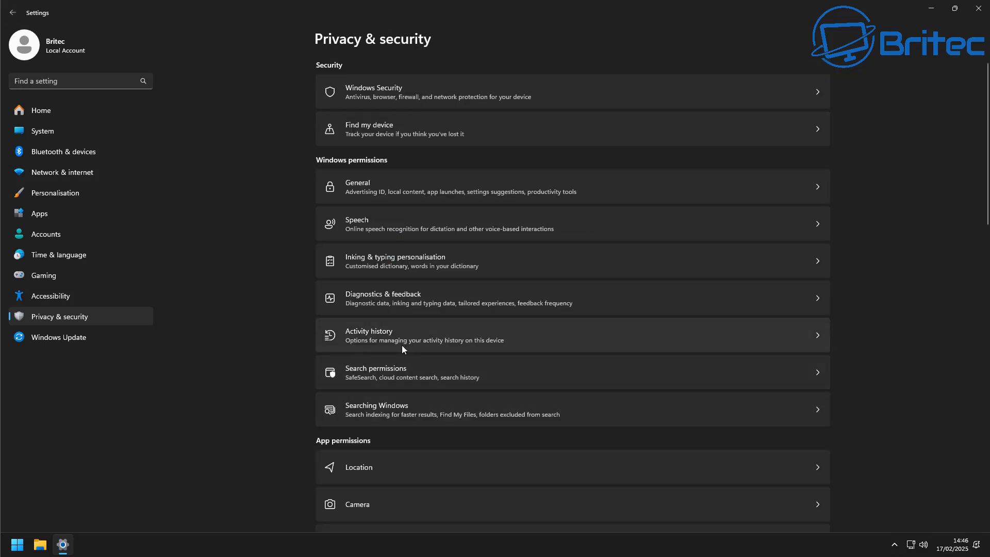
Check the System Notifications and Projecting to this PC pages
{"action": "left_click", "coordinate": [42, 131]}
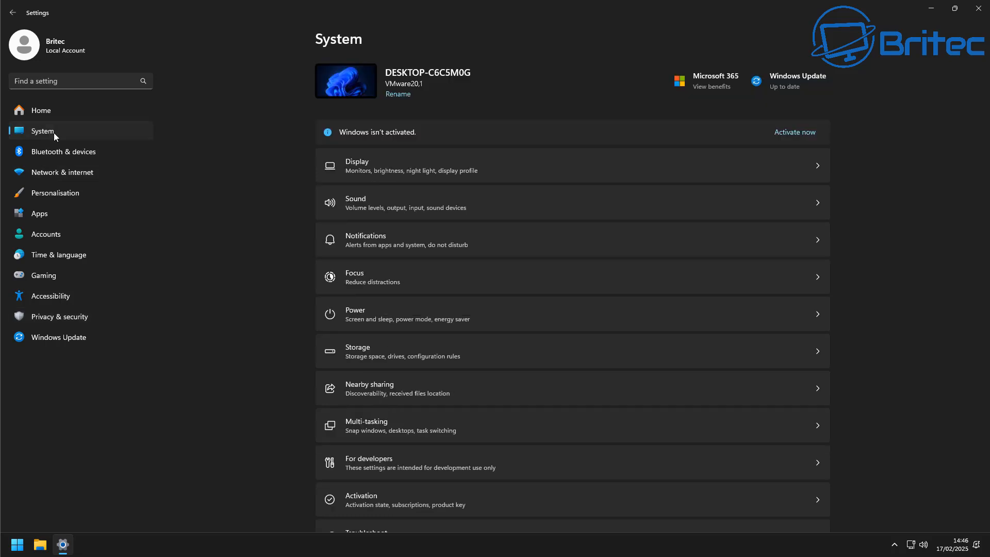
{"action": "mouse_move", "coordinate": [468, 200]}
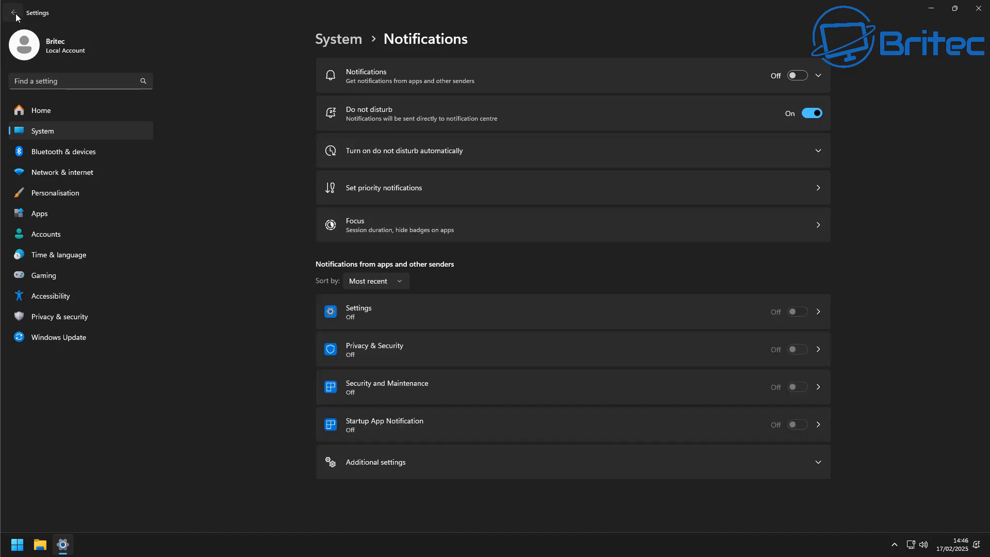
{"action": "left_click", "coordinate": [11, 13]}
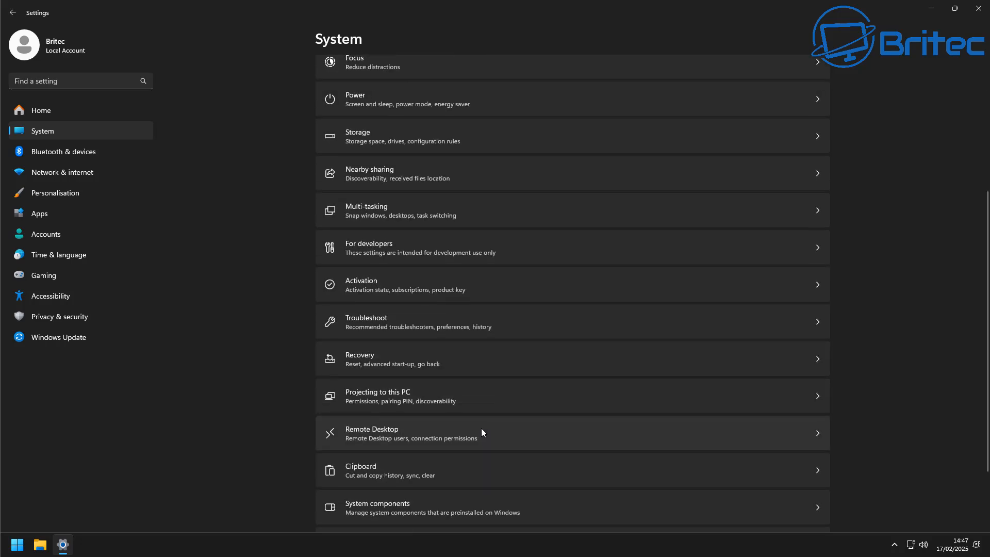
{"action": "mouse_move", "coordinate": [469, 409]}
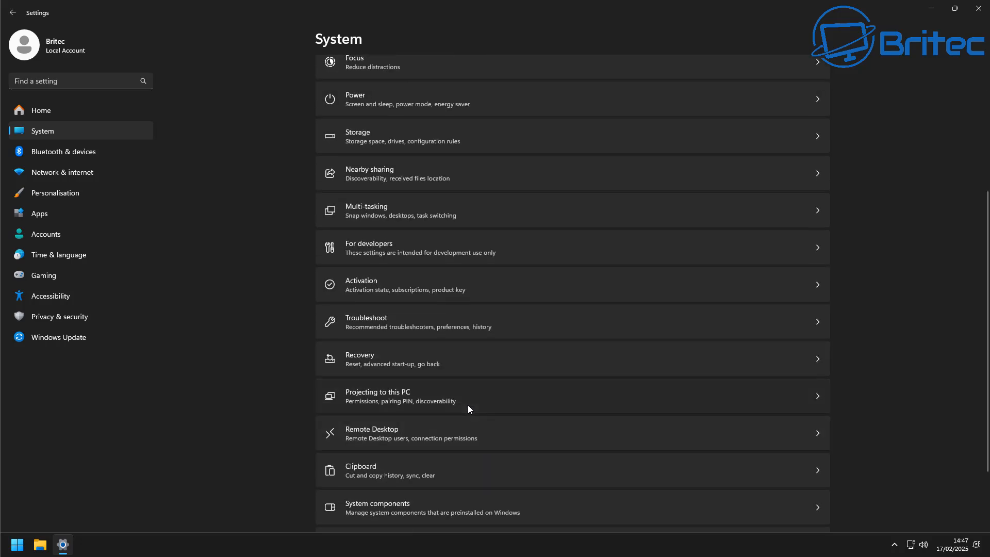
{"action": "left_click", "coordinate": [398, 395]}
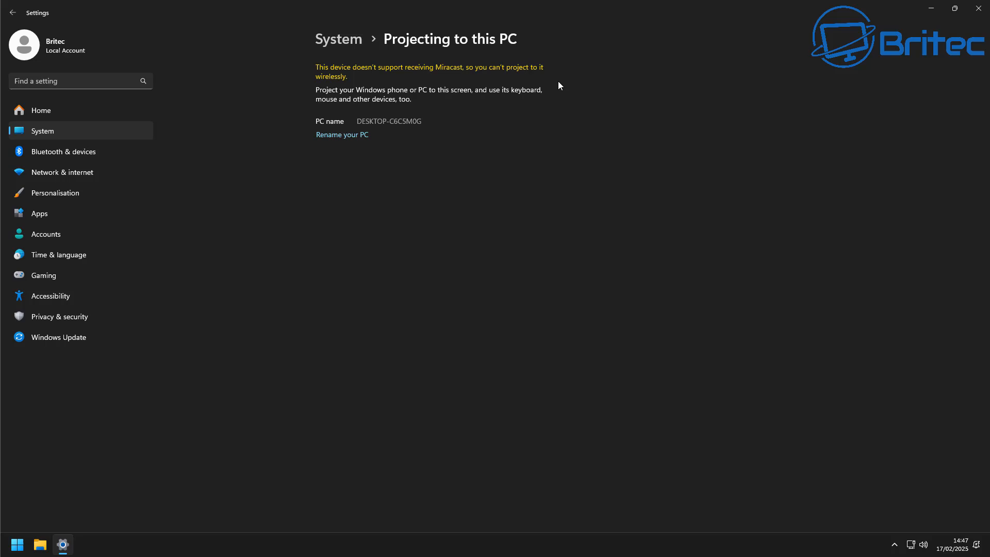
{"action": "left_click", "coordinate": [10, 14]}
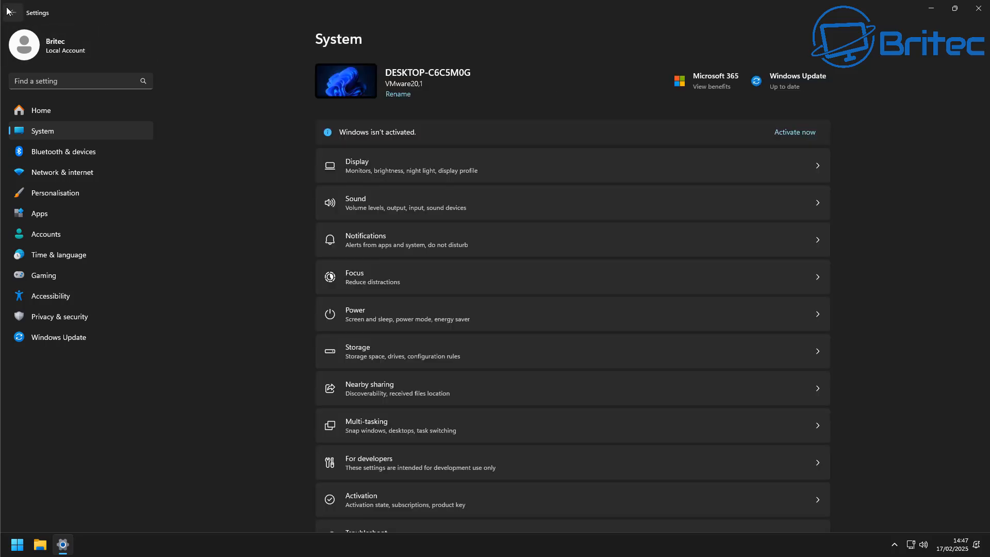
{"action": "mouse_move", "coordinate": [485, 275]}
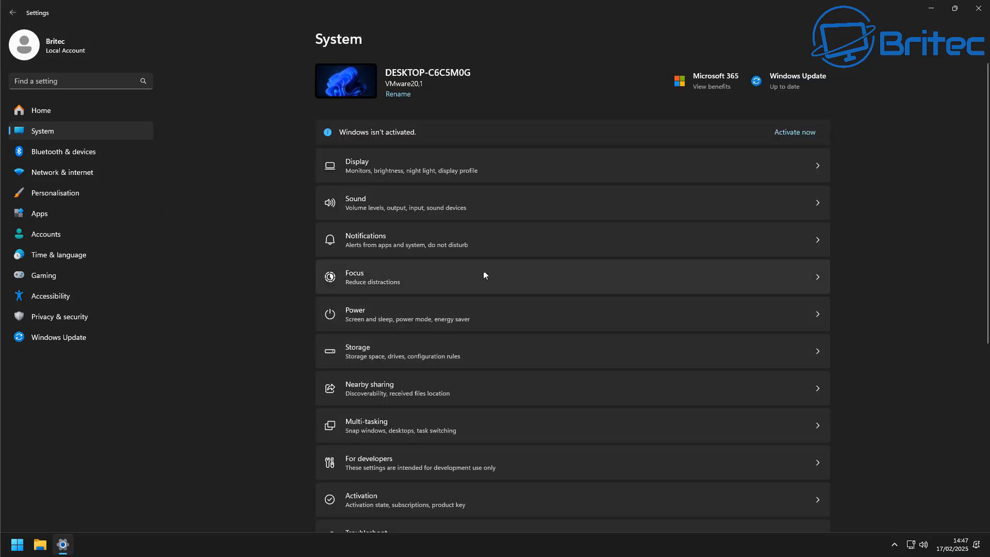
{"action": "mouse_move", "coordinate": [75, 263]}
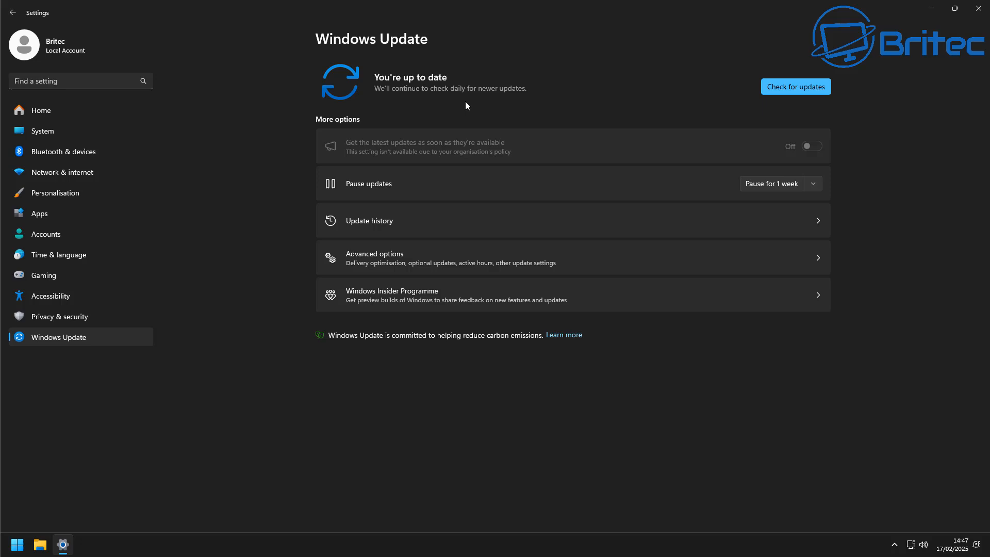
{"action": "mouse_move", "coordinate": [445, 150]}
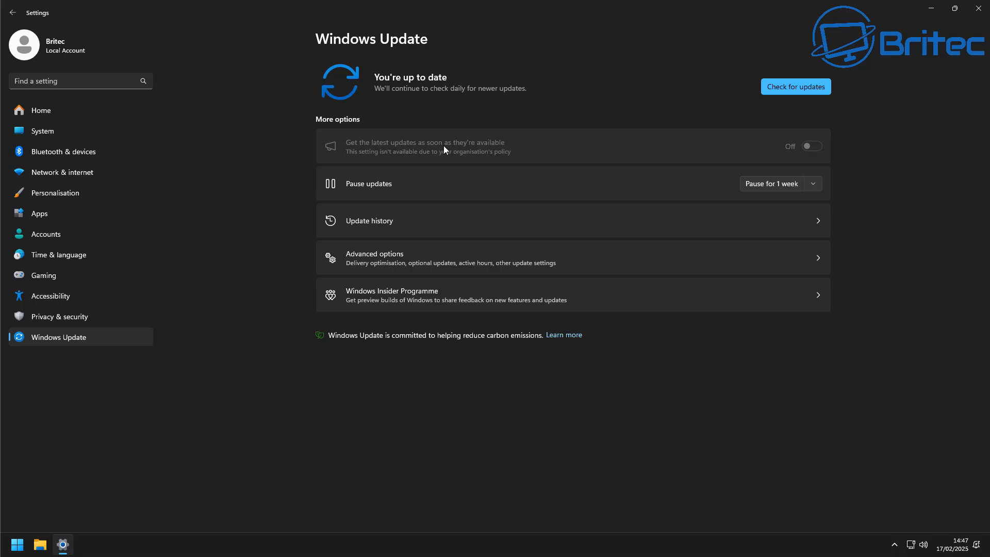
{"action": "mouse_move", "coordinate": [5, 177]}
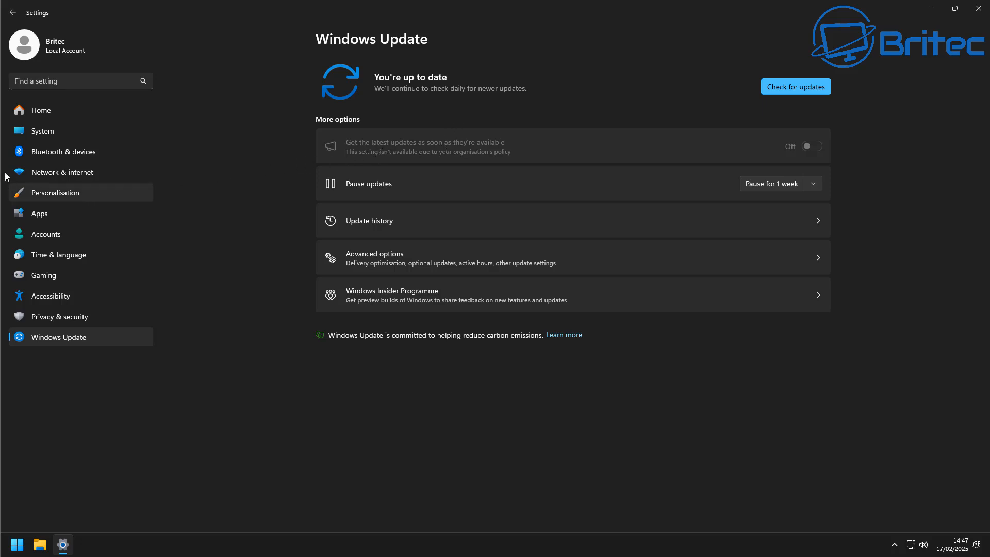
View Windows Update and Home, then show Network & internet settings
{"action": "left_click", "coordinate": [41, 110]}
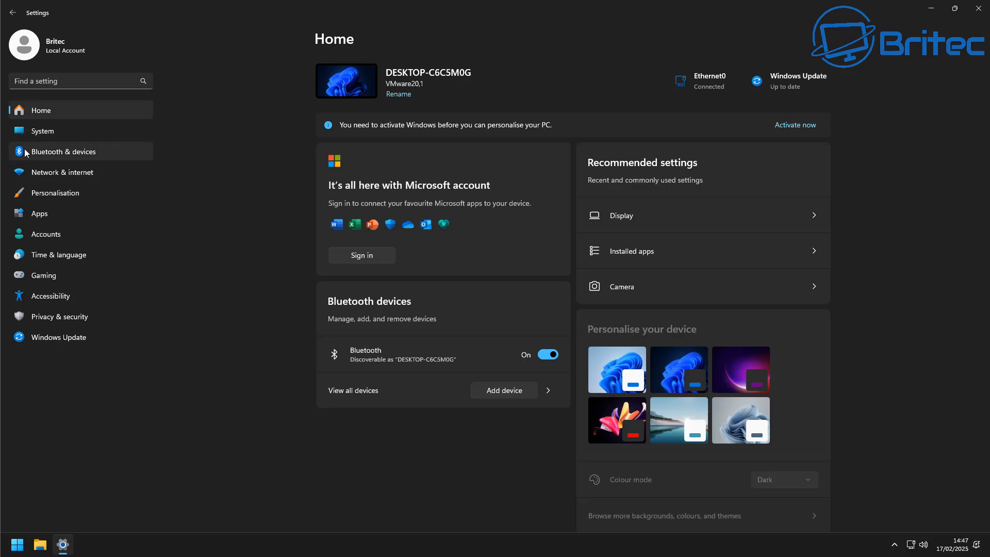
{"action": "left_click", "coordinate": [62, 172]}
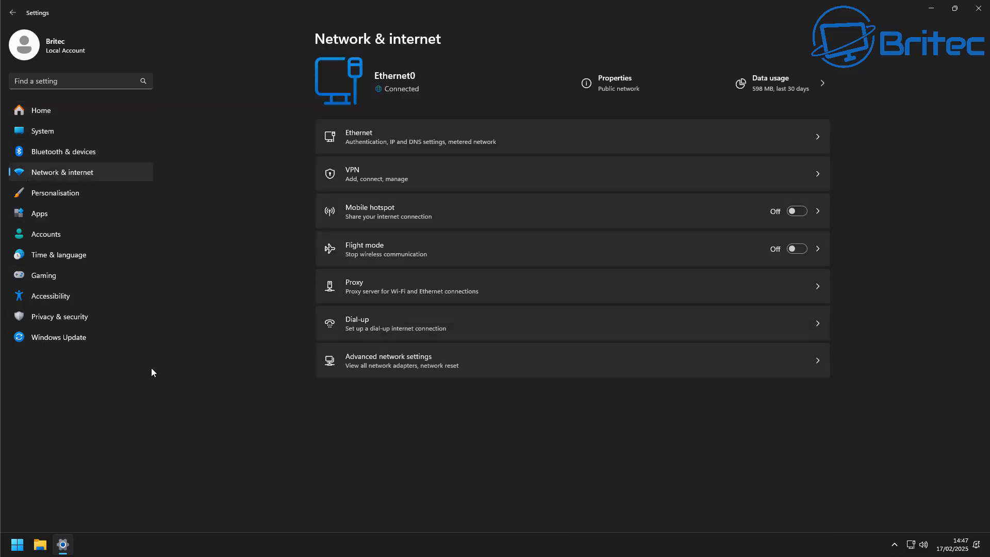
{"action": "mouse_move", "coordinate": [979, 8]}
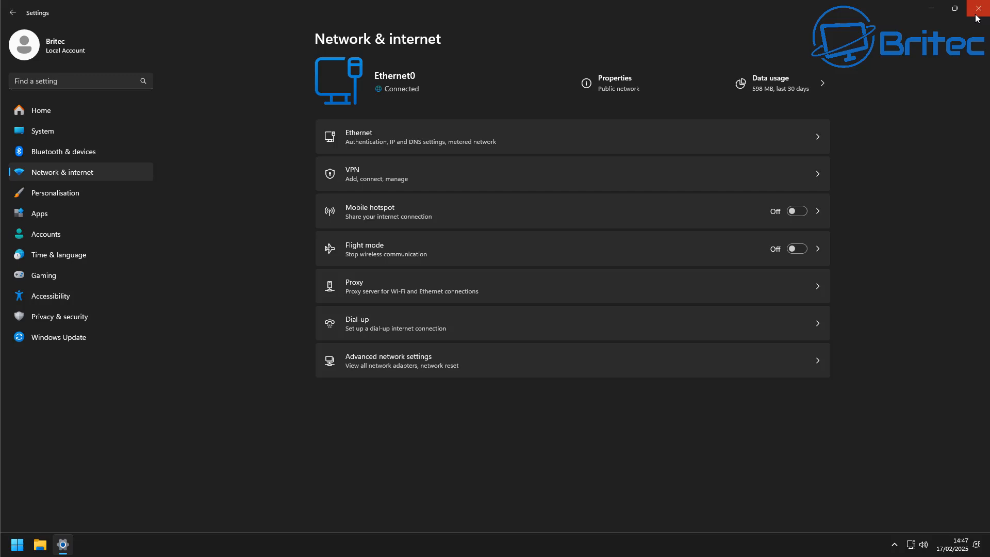
Close the Settings window, leaving the desktop clear
{"action": "left_click", "coordinate": [978, 9]}
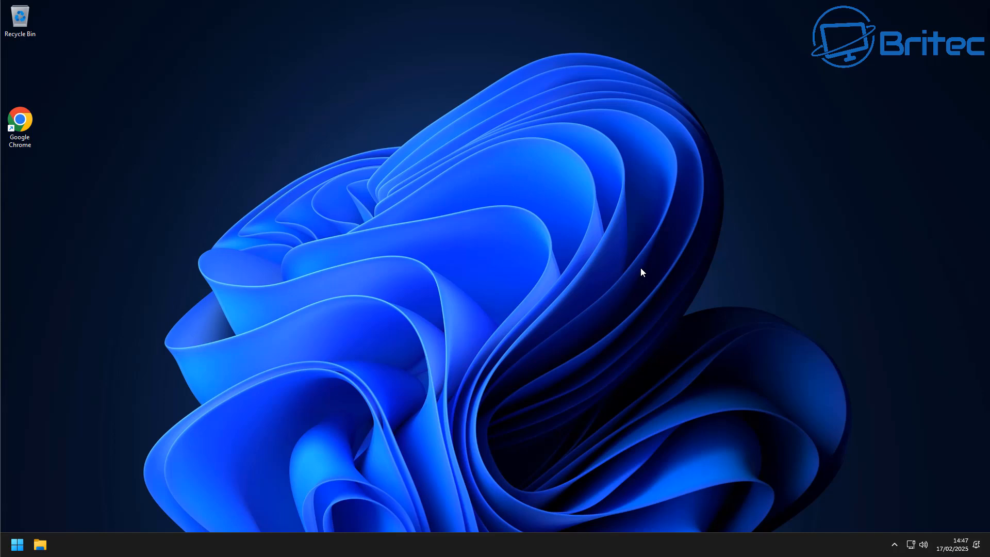
{"action": "mouse_move", "coordinate": [848, 181]}
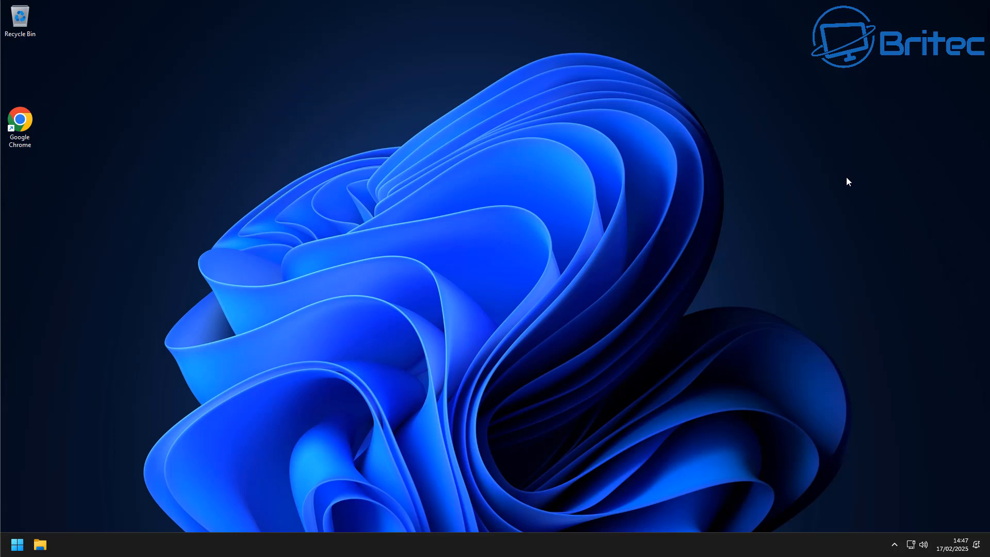
{"action": "mouse_move", "coordinate": [837, 192]}
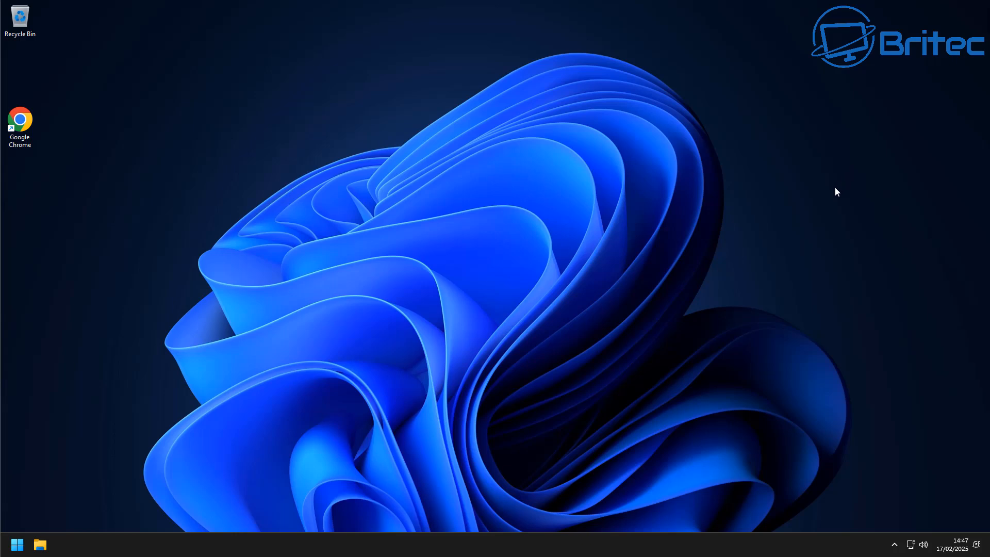
{"action": "mouse_move", "coordinate": [438, 353]}
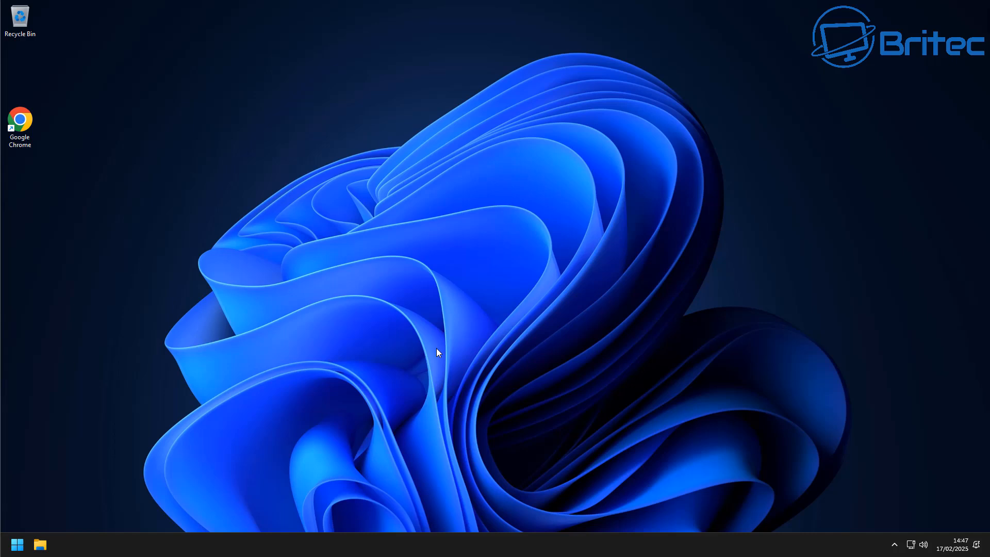
{"action": "mouse_move", "coordinate": [973, 7]}
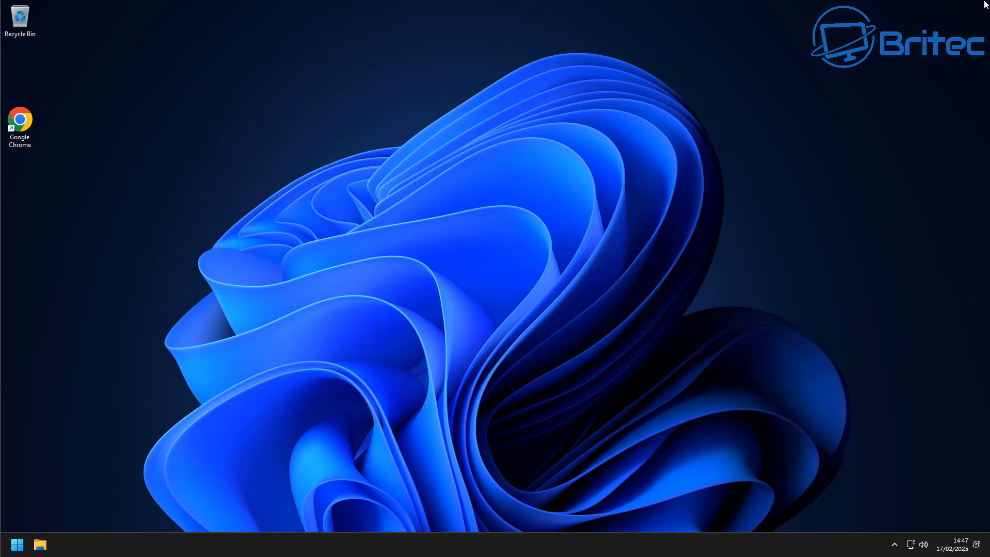